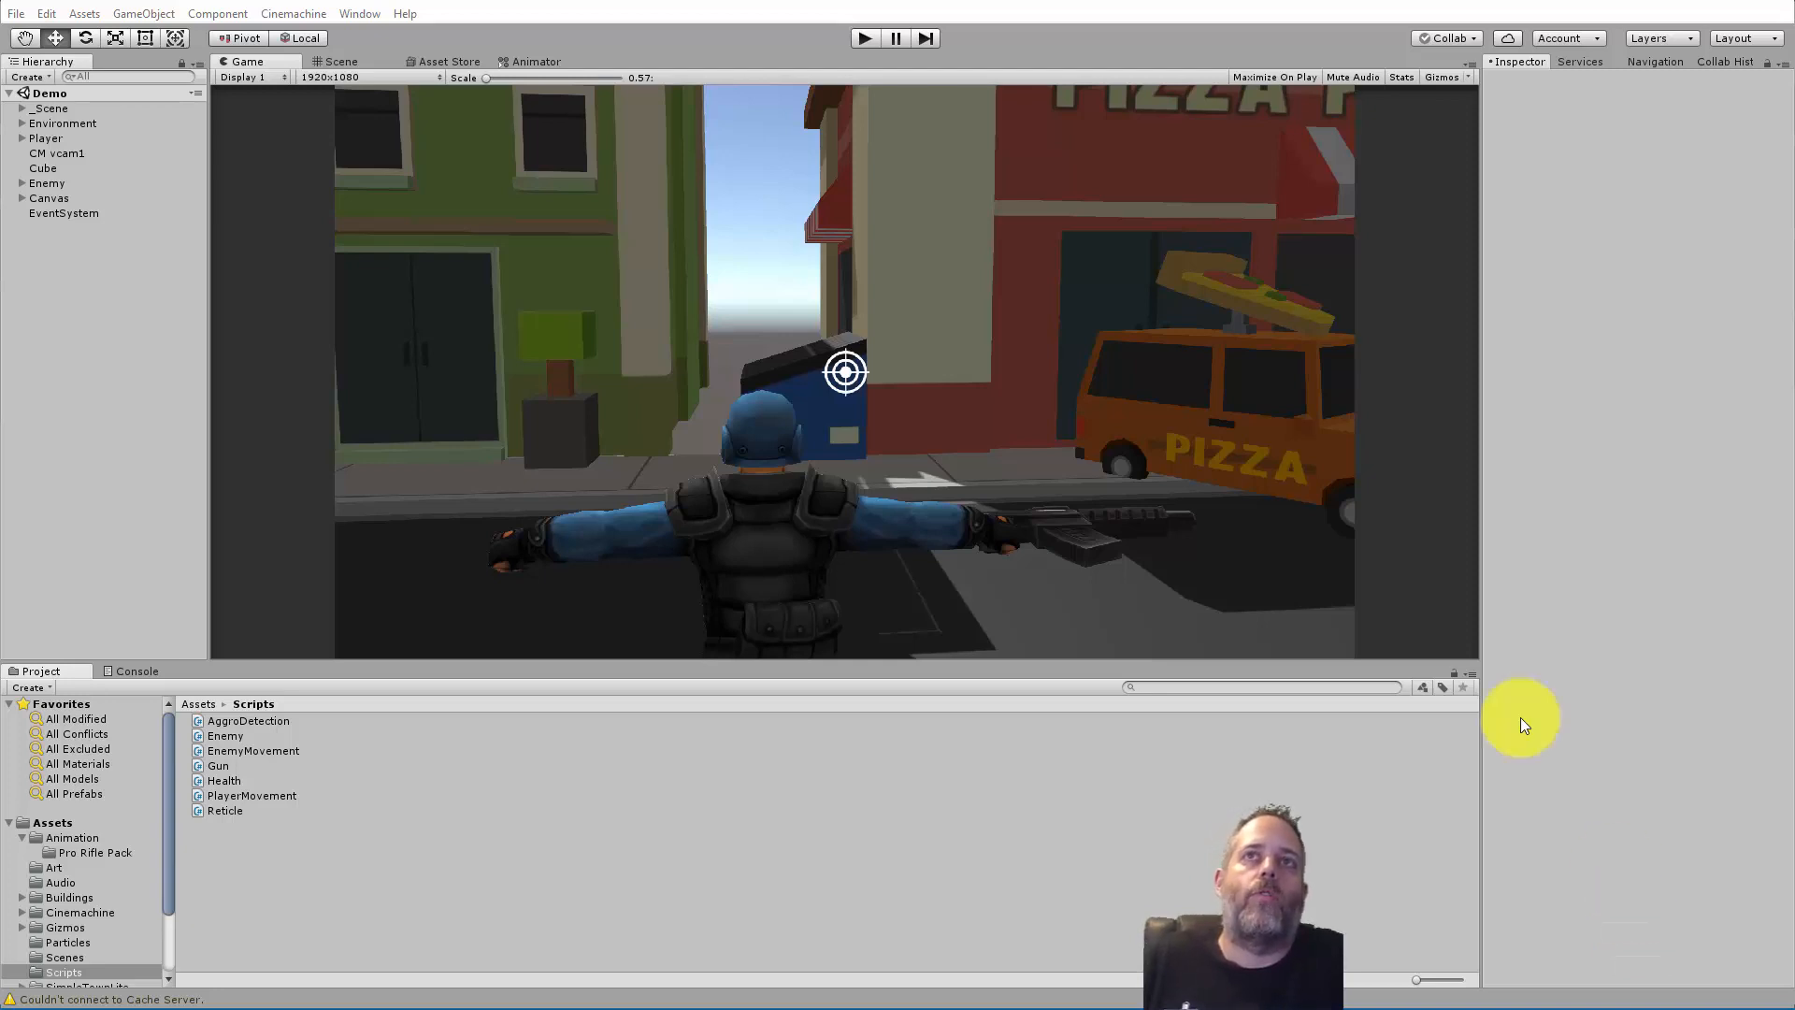
- Preview the scene briefly in play mode and stop it again
left_click(864, 37)
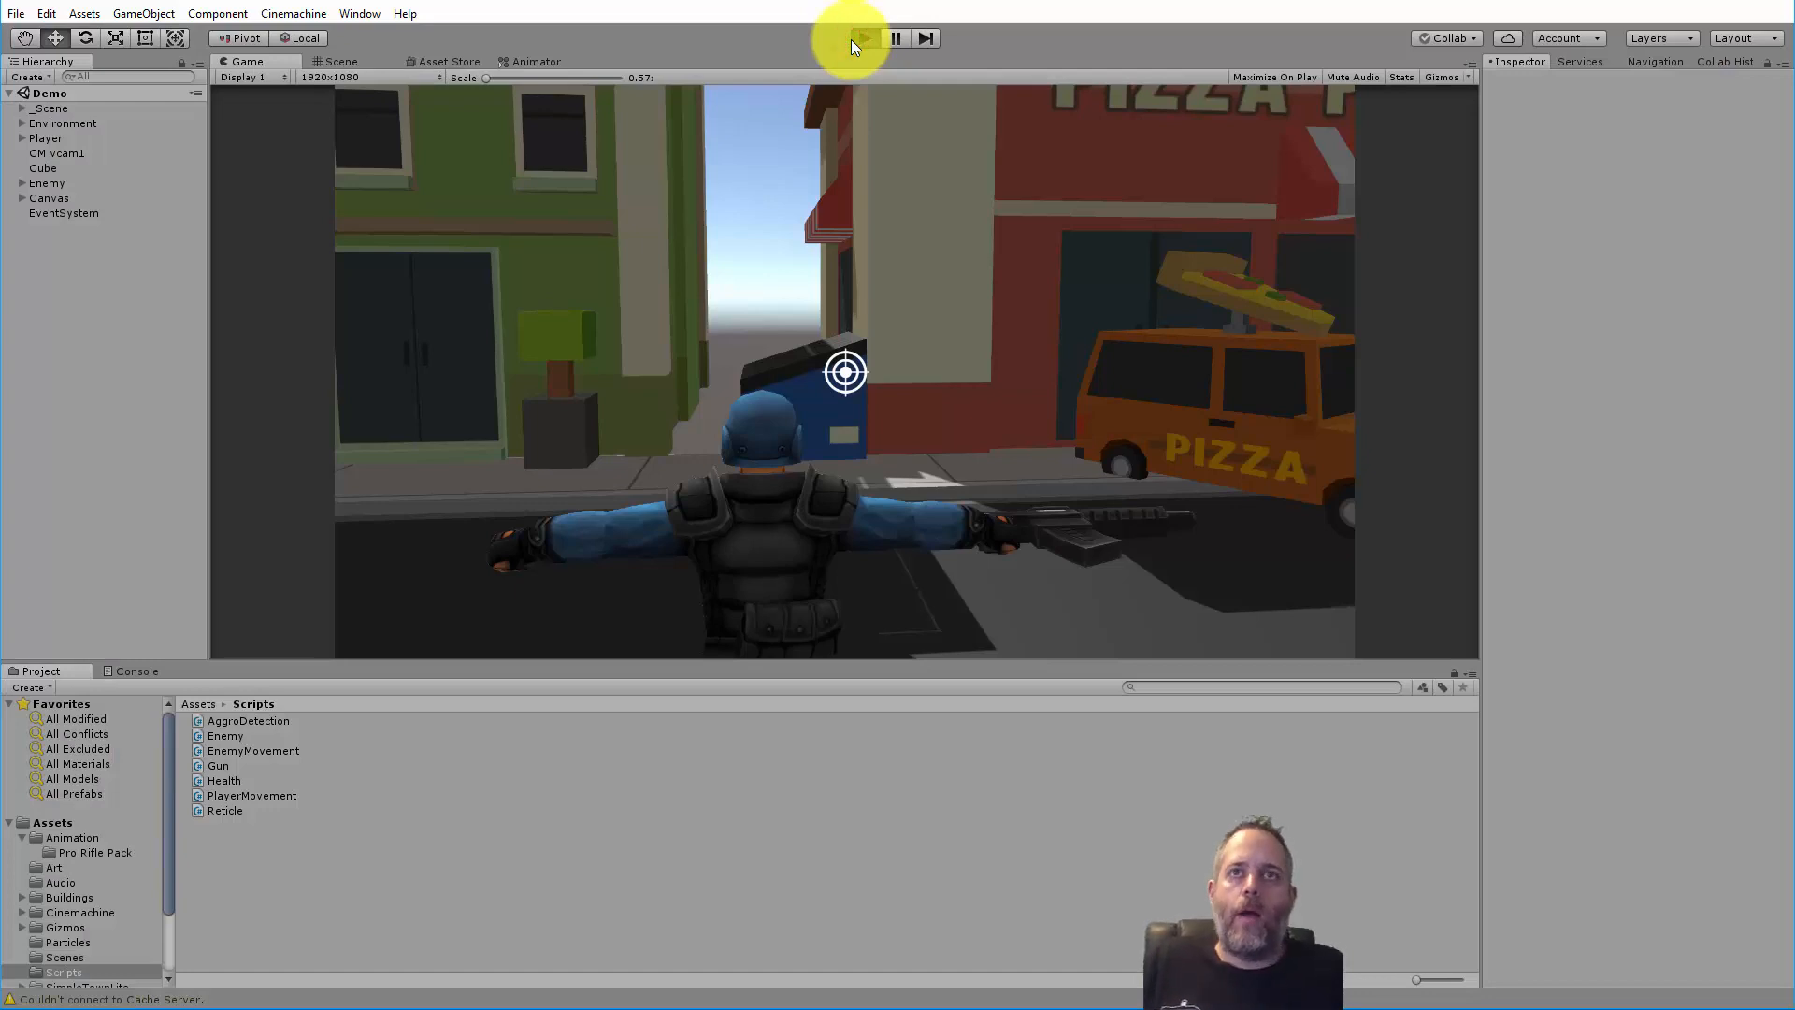
left_click(865, 38)
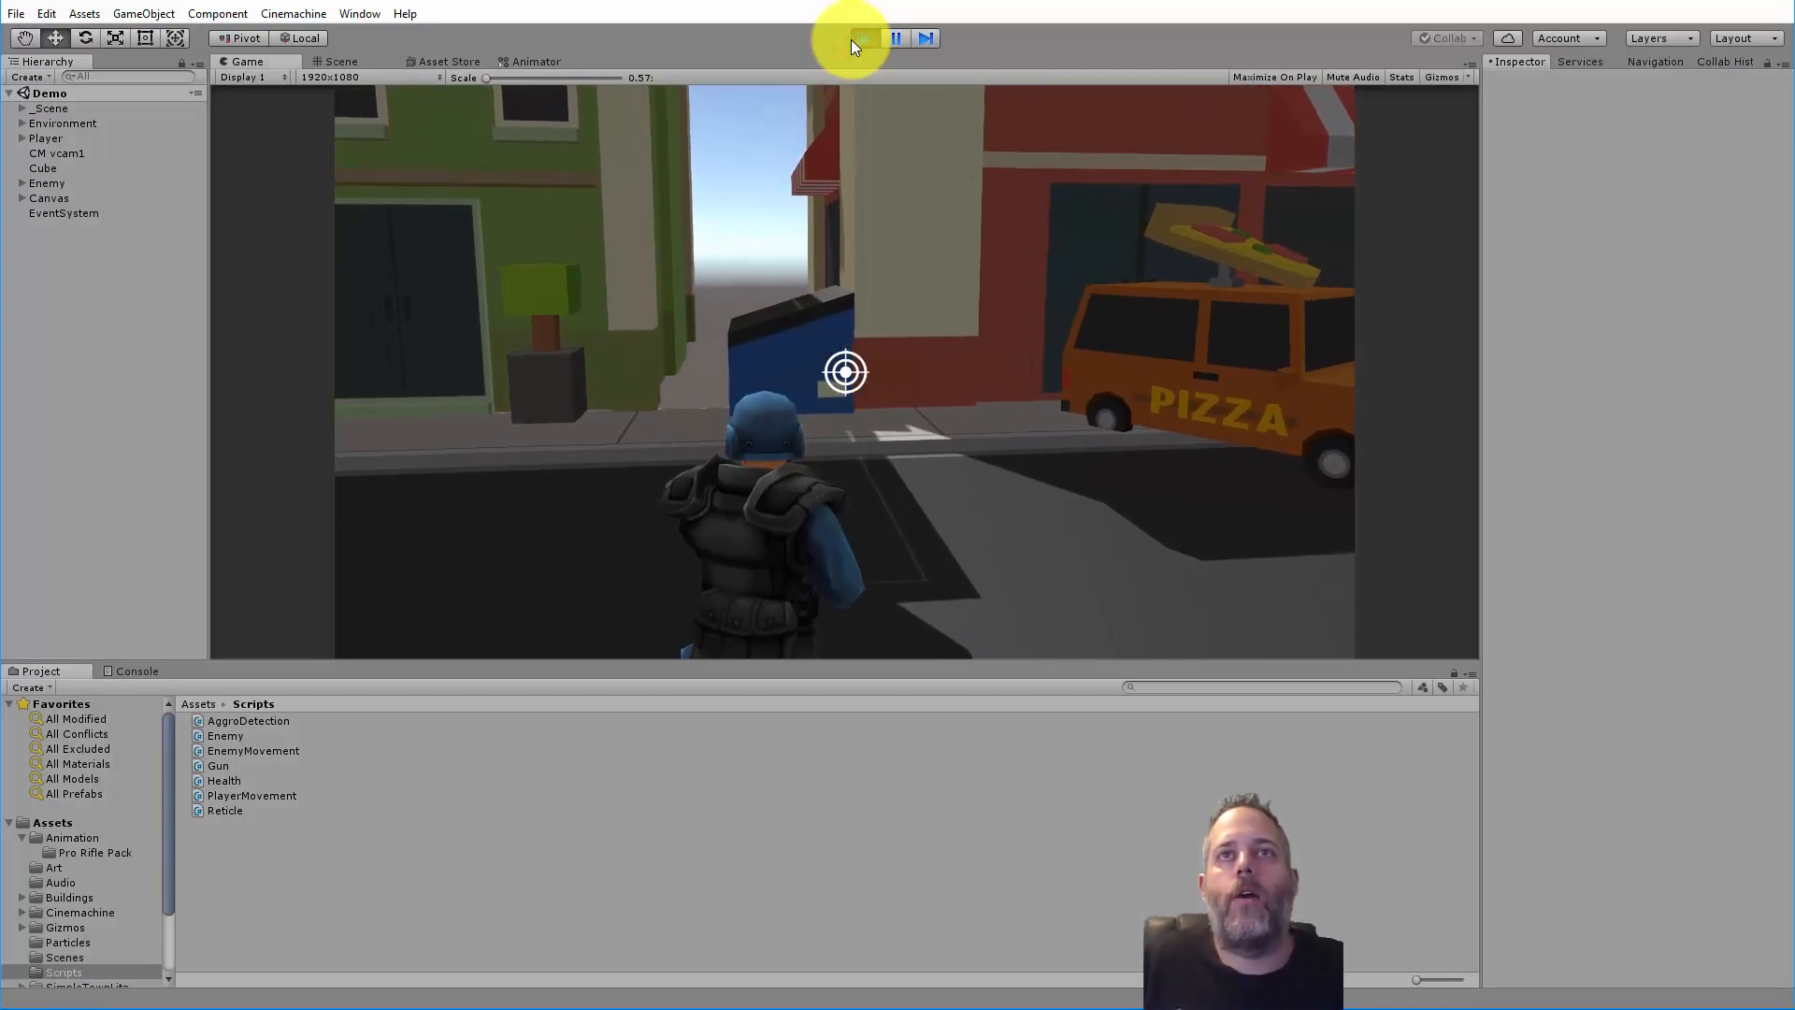
left_click(866, 37)
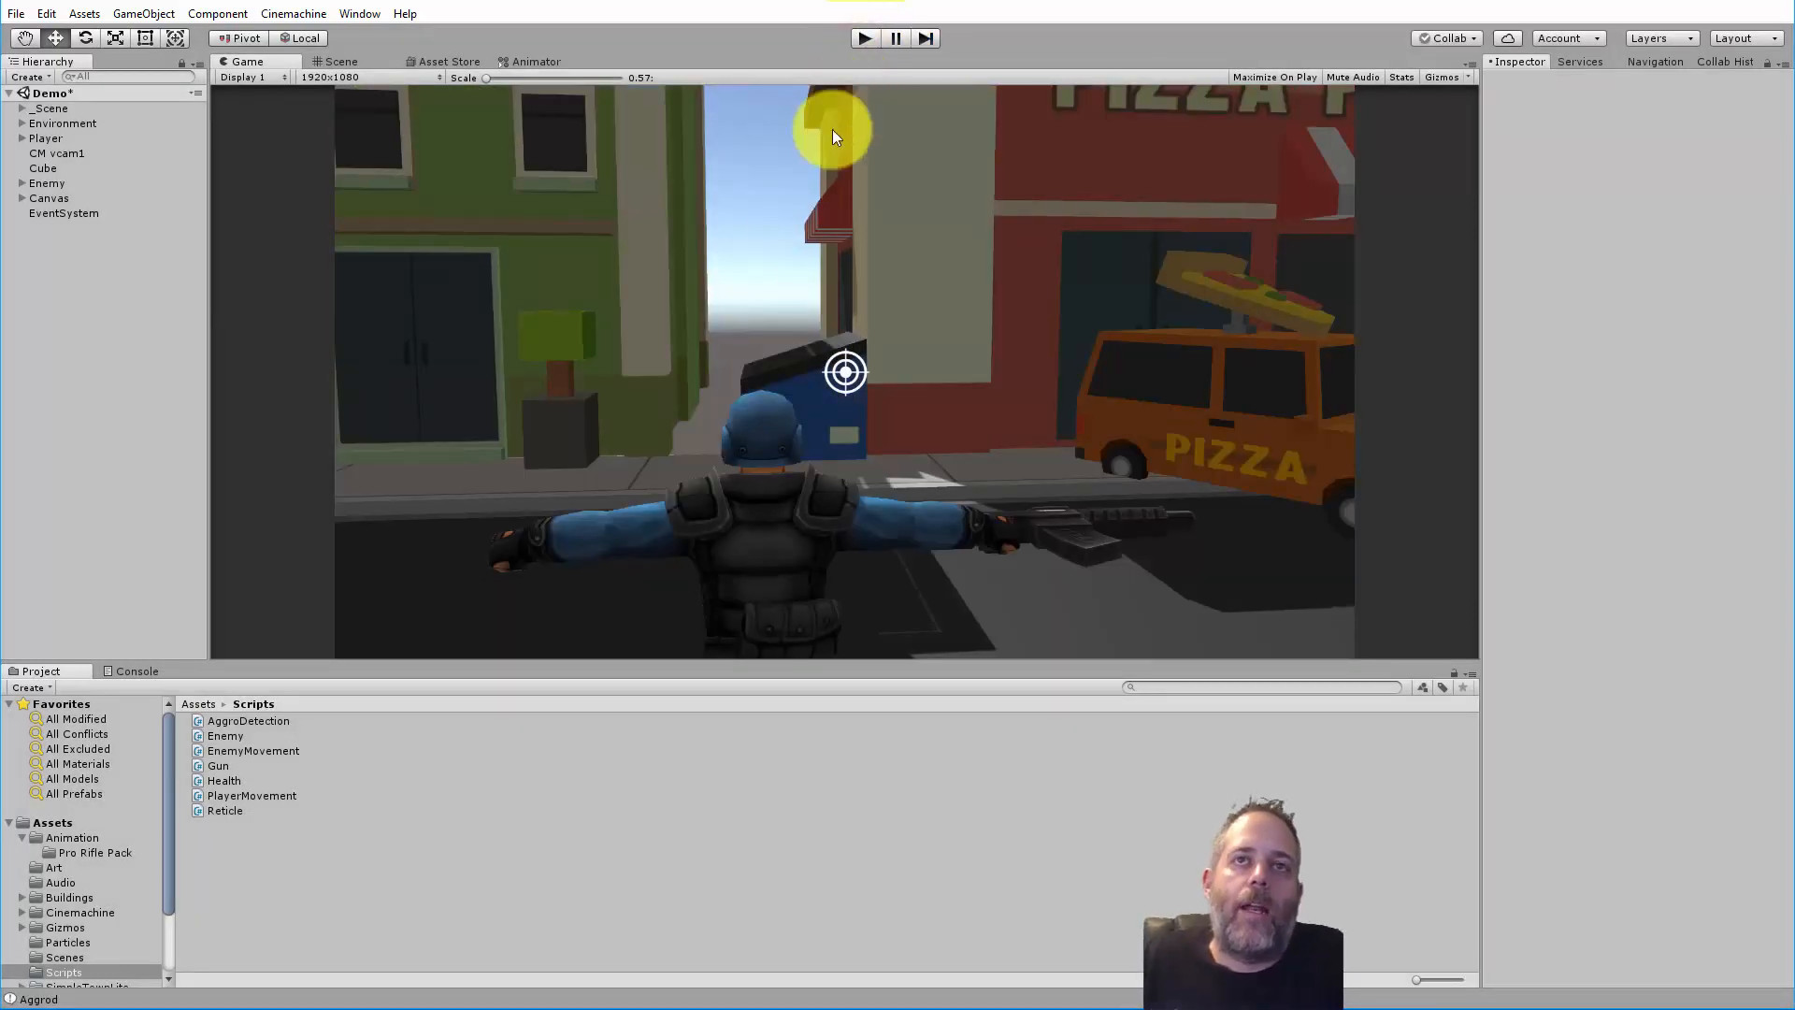
- Assign the Player object as the Look At target of the CM vcam1 virtual camera
left_click(58, 152)
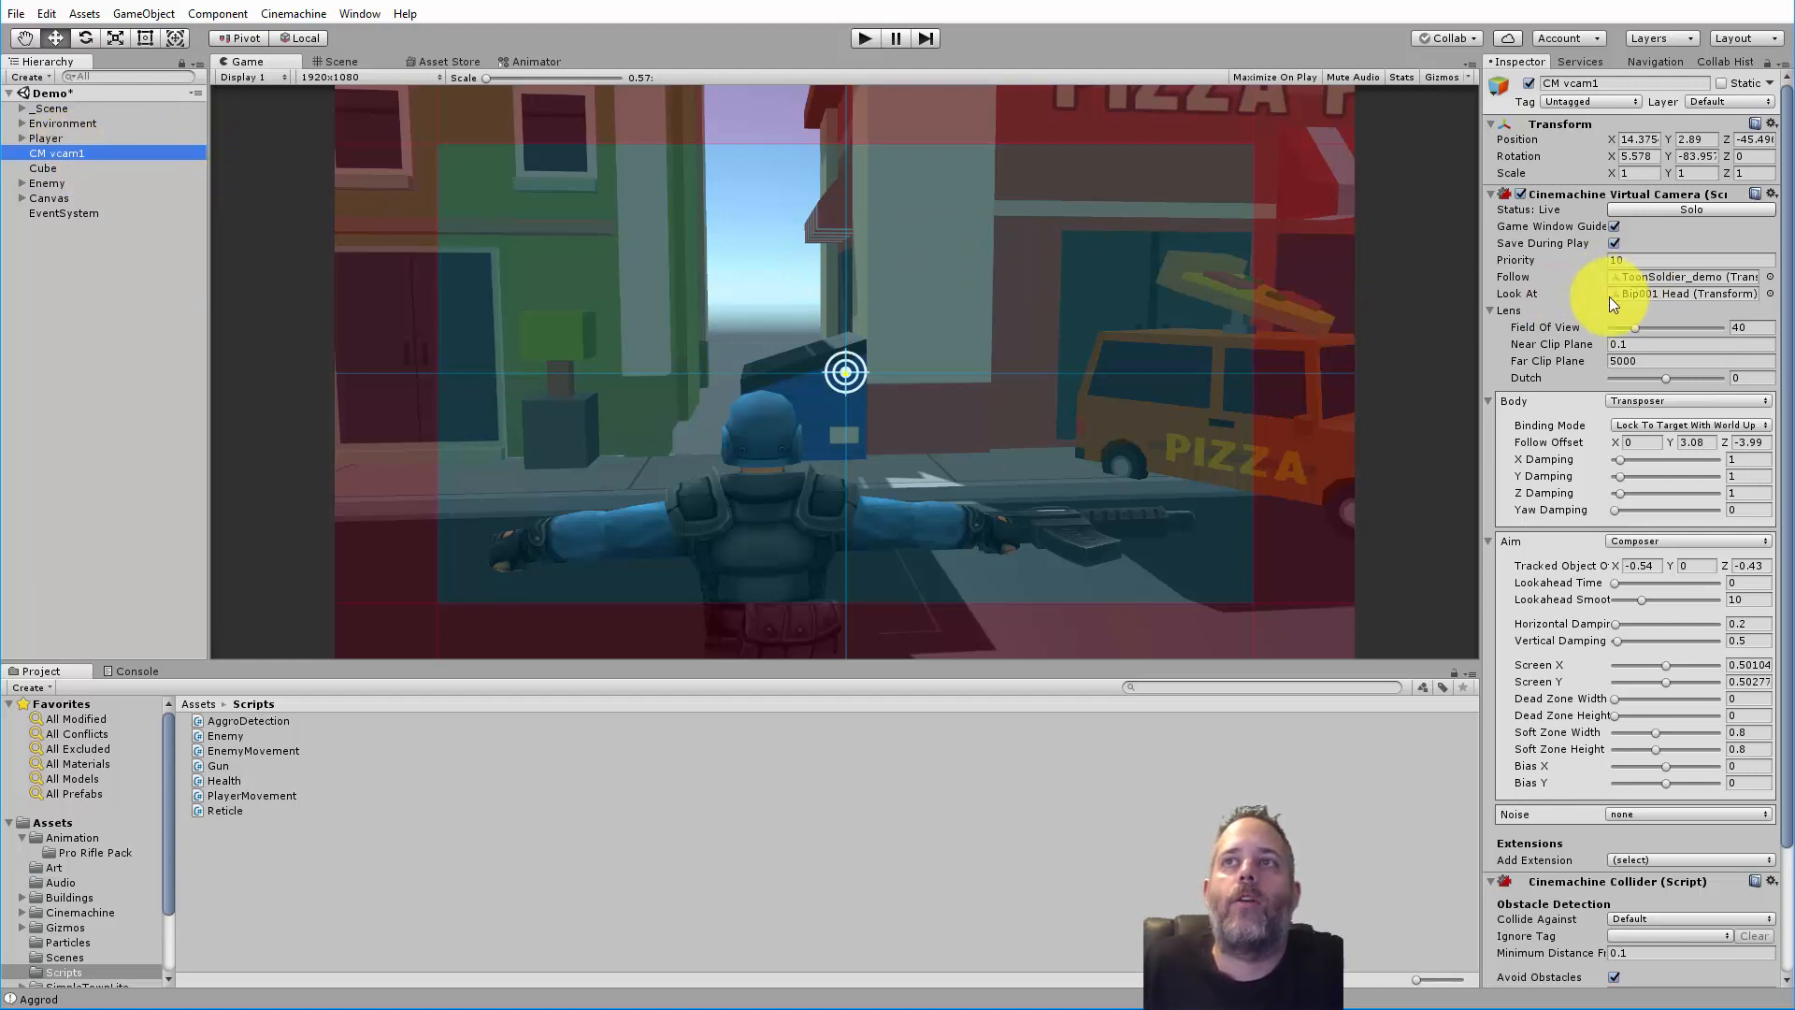
left_click(335, 60)
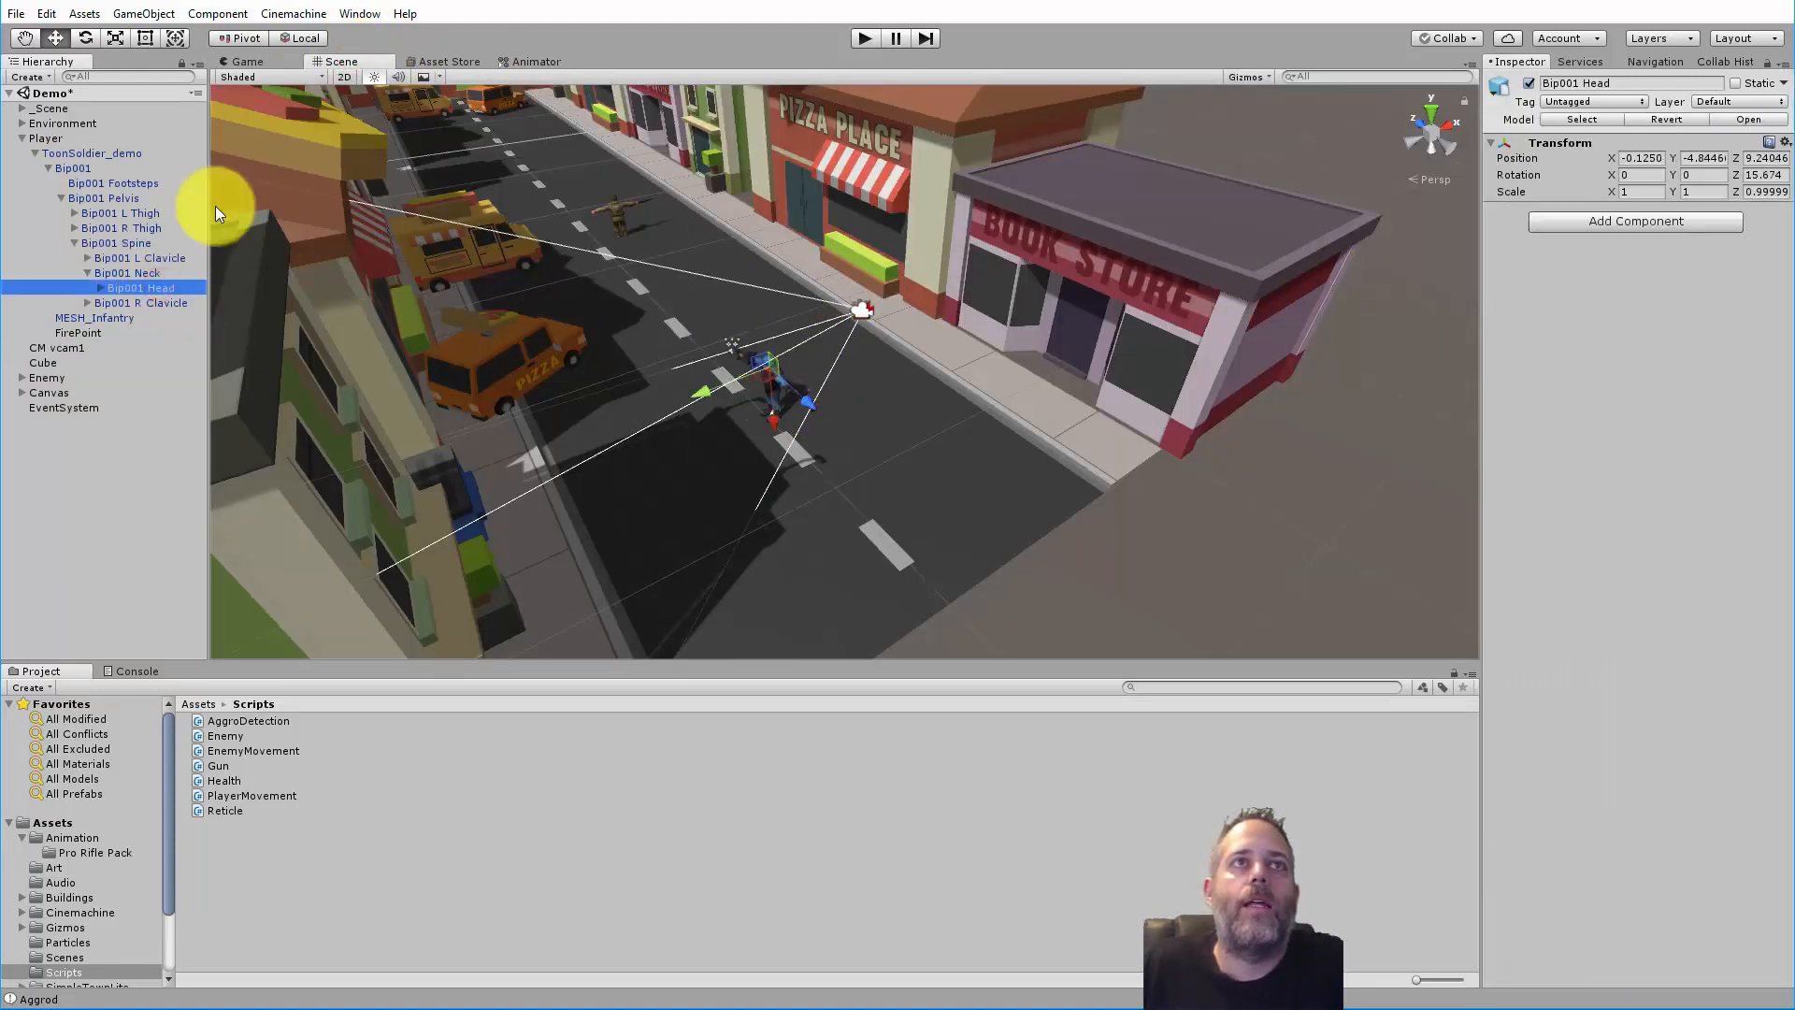
left_click(60, 348)
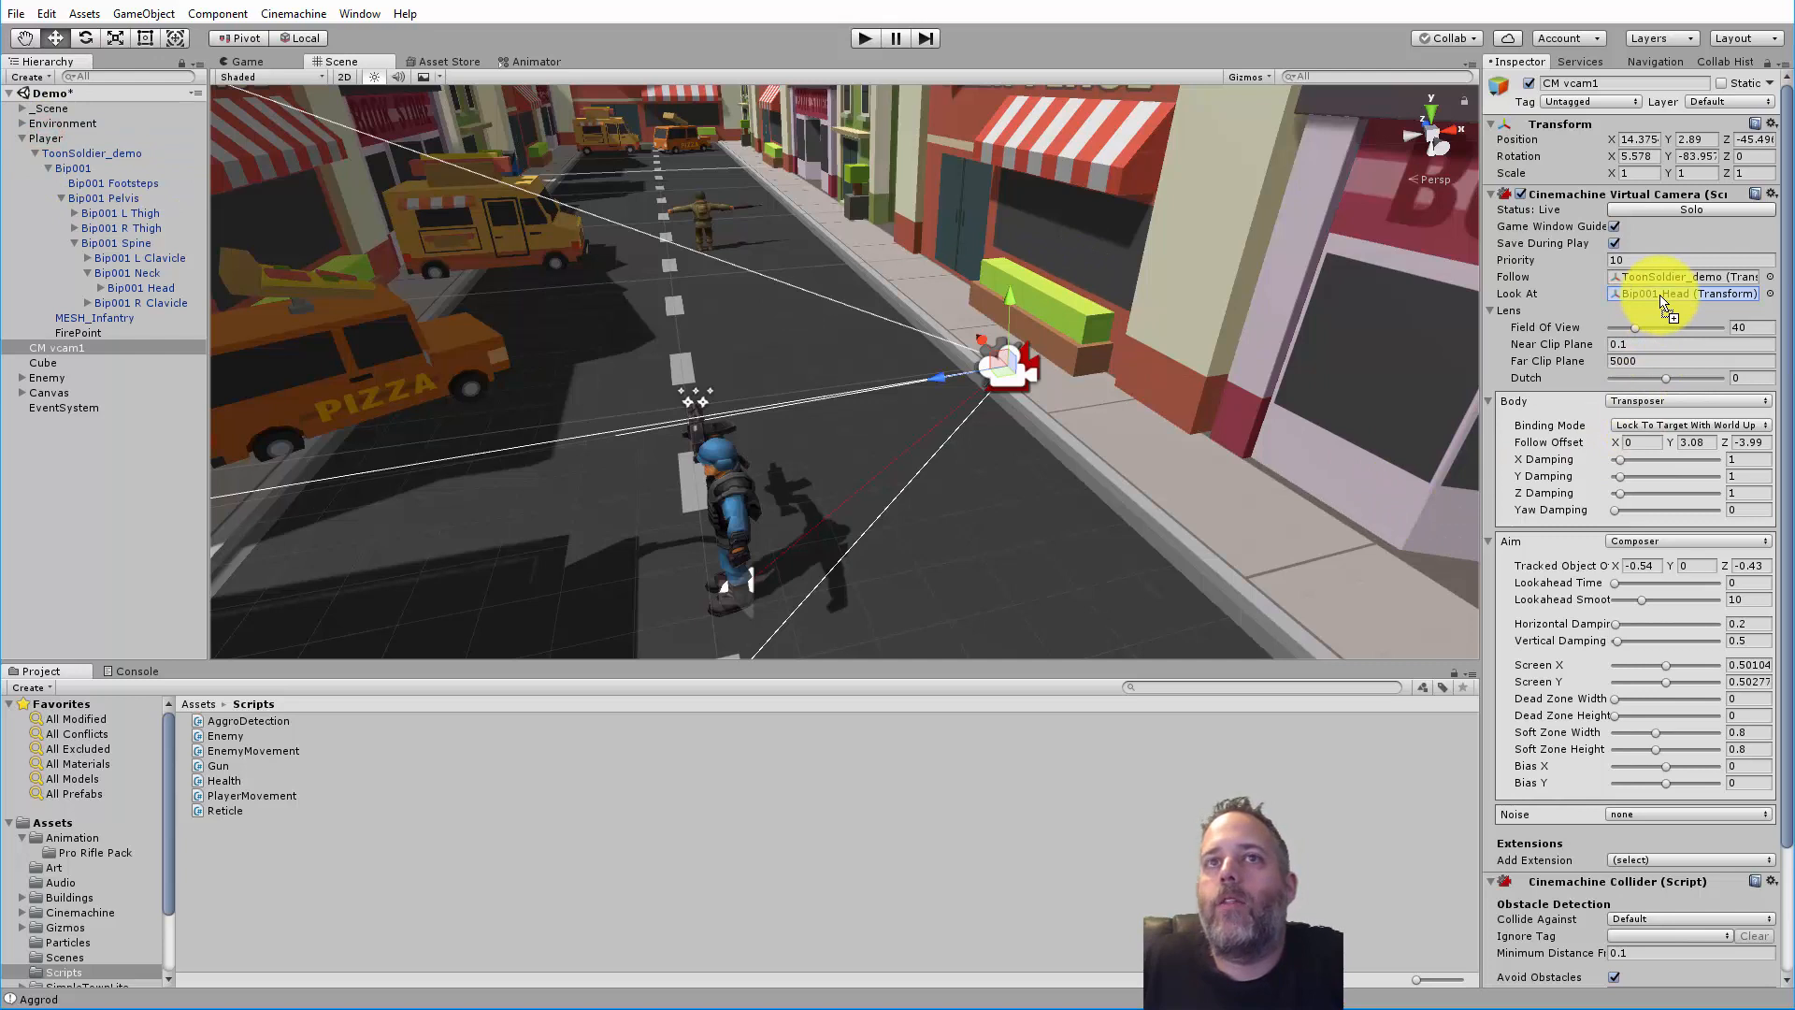
left_click(1683, 293)
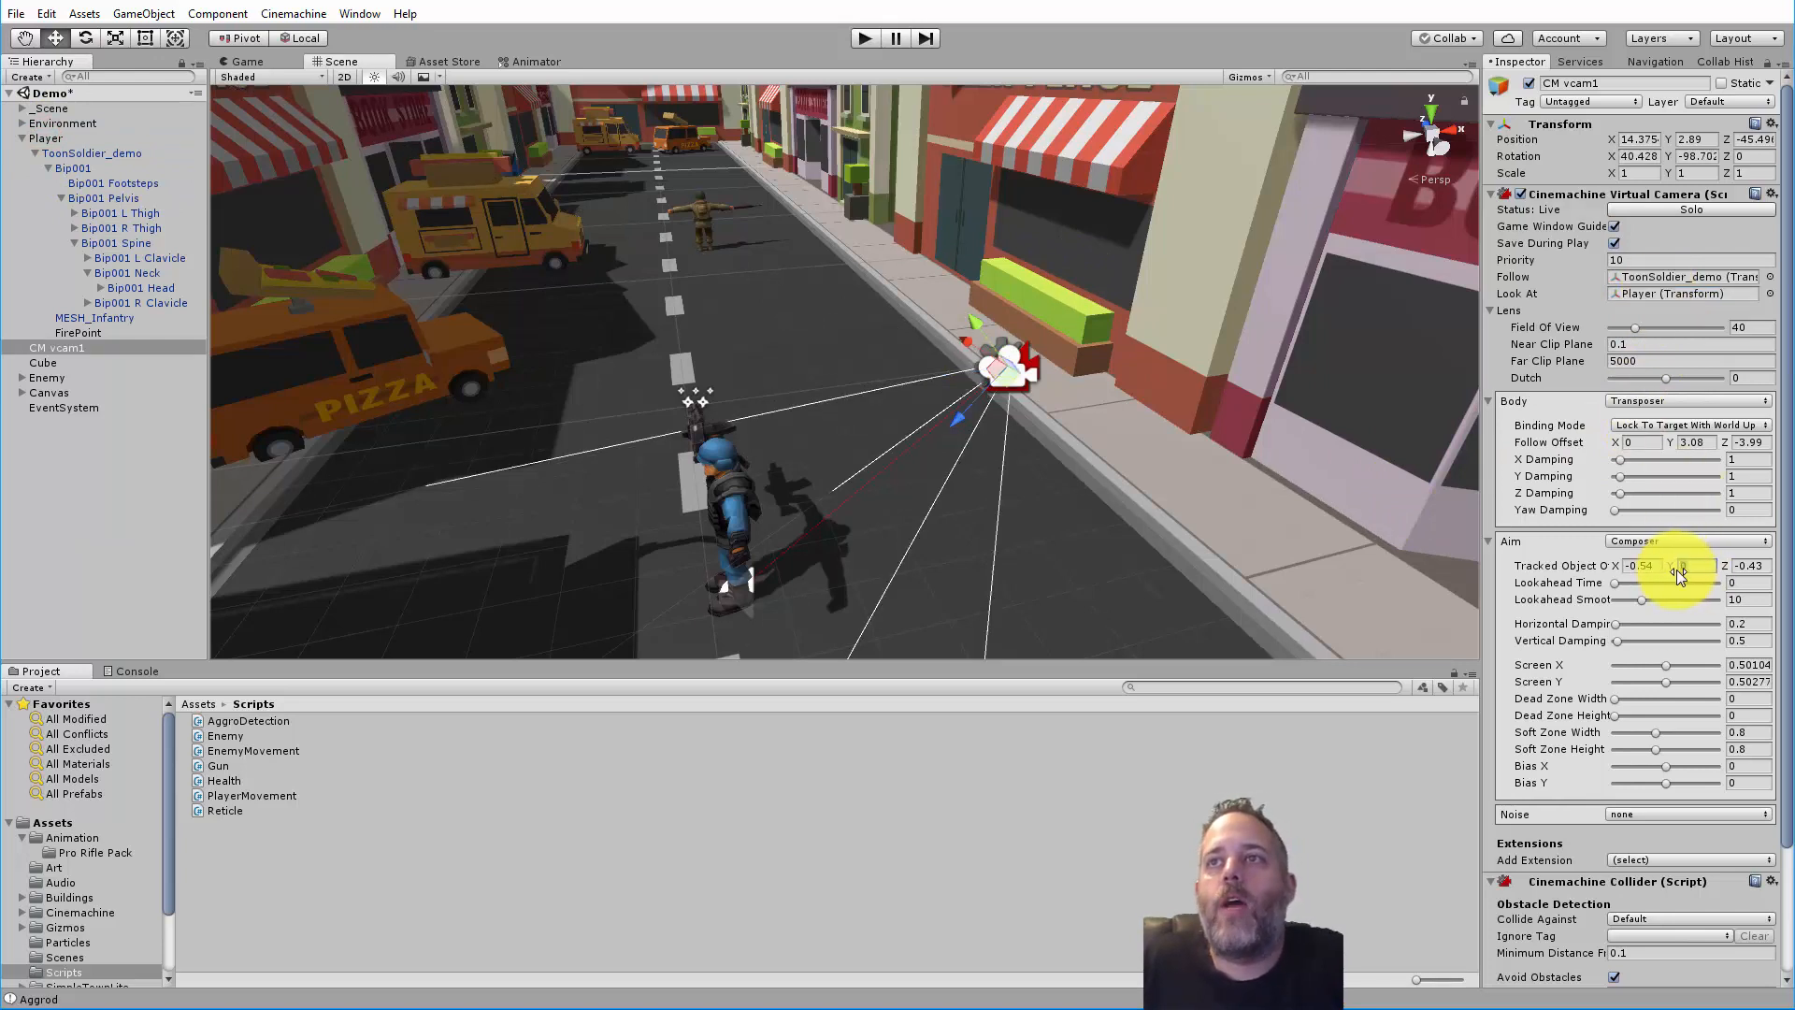
- Set Tracked Object Offset Y to 2.74 and Follow/Tracked Offset X to 1 for an over-the-shoulder view
left_click(242, 60)
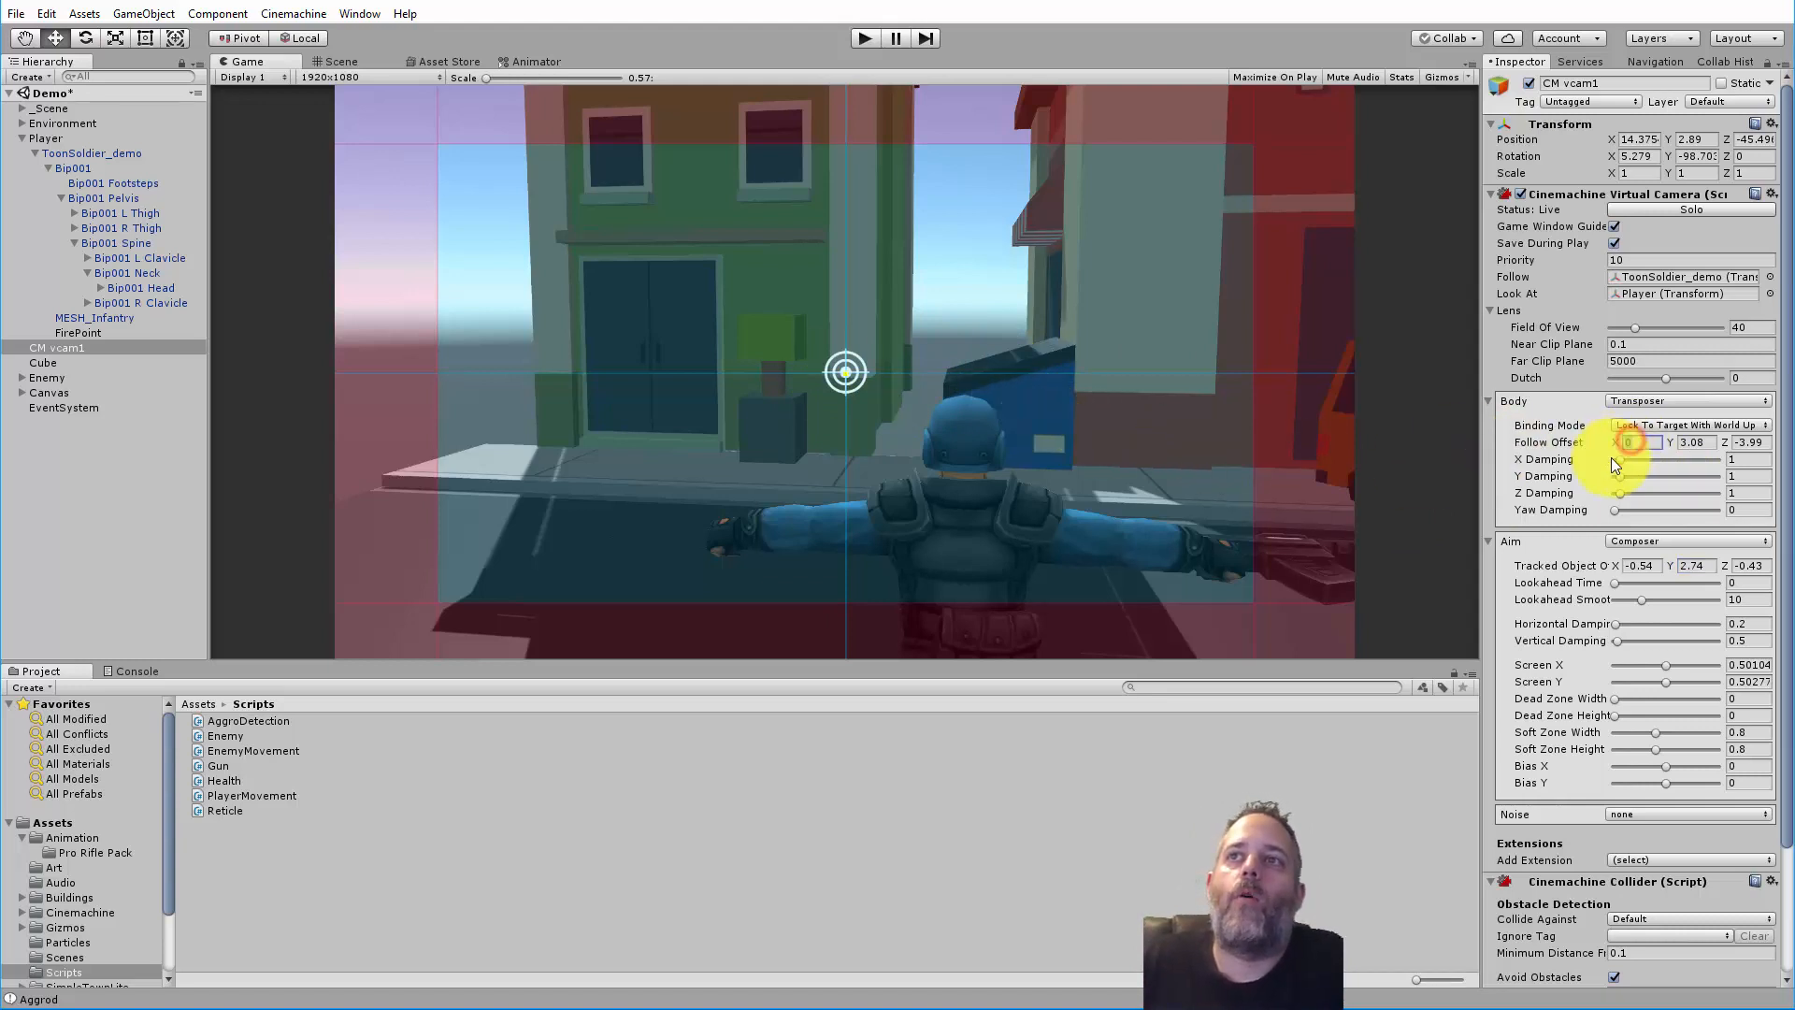
type("1")
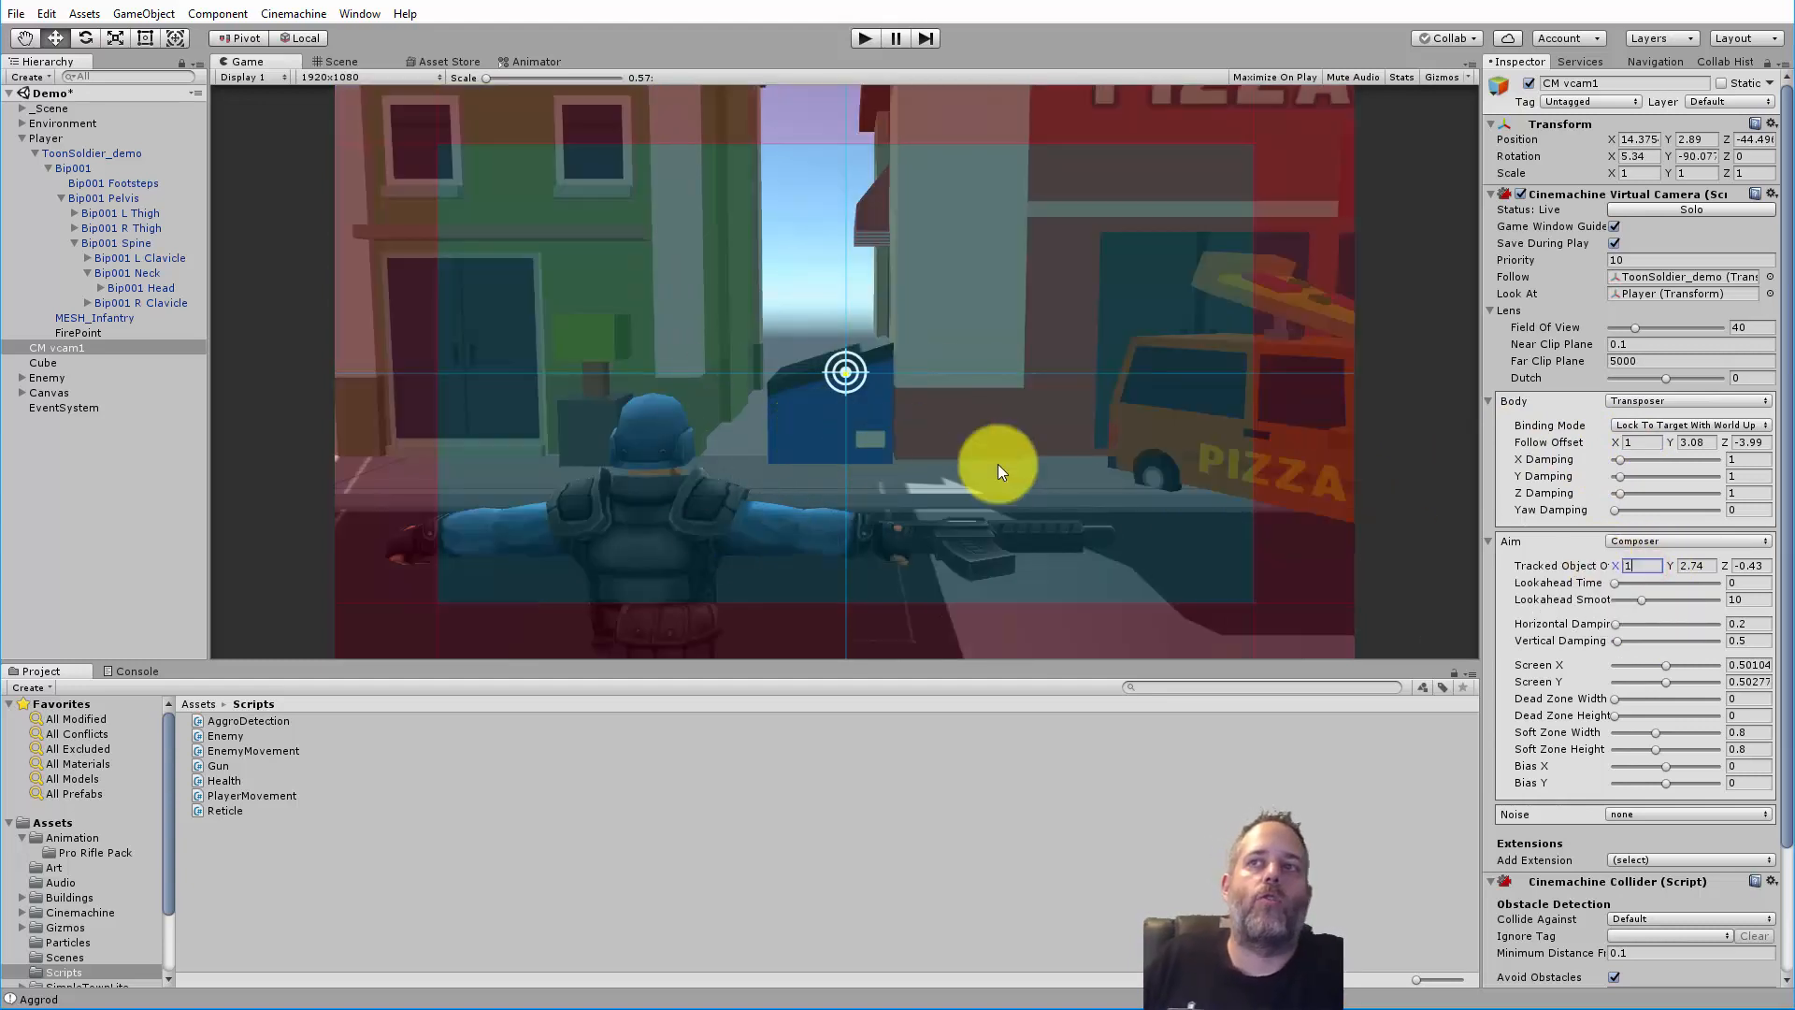
mouse_move(1094, 516)
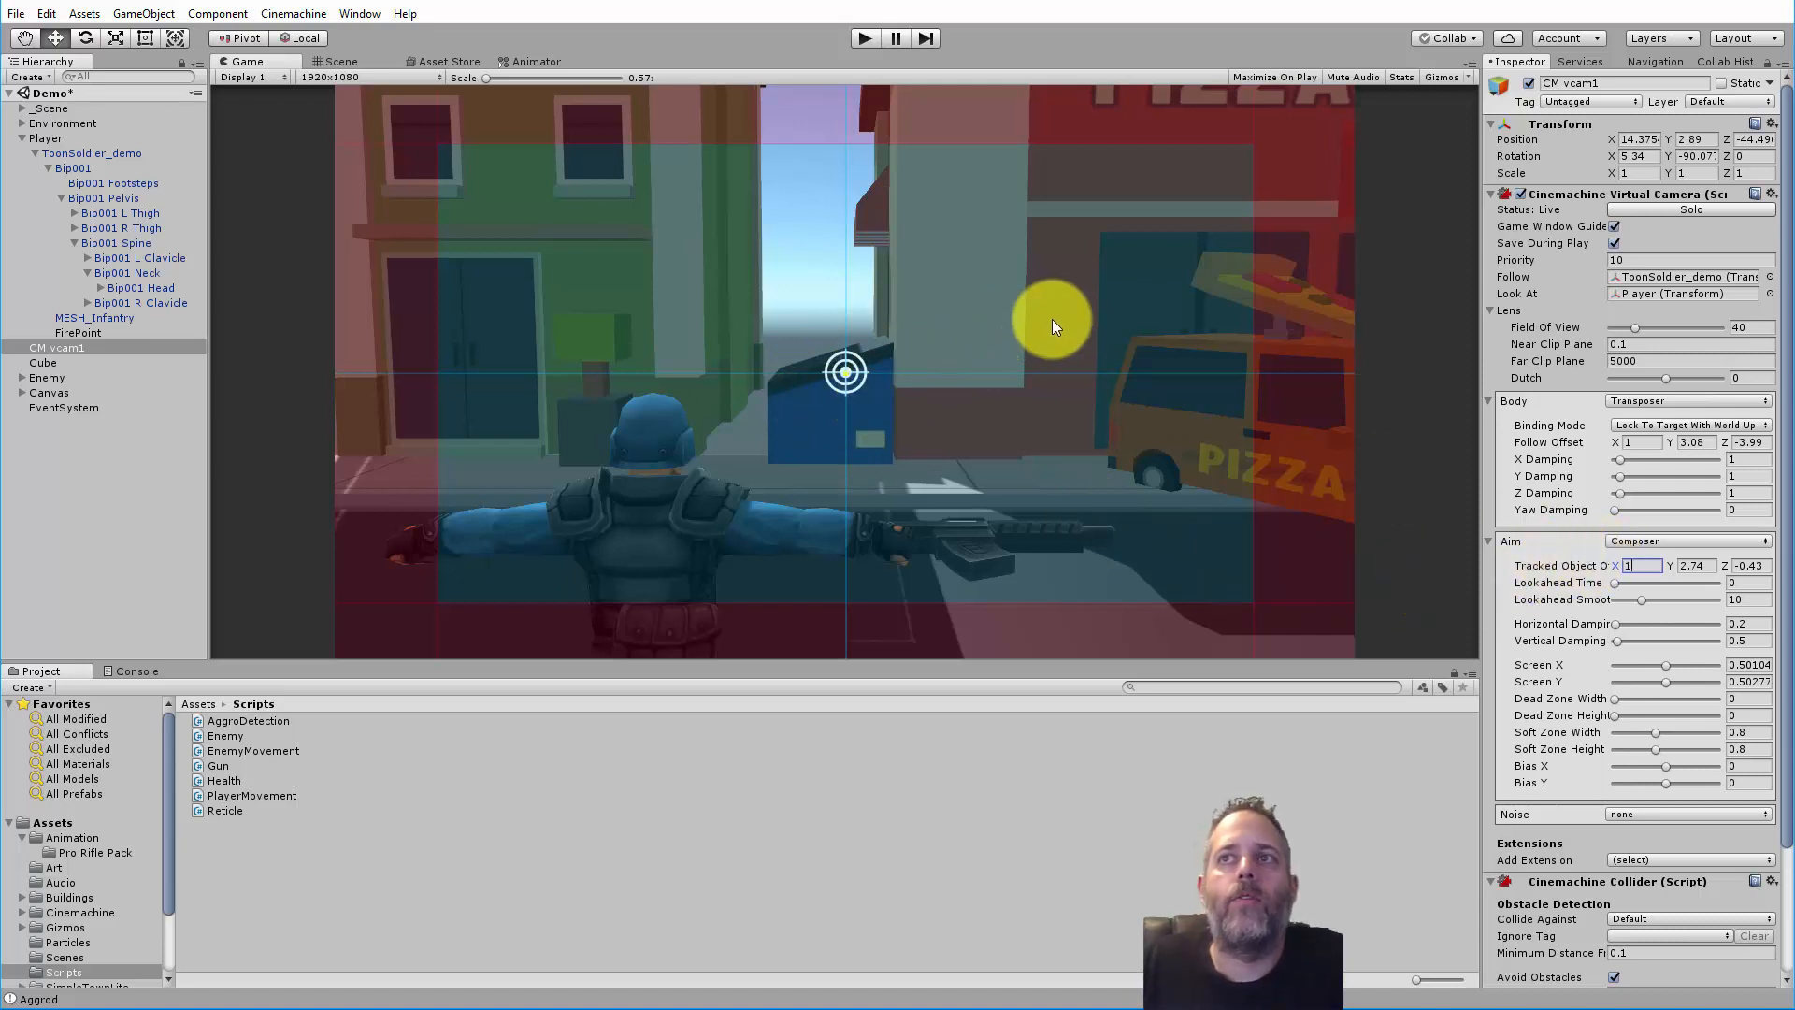
left_click(865, 38)
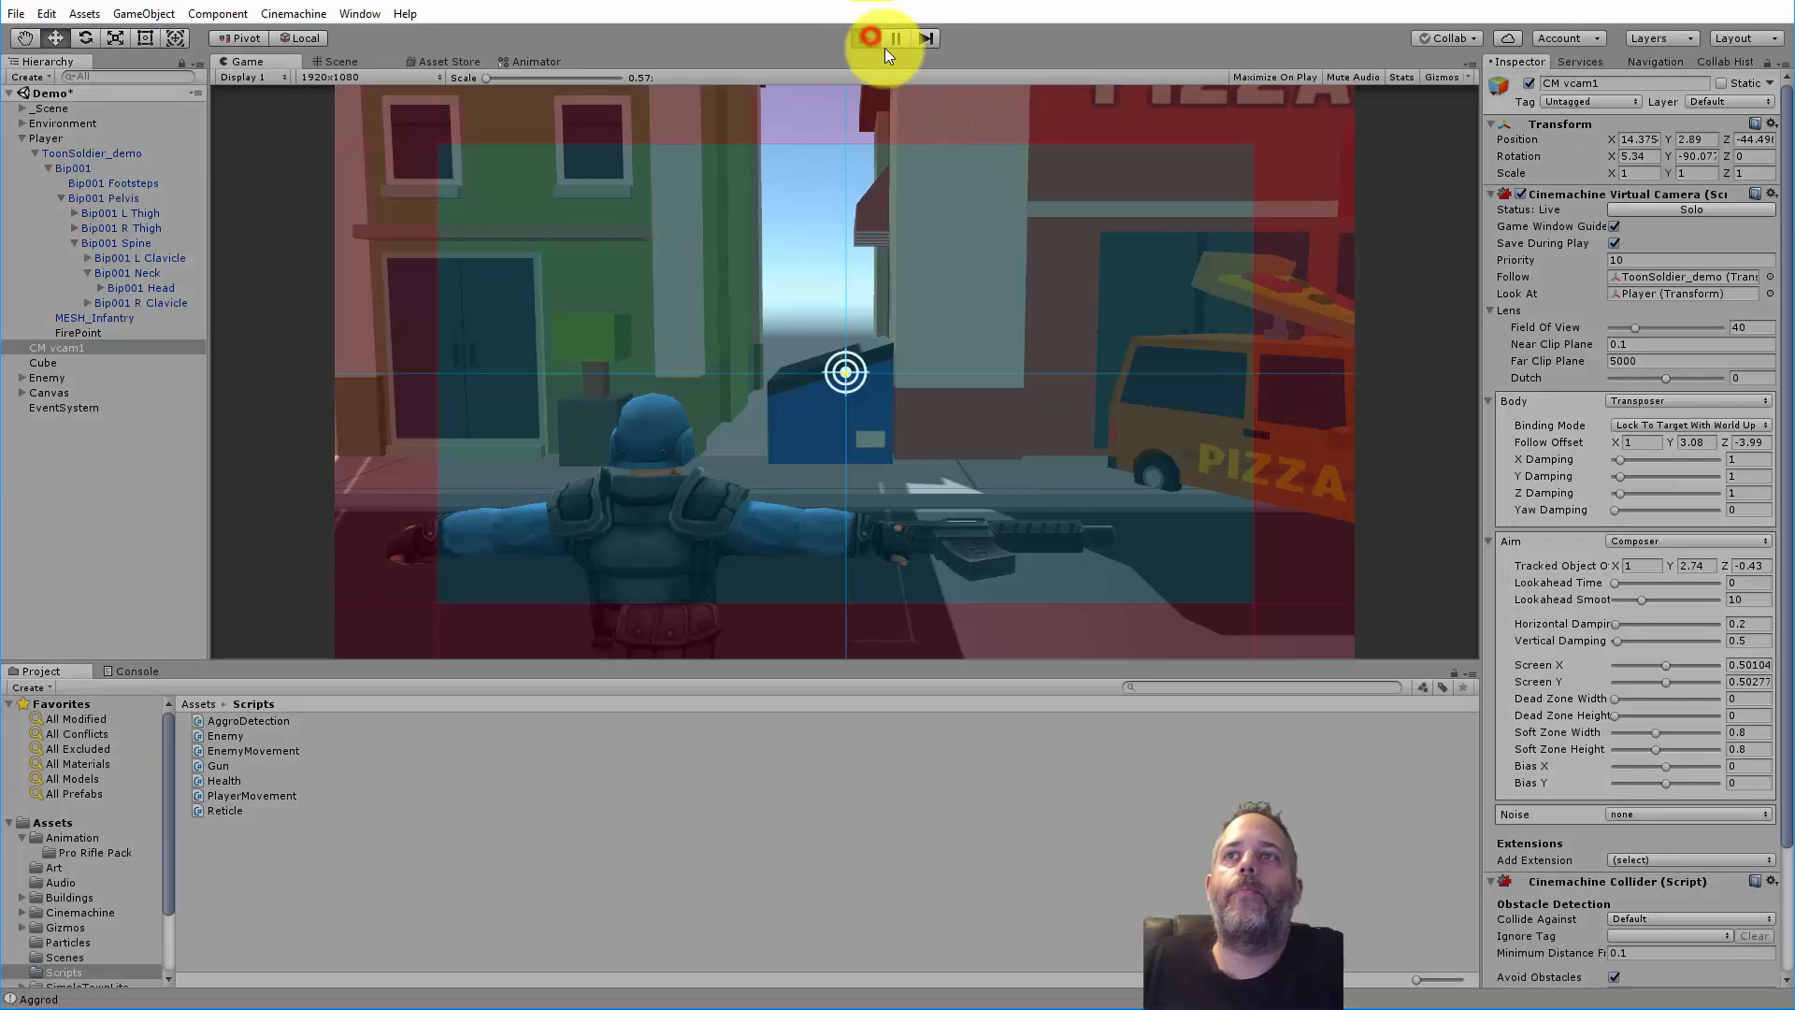
- Run the game to test the over-the-shoulder camera, then lower the aim Y offset to 2.43
left_click(865, 37)
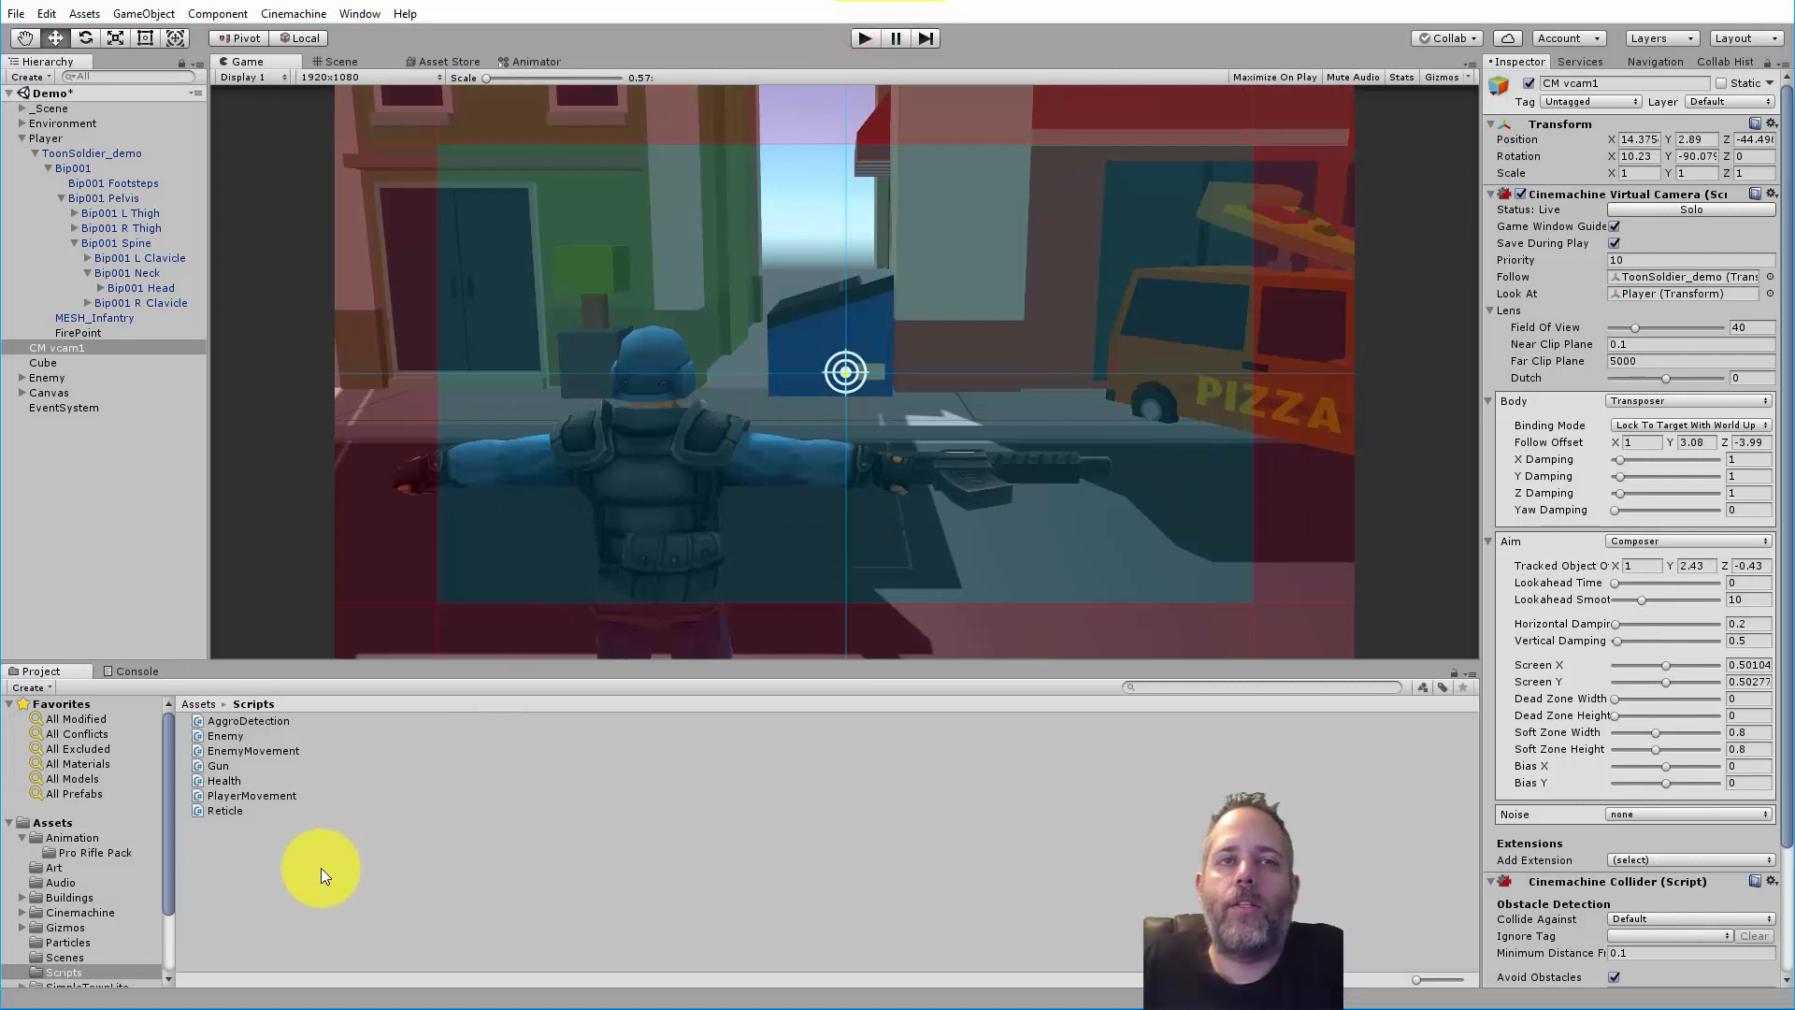
- Create a new C# script named CameraController in the Scripts folder and open it
right_click(326, 874)
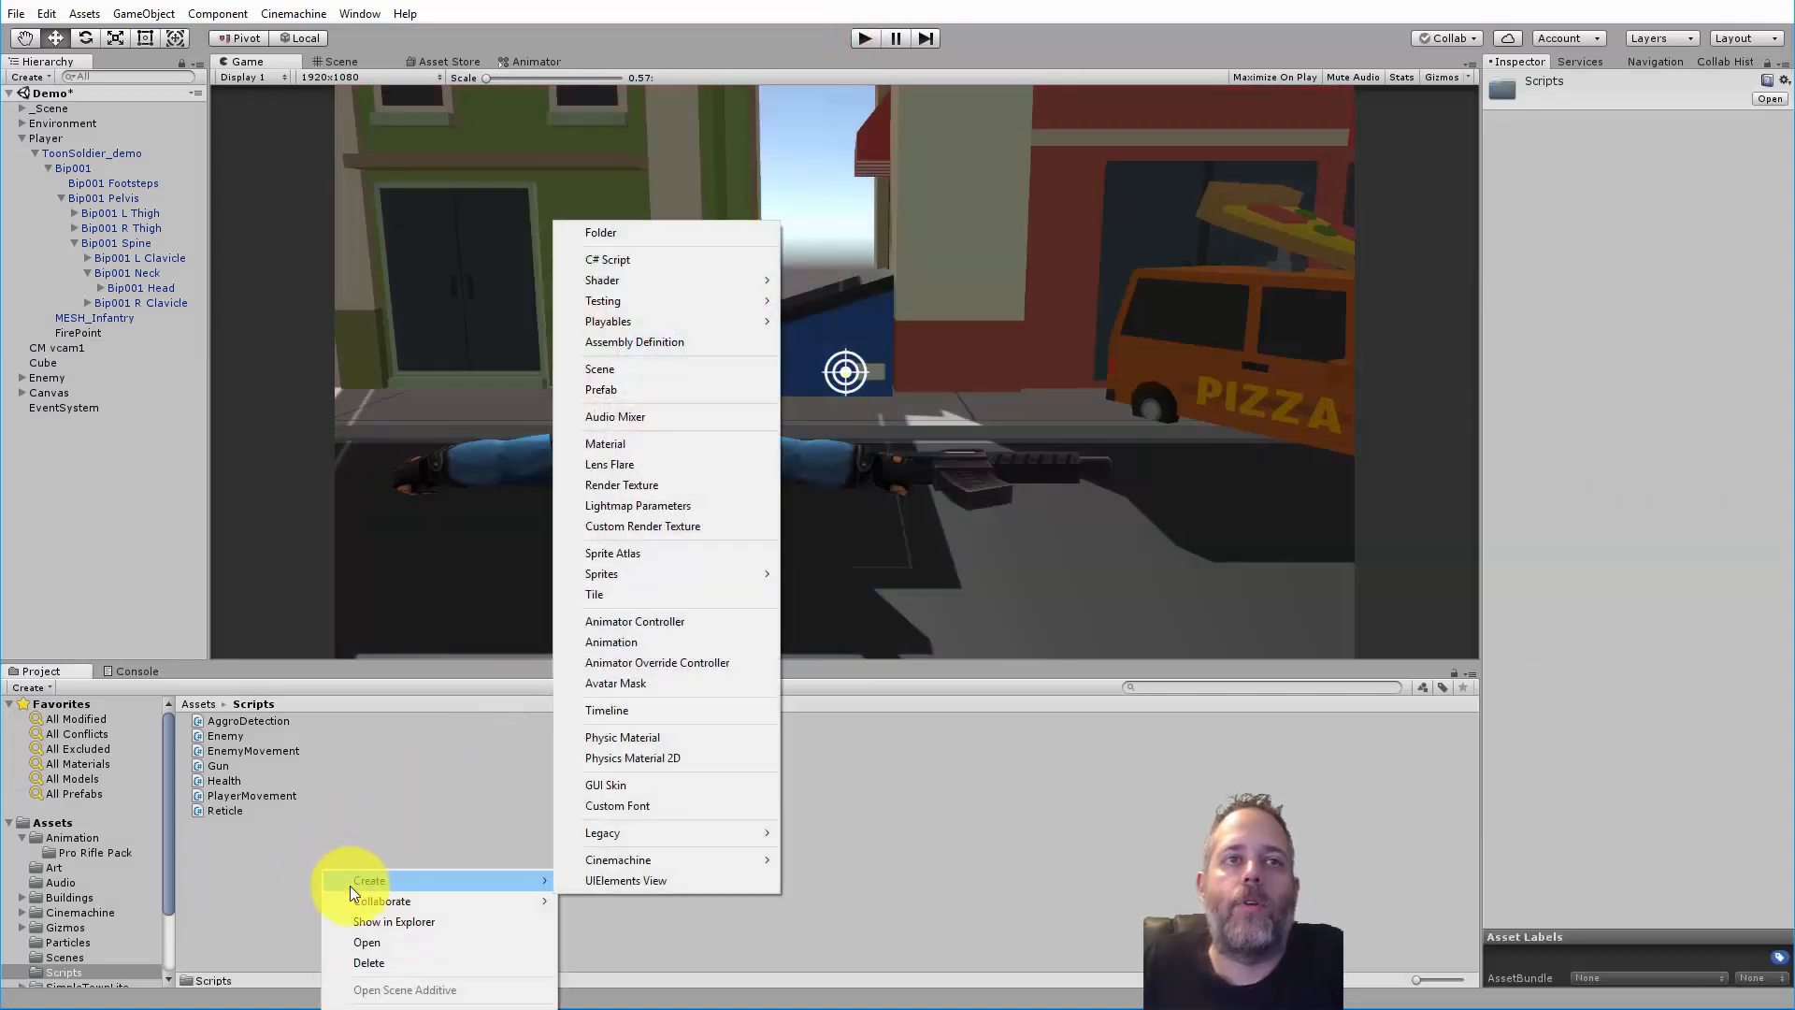
left_click(608, 258)
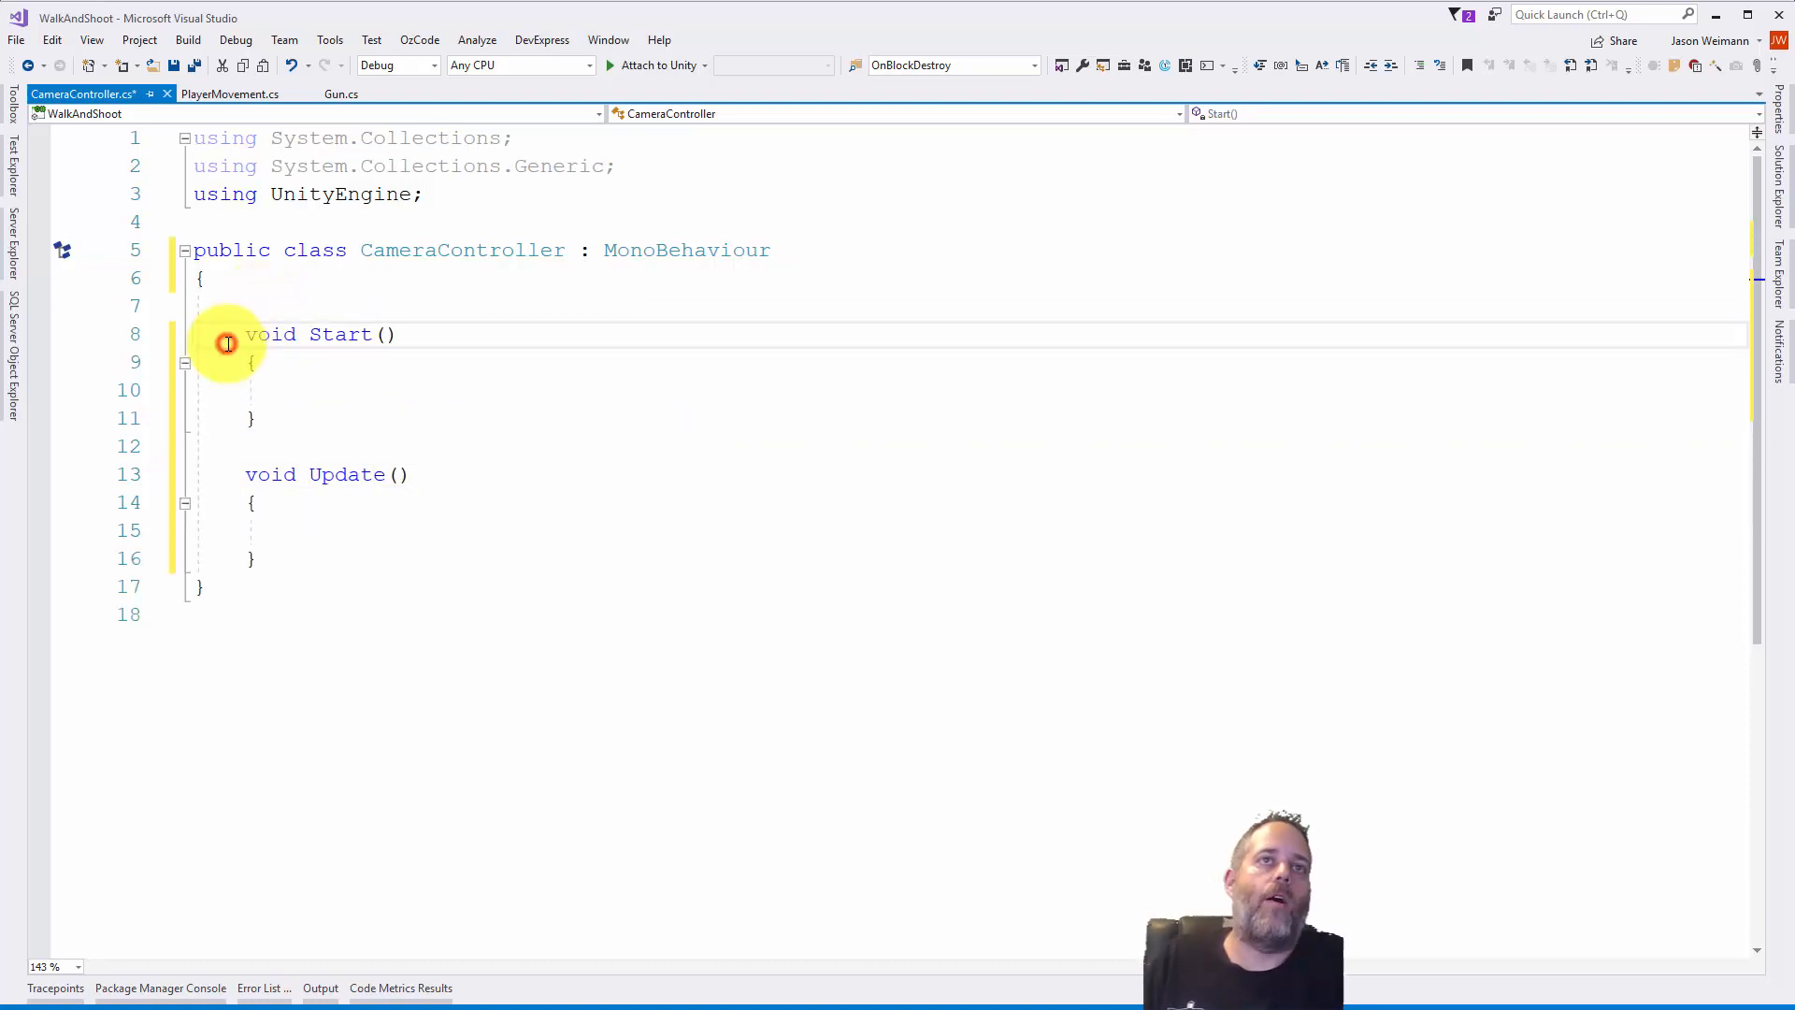
- Mark the Start method private, let Unity recompile, and return to editing the script
type("private")
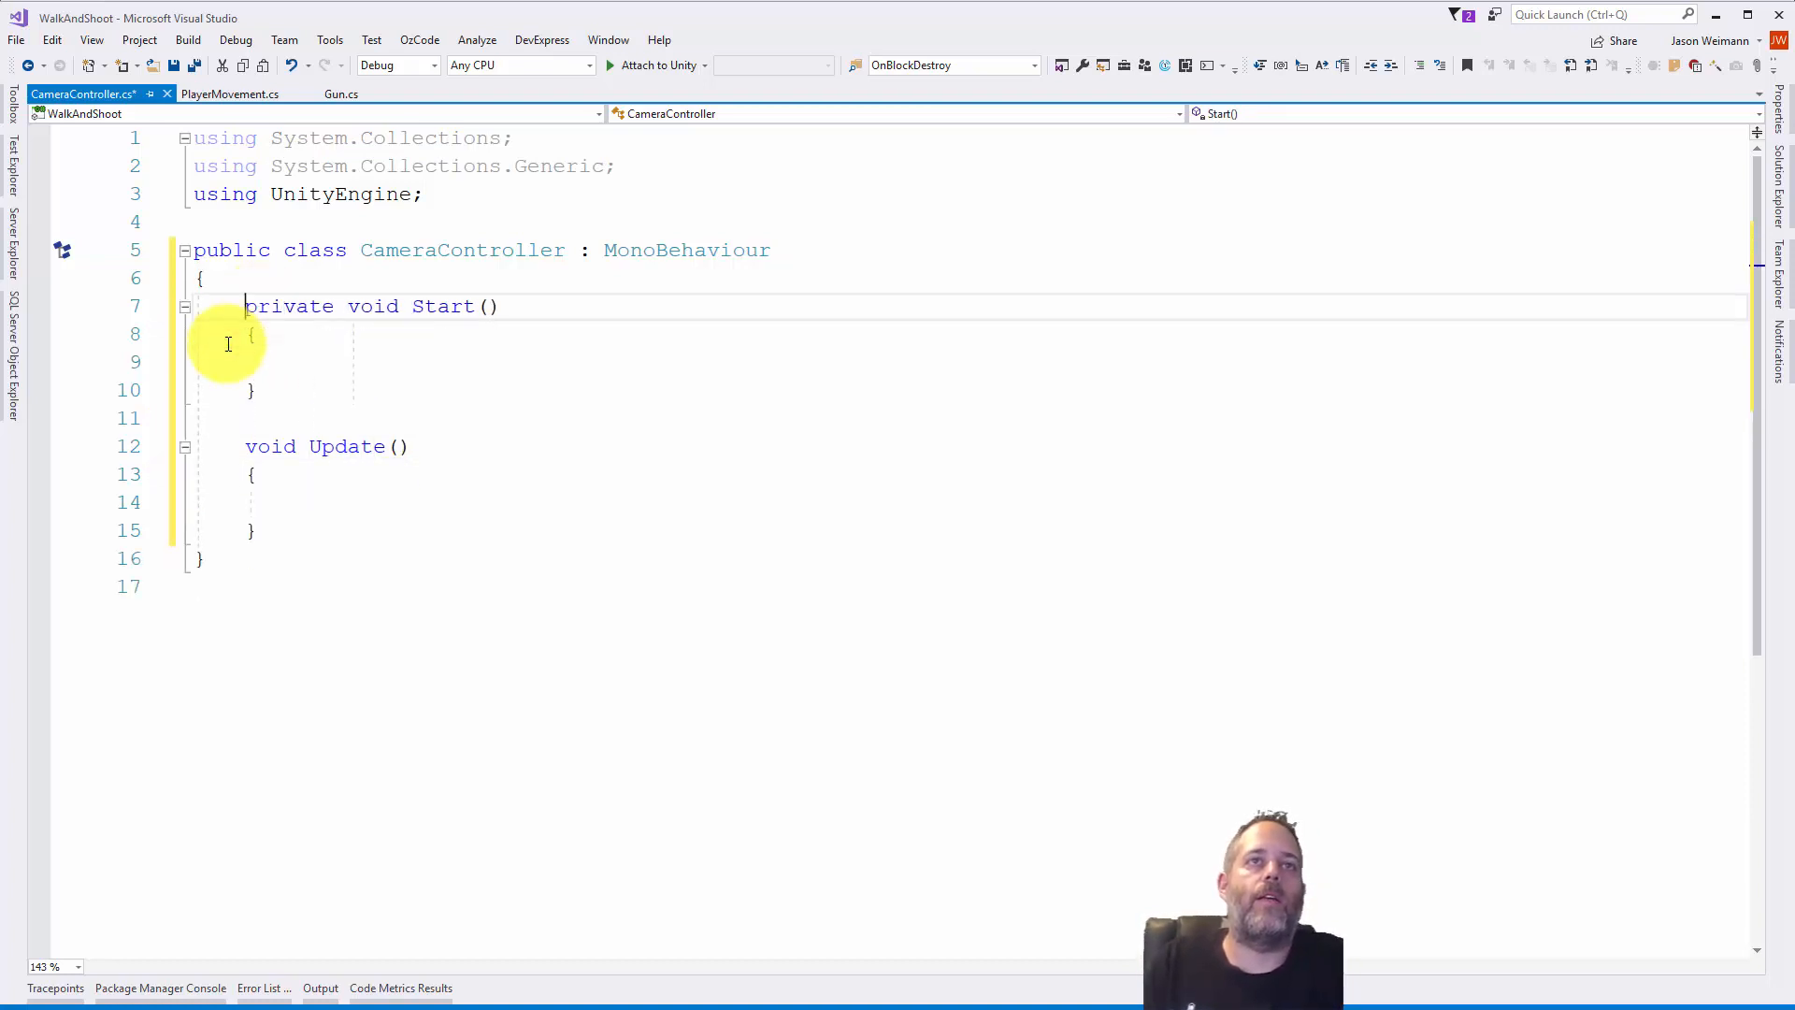
left_click(258, 389)
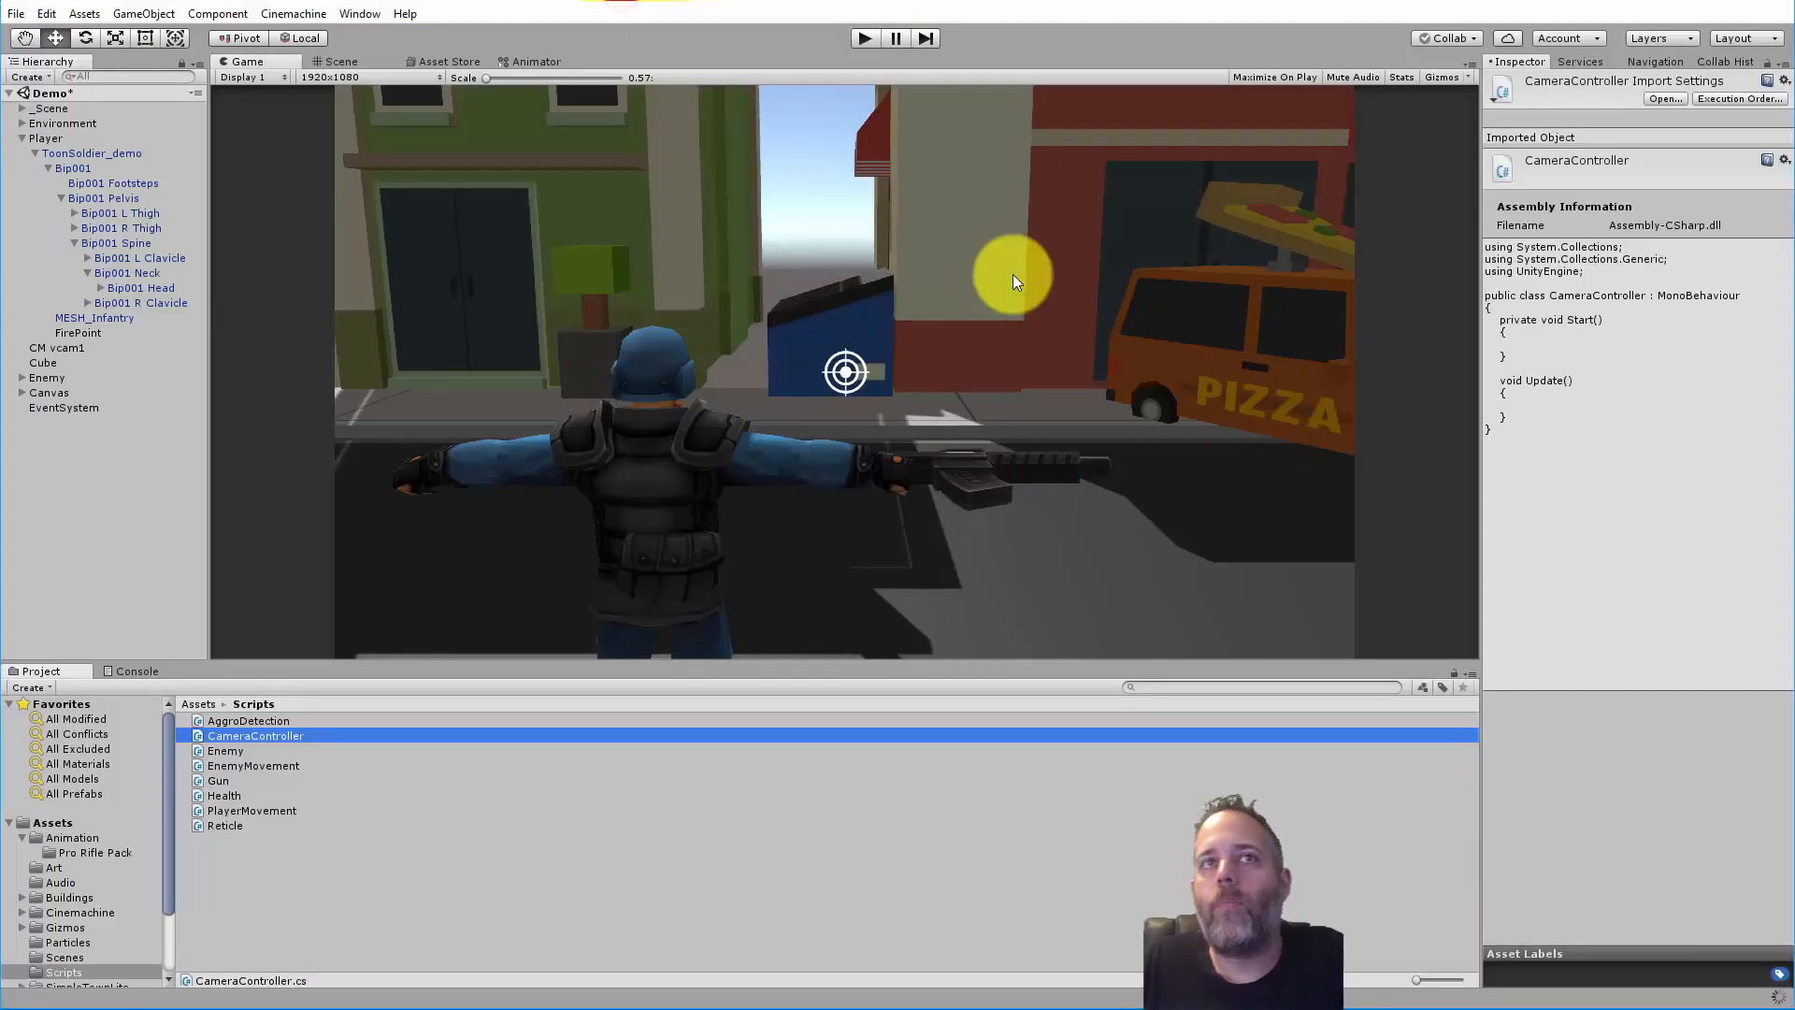
left_click(60, 348)
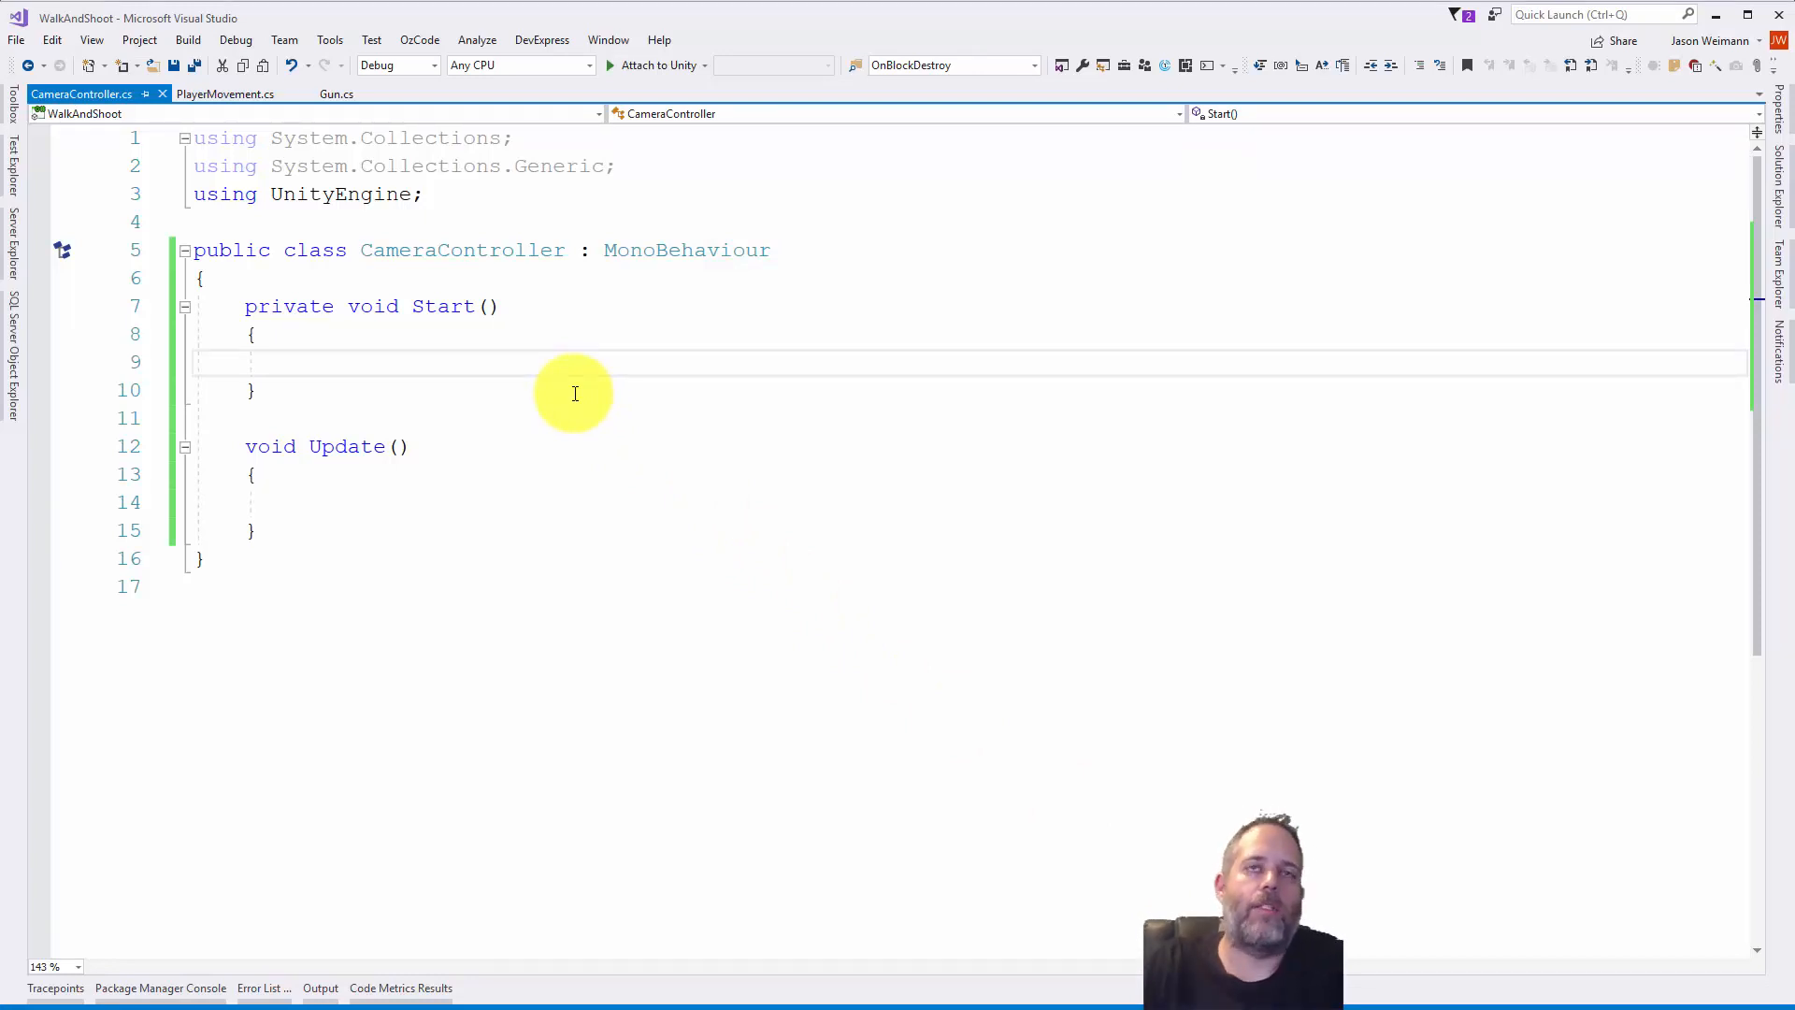
- Assign a generated private composer field from GetCinemachineComponent<CinemachineComposer>() in Start
type("composer = GetComponent<>")
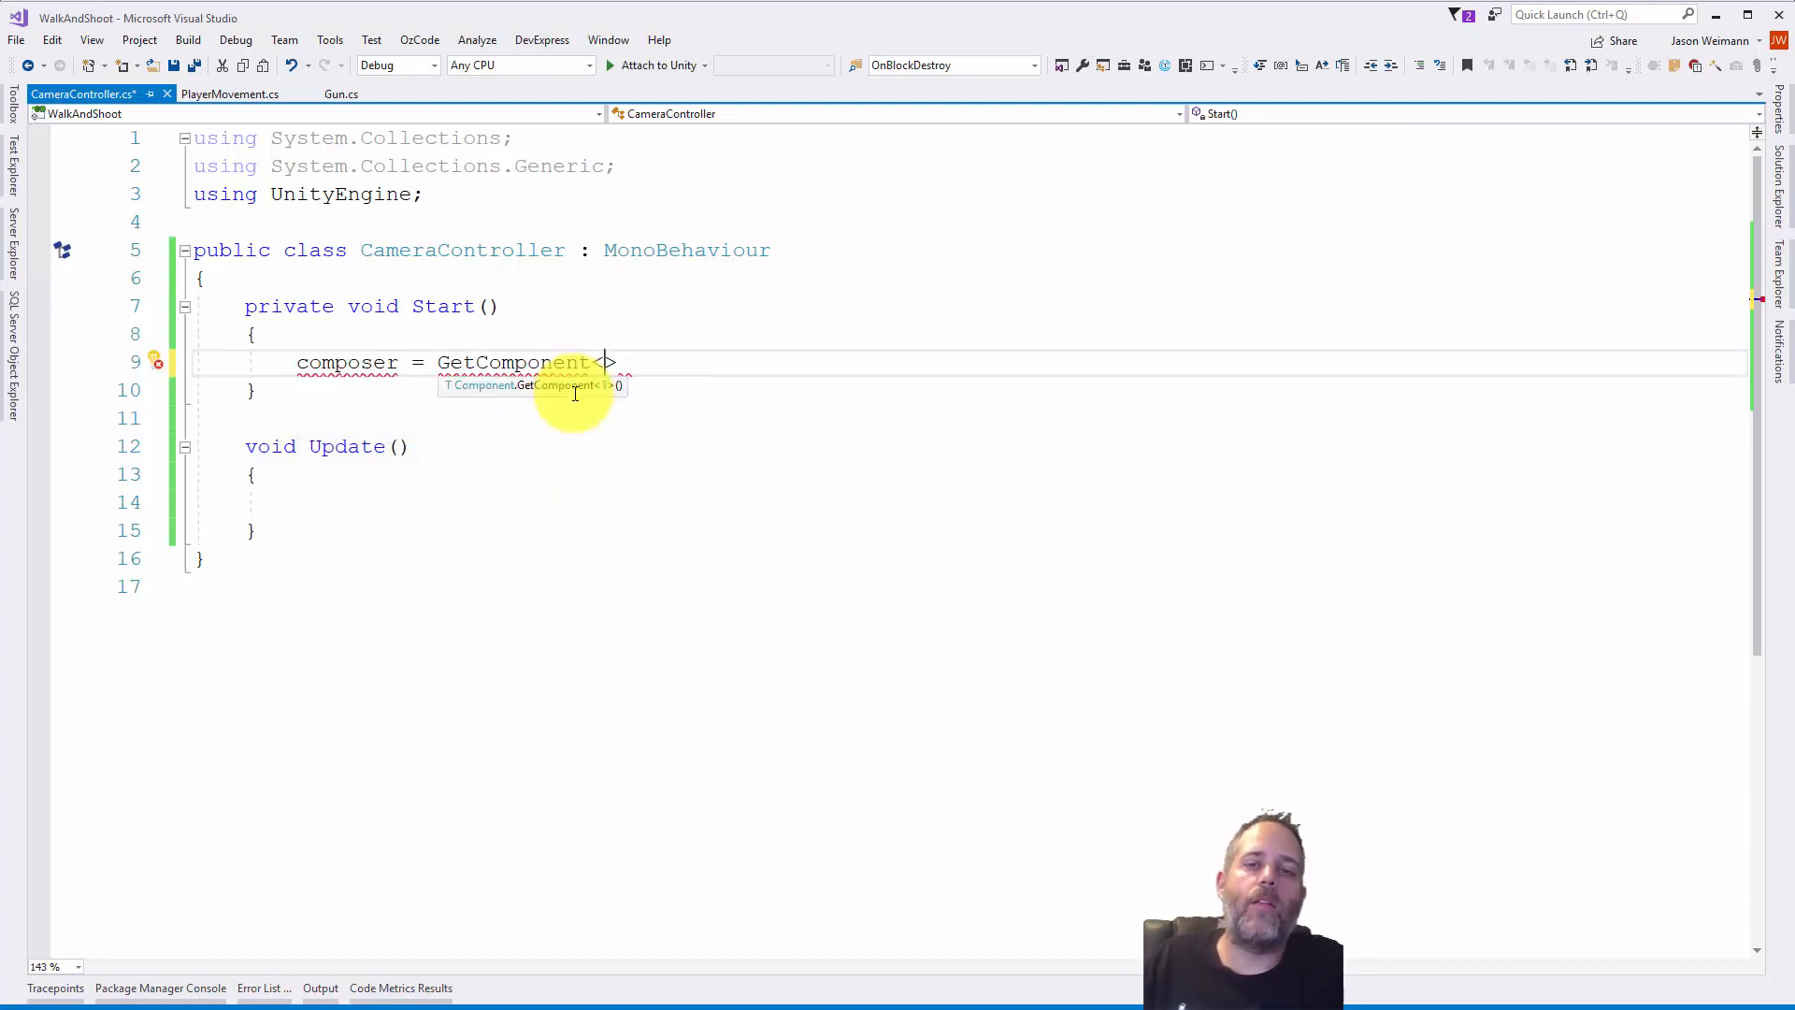
type("C")
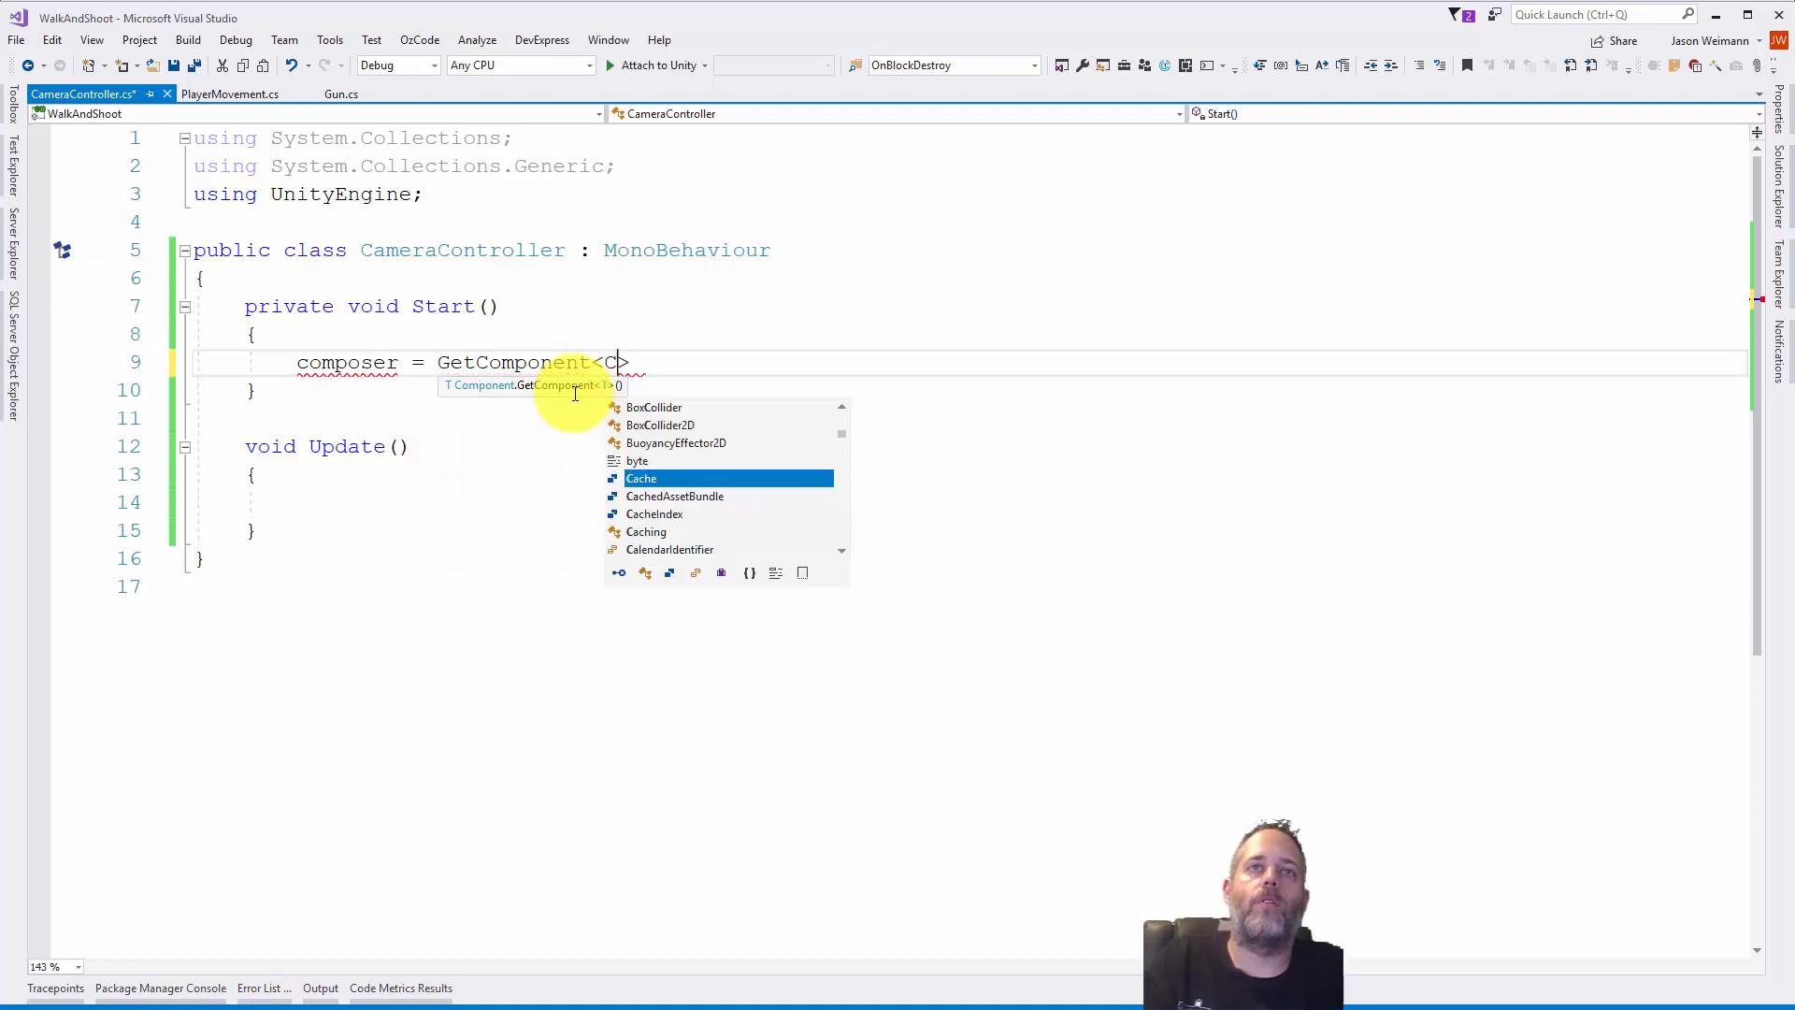
type("inemachine.vir")
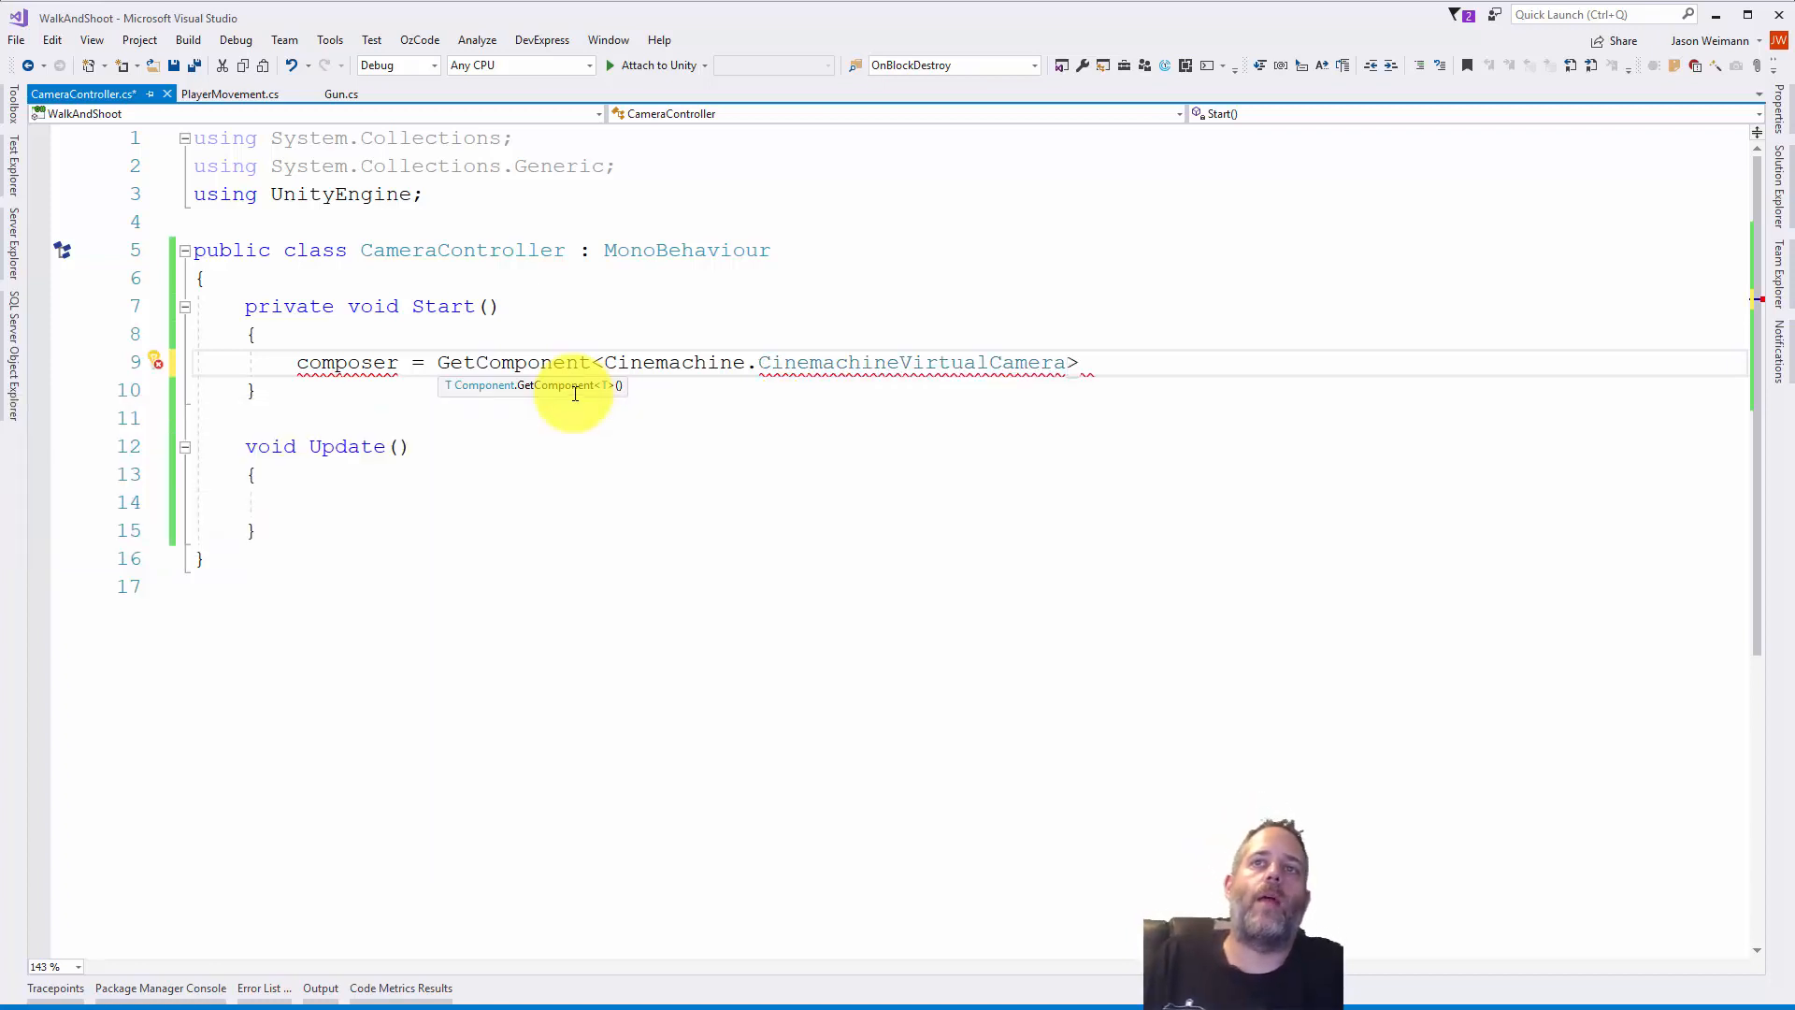
type("().")
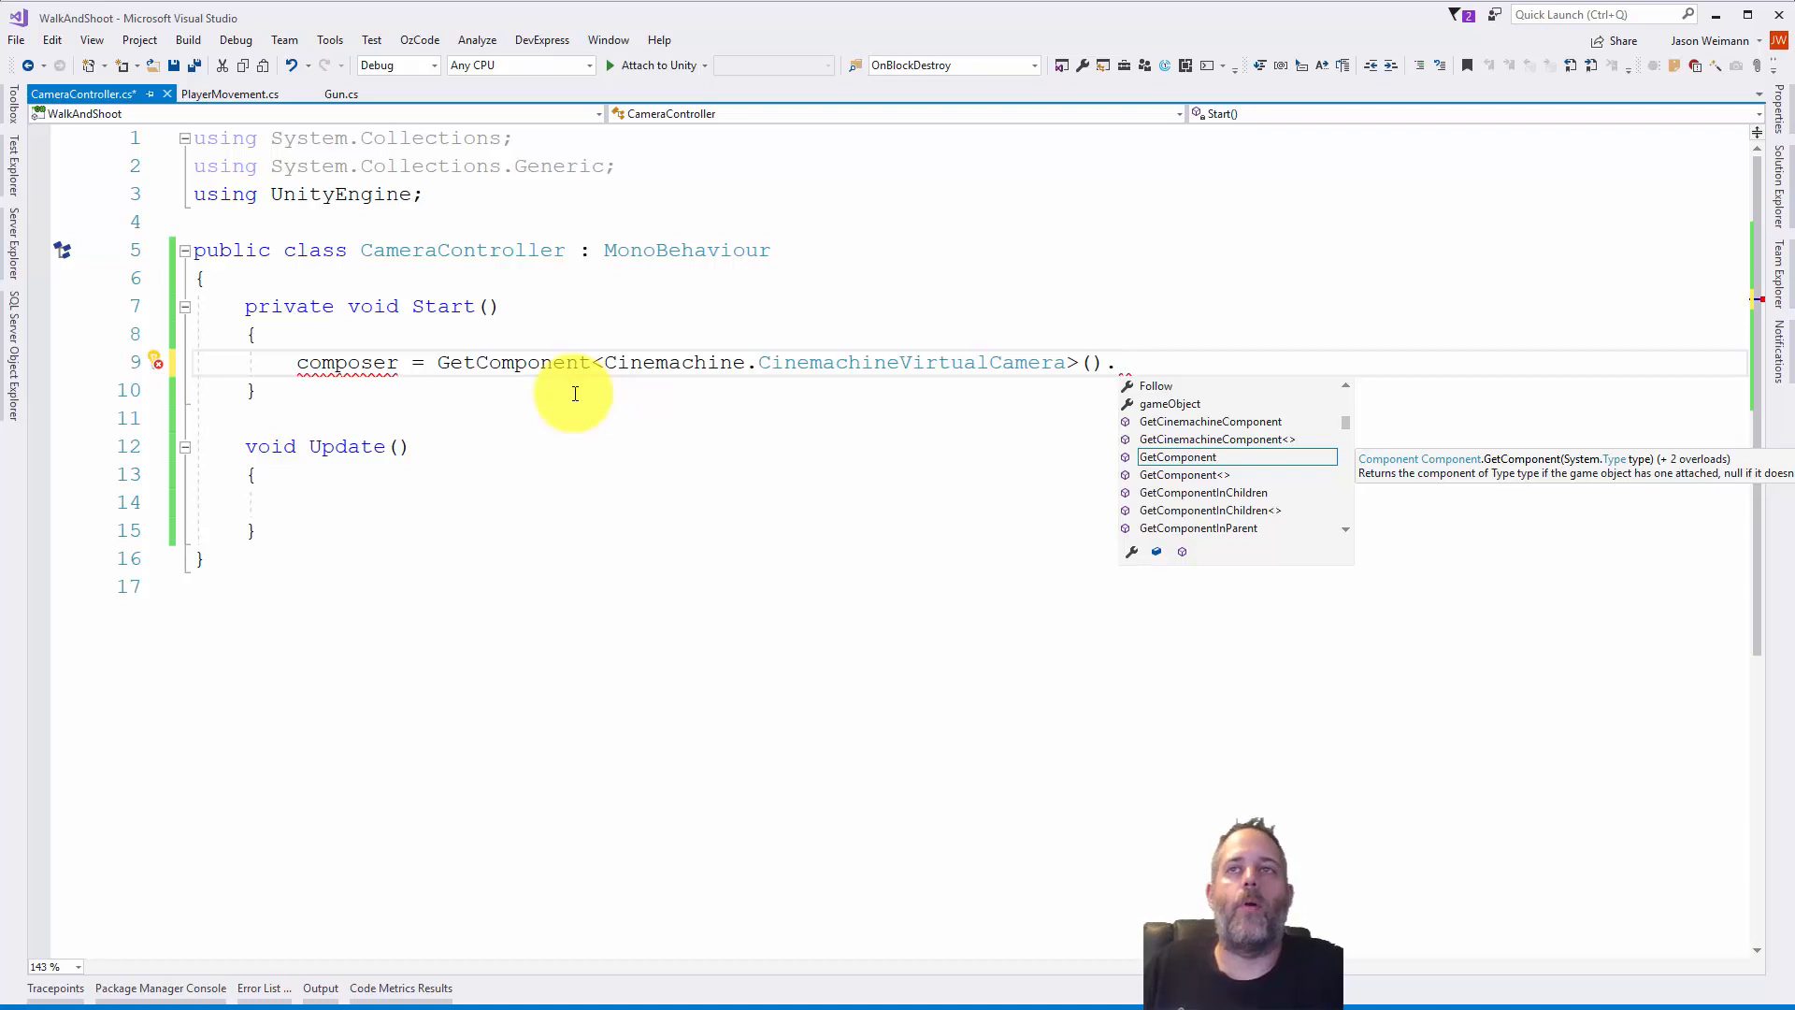
type("GetCinemachineComponent")
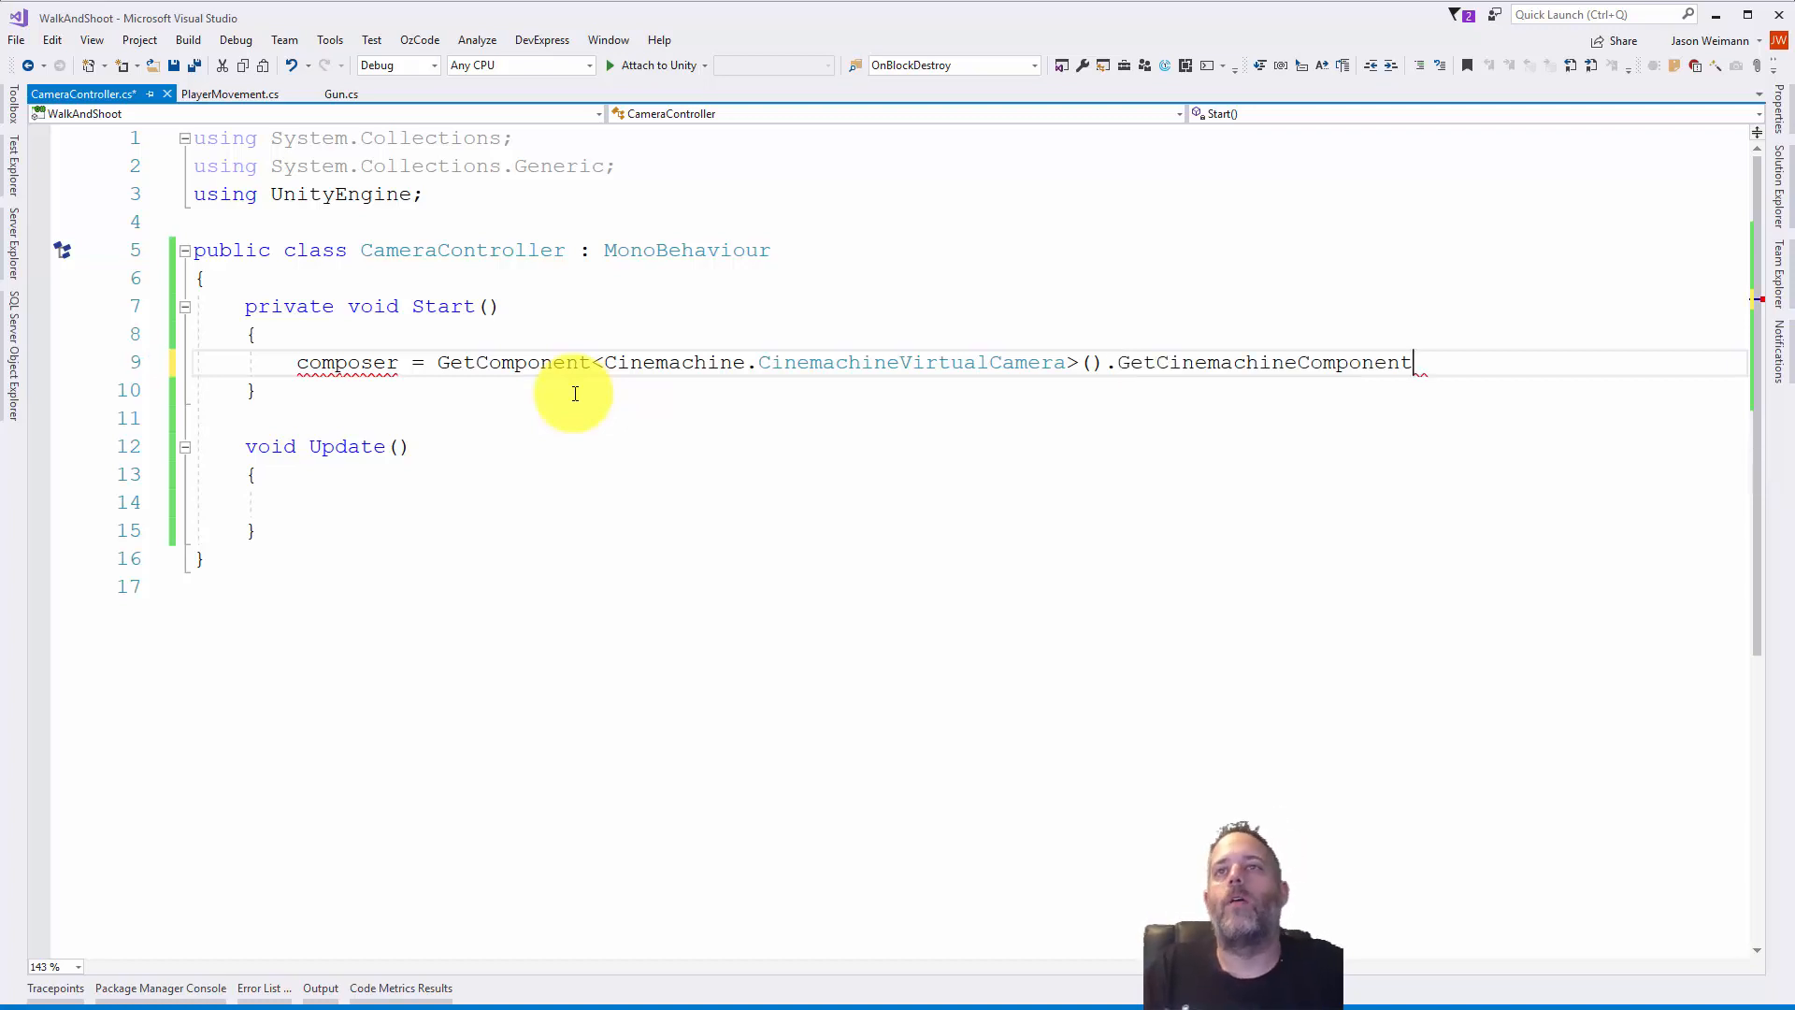
type("<>")
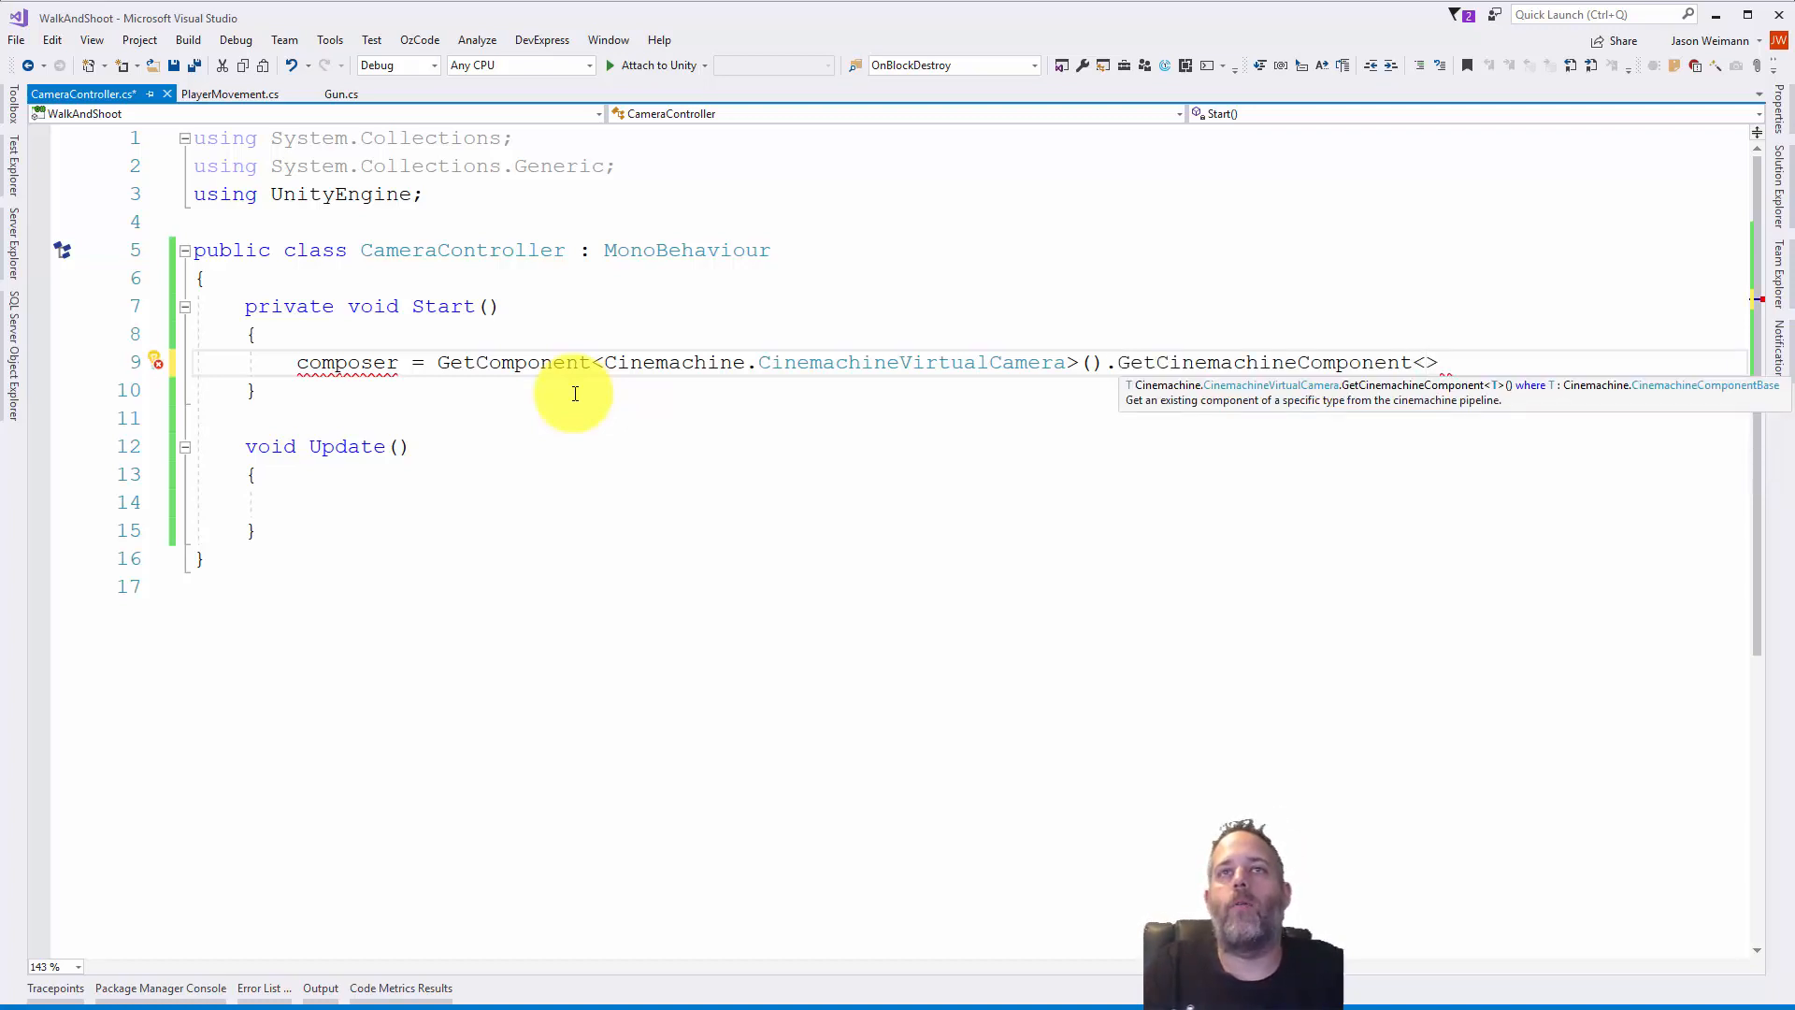
type("Cinemachine.")
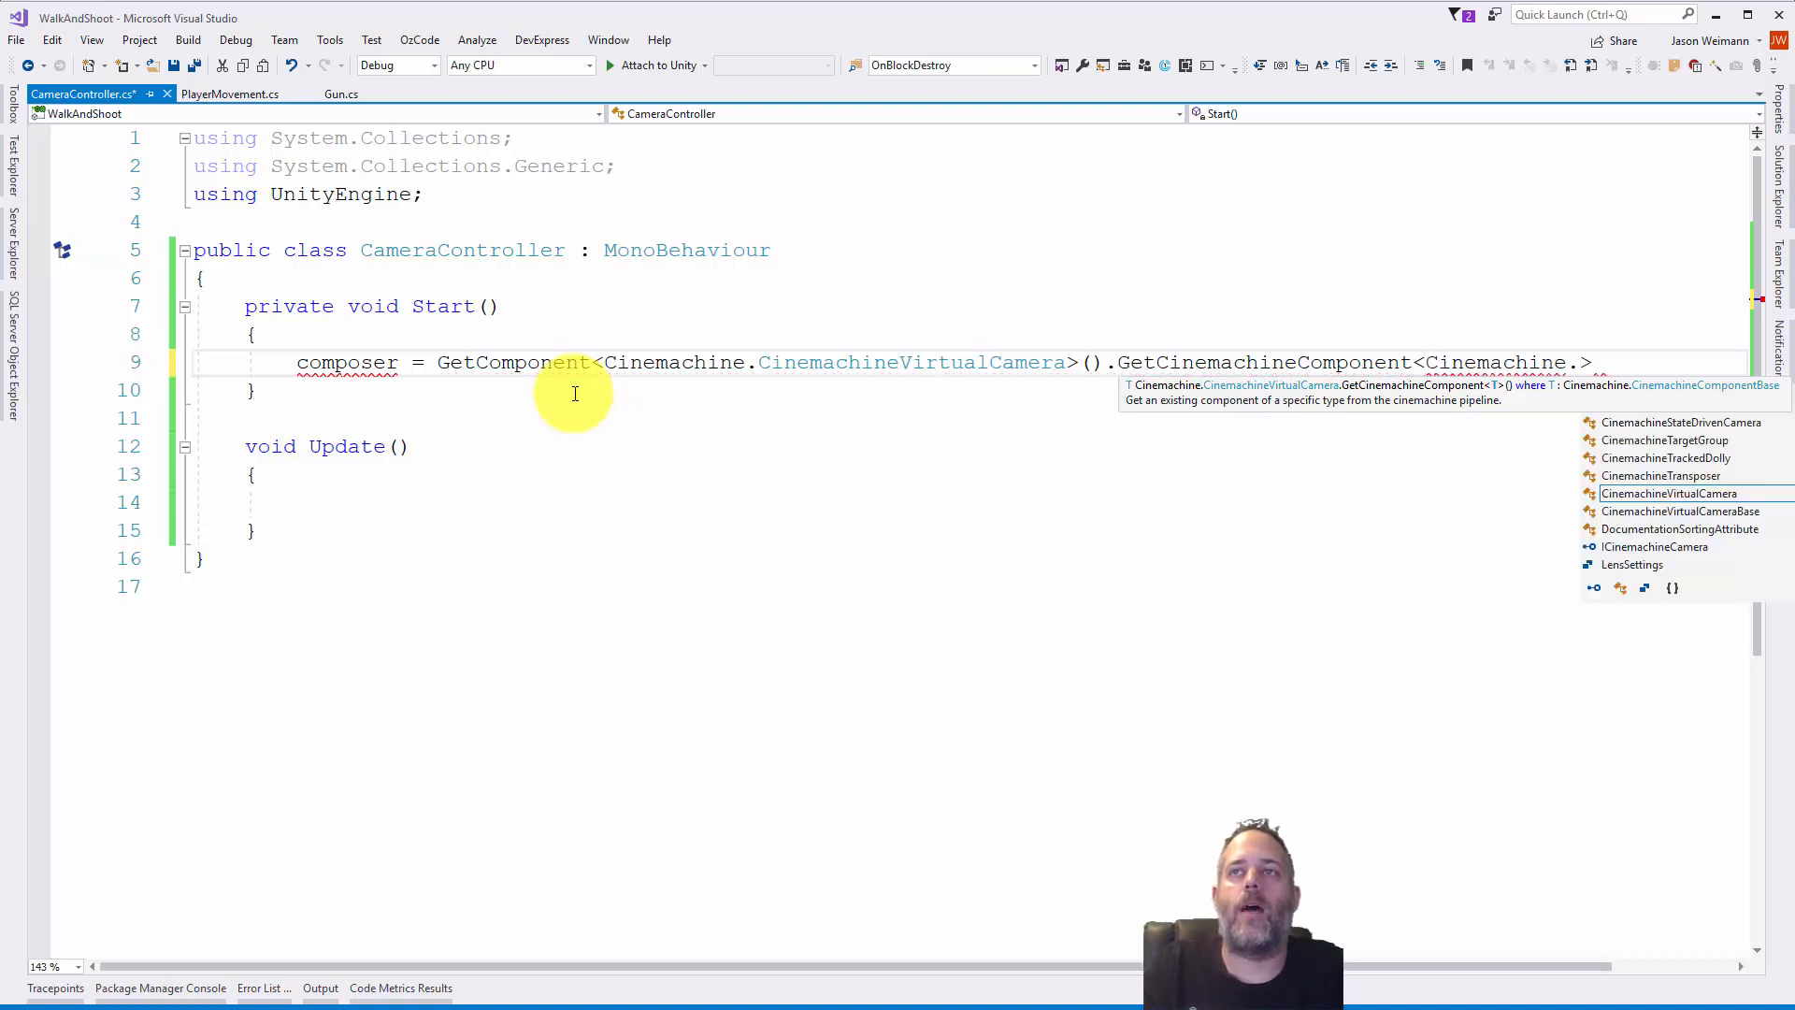
type("co")
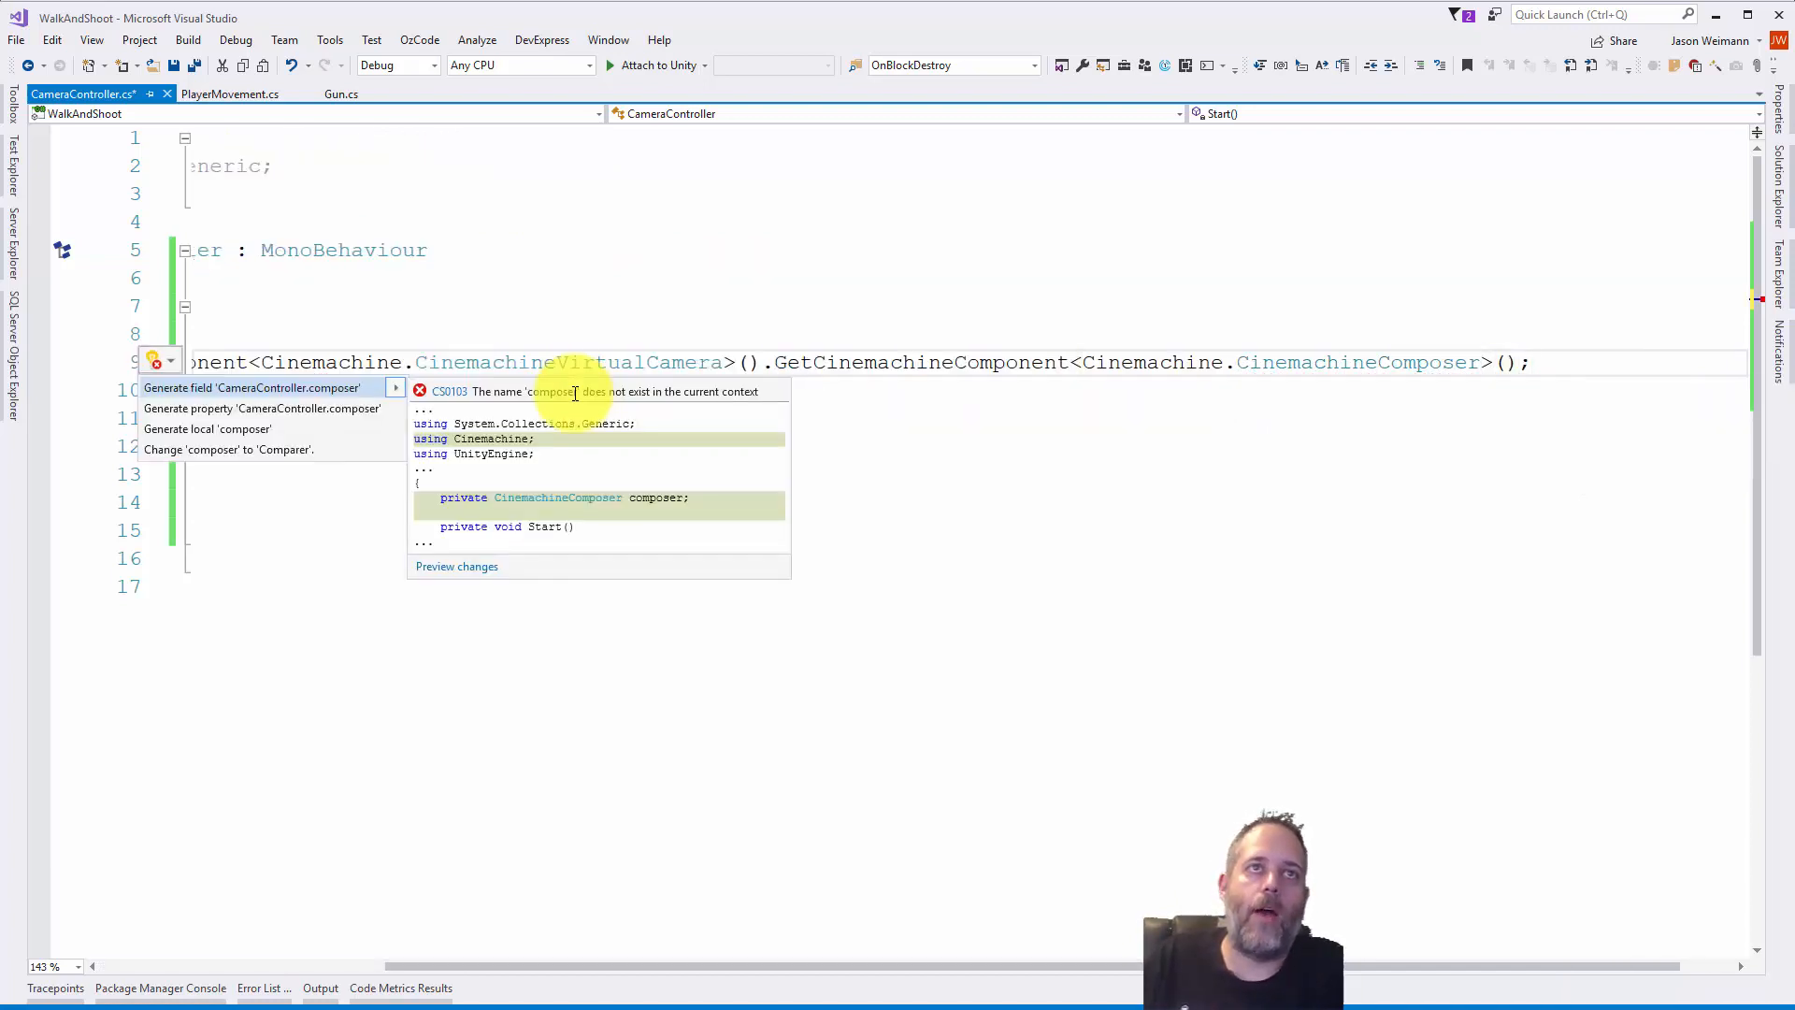
left_click(251, 387)
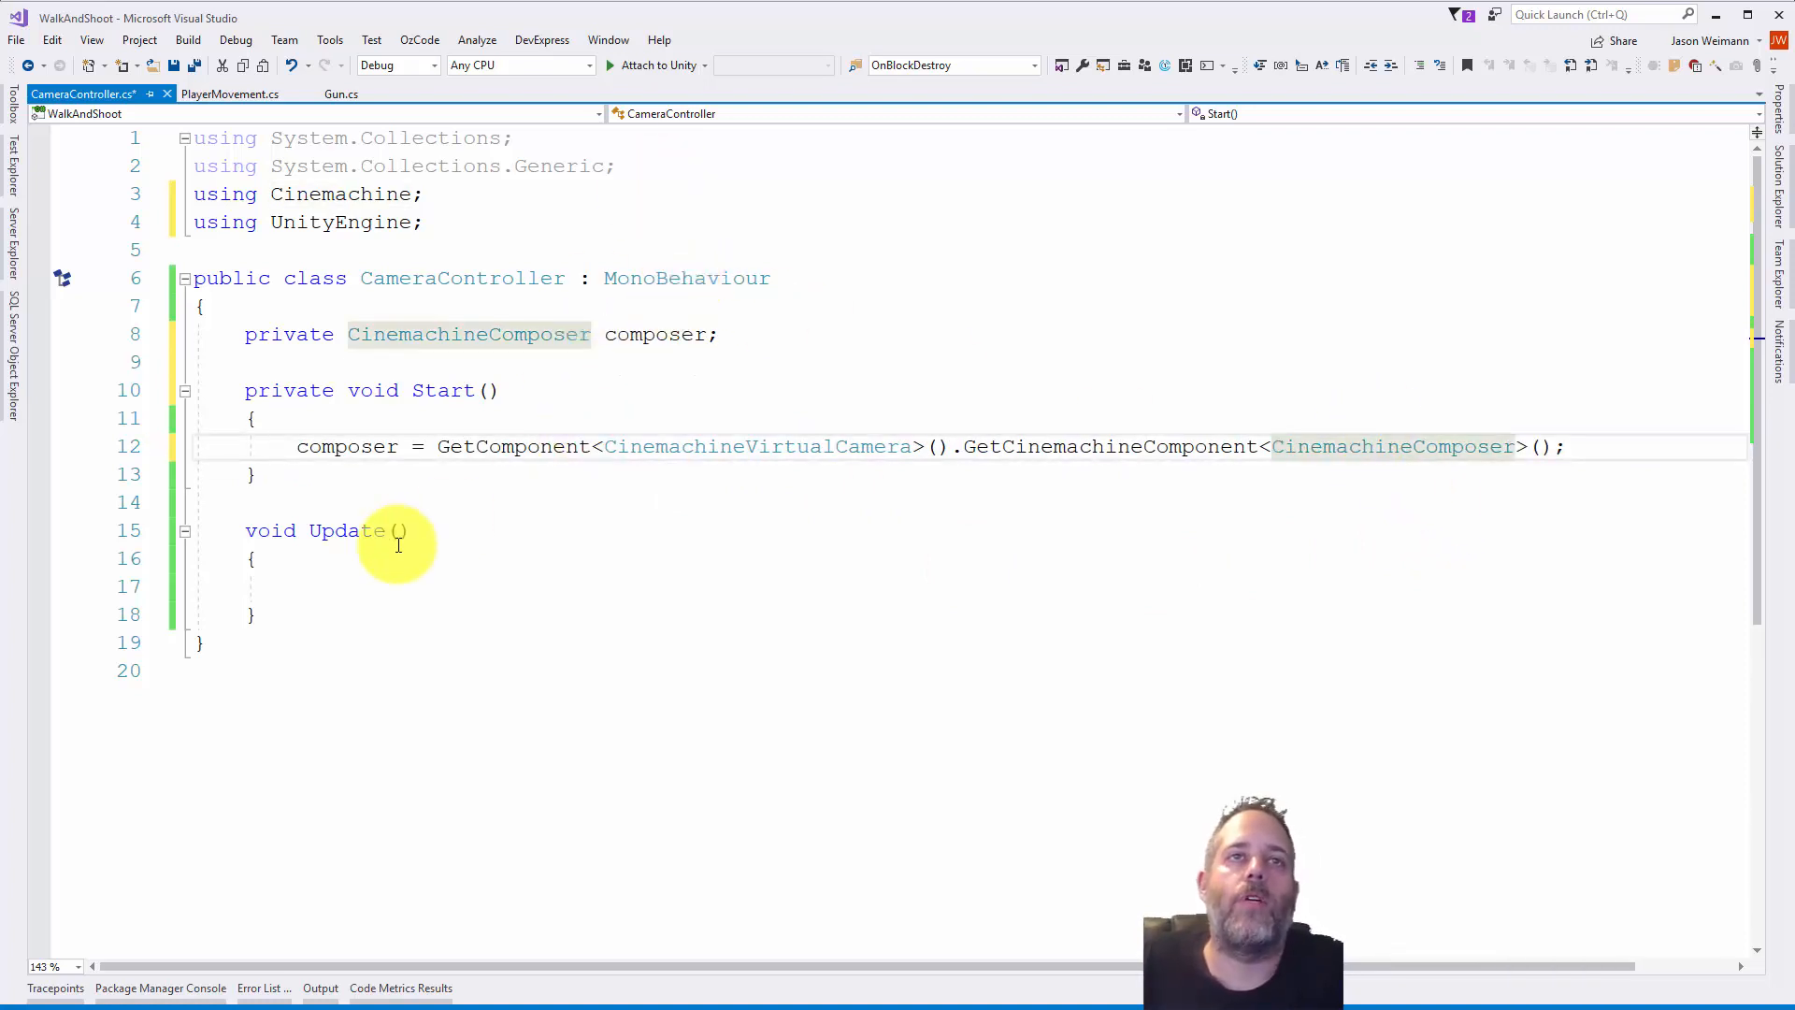
- In Update compute float vertical = Input.GetAxis("Mouse Y") * sensitivity
left_click(297, 585)
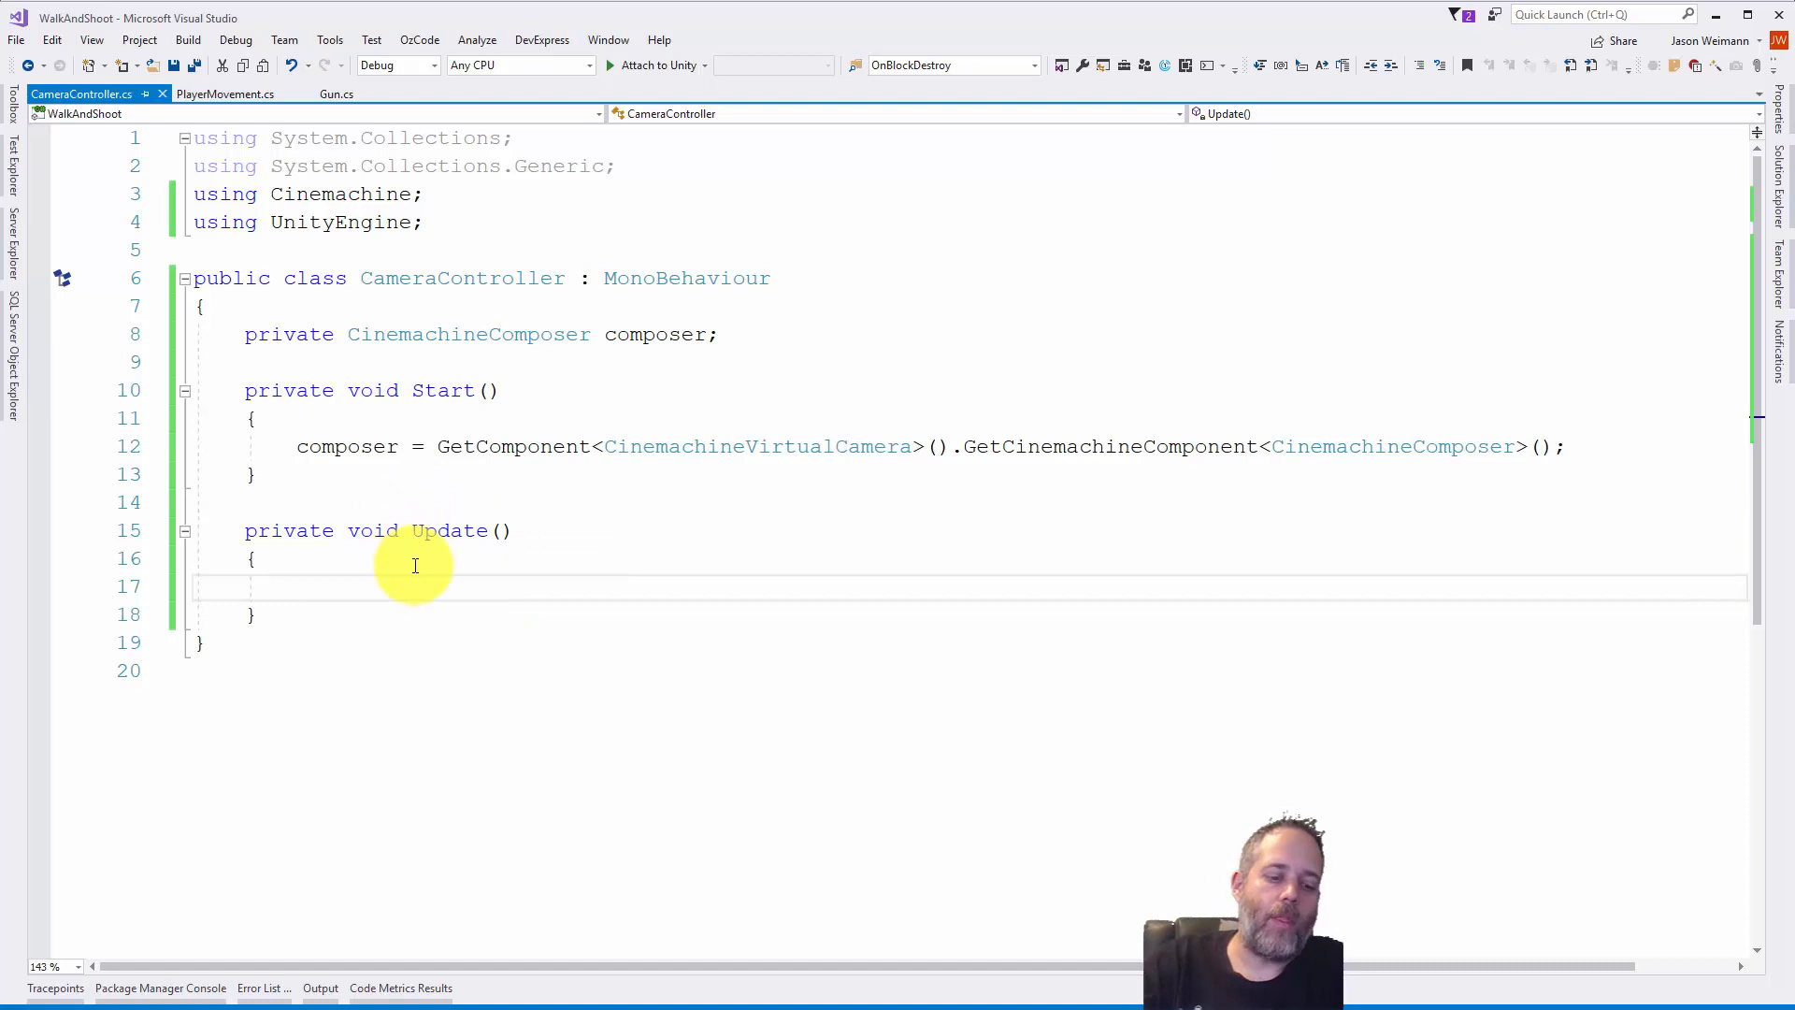
type("float ve")
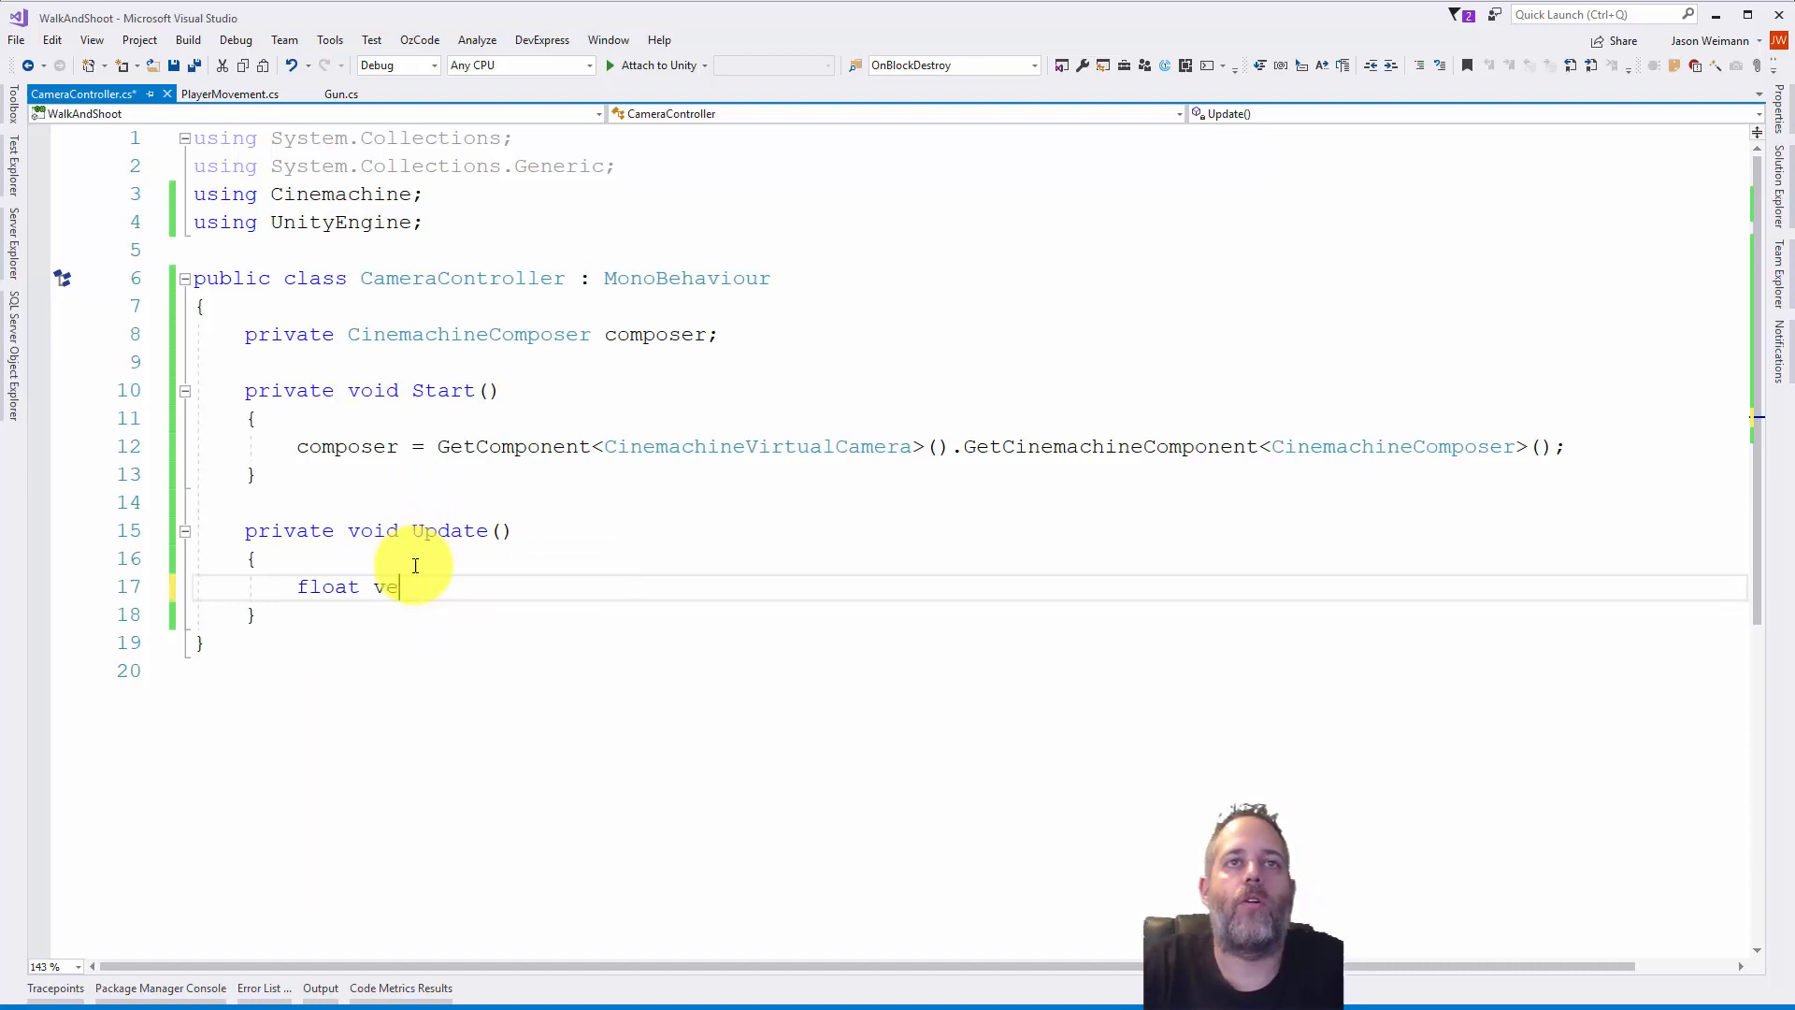
type("rtical = Input.GetAxis(\"")
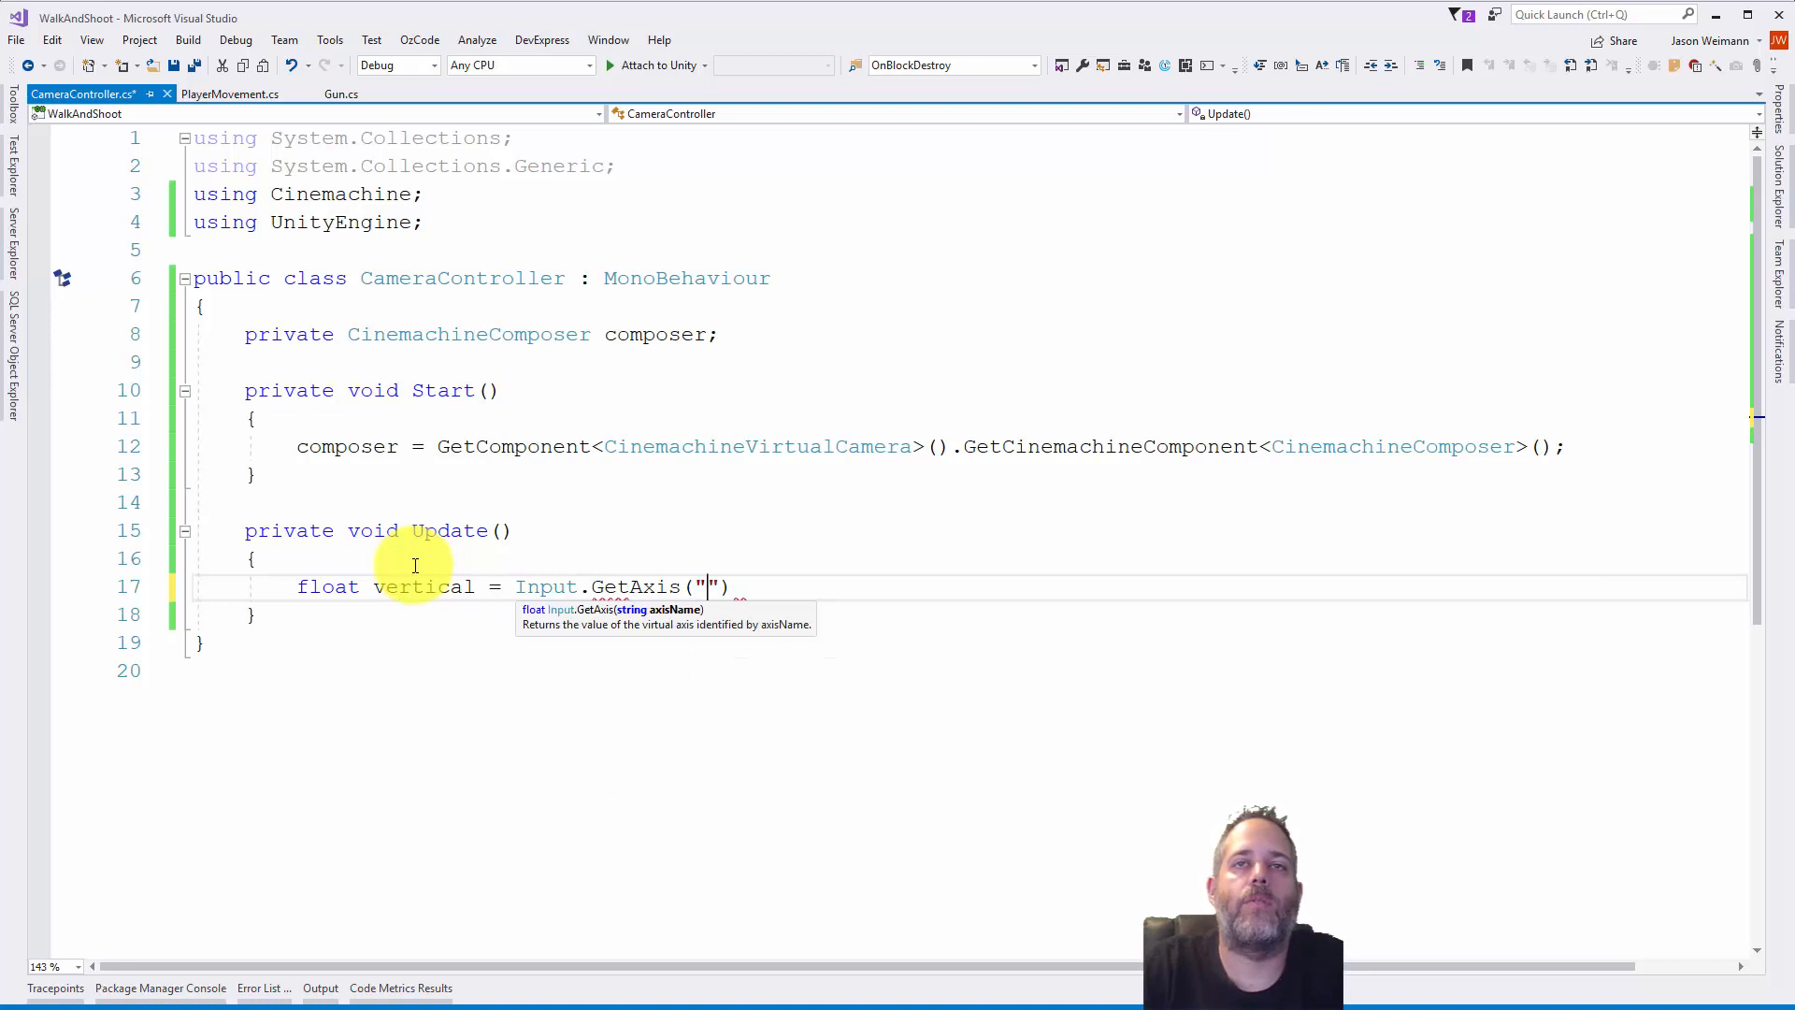
type("Mouse Y")
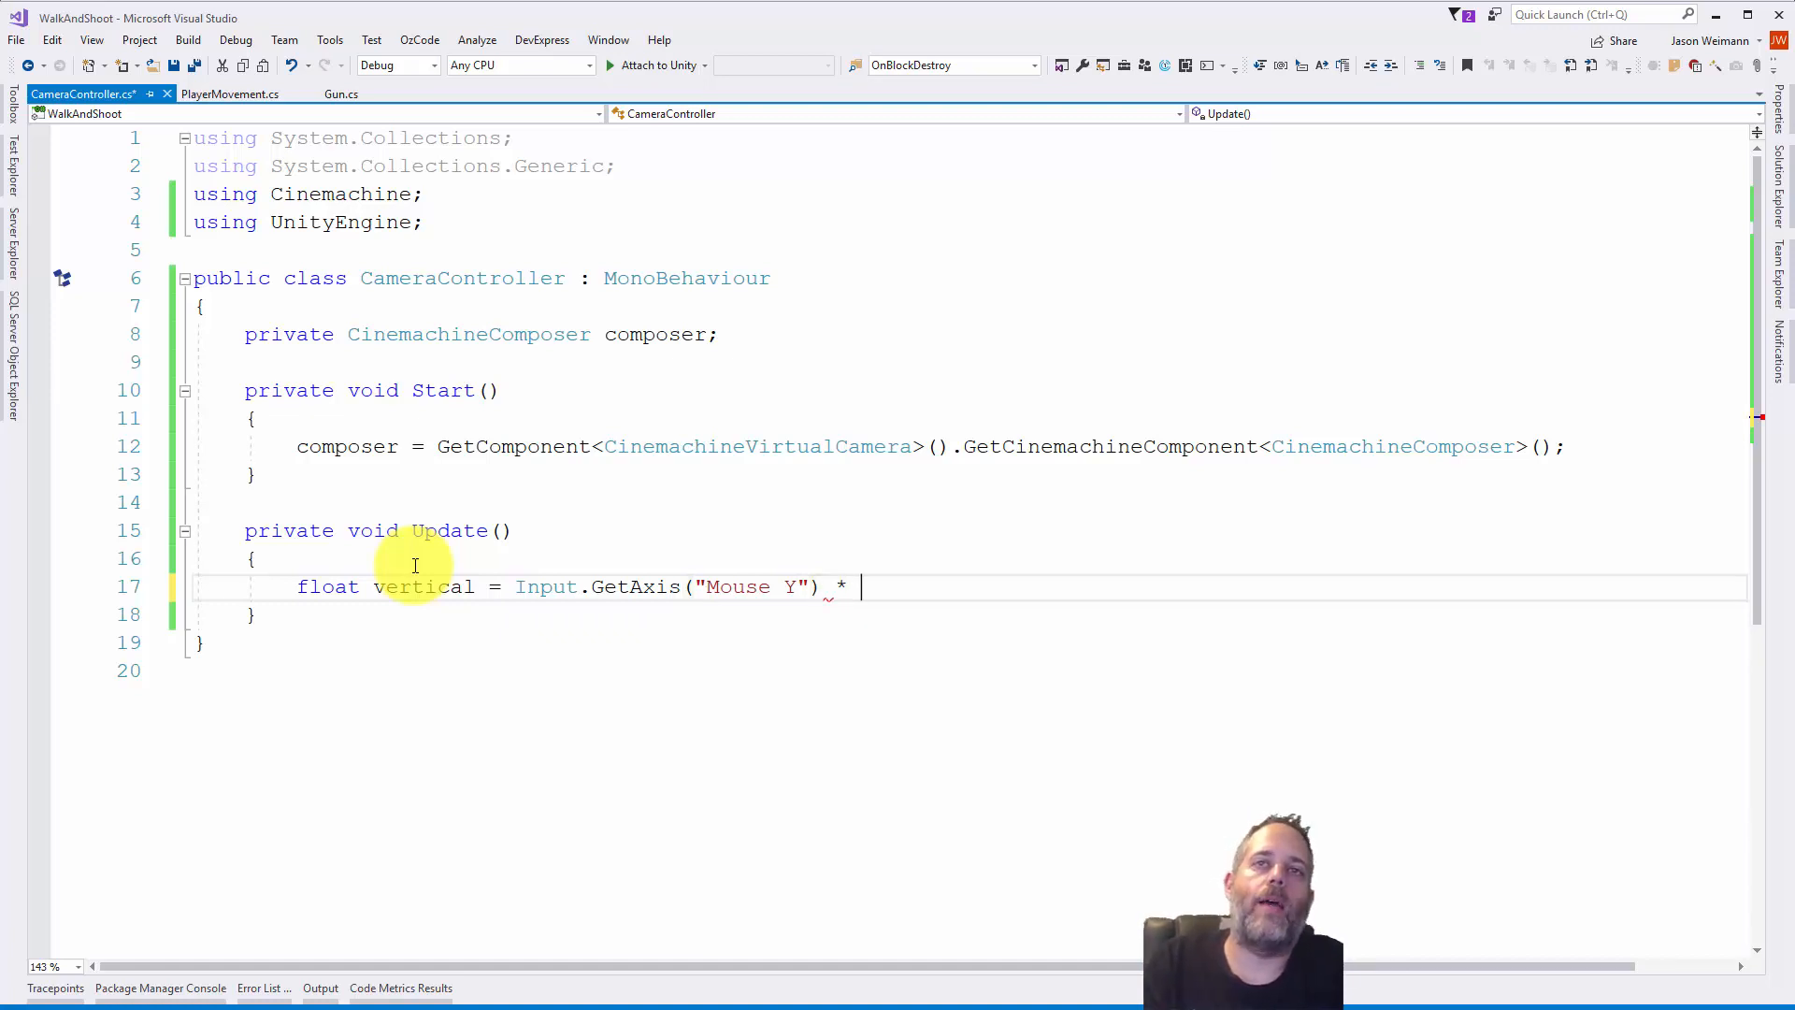
type("sensi")
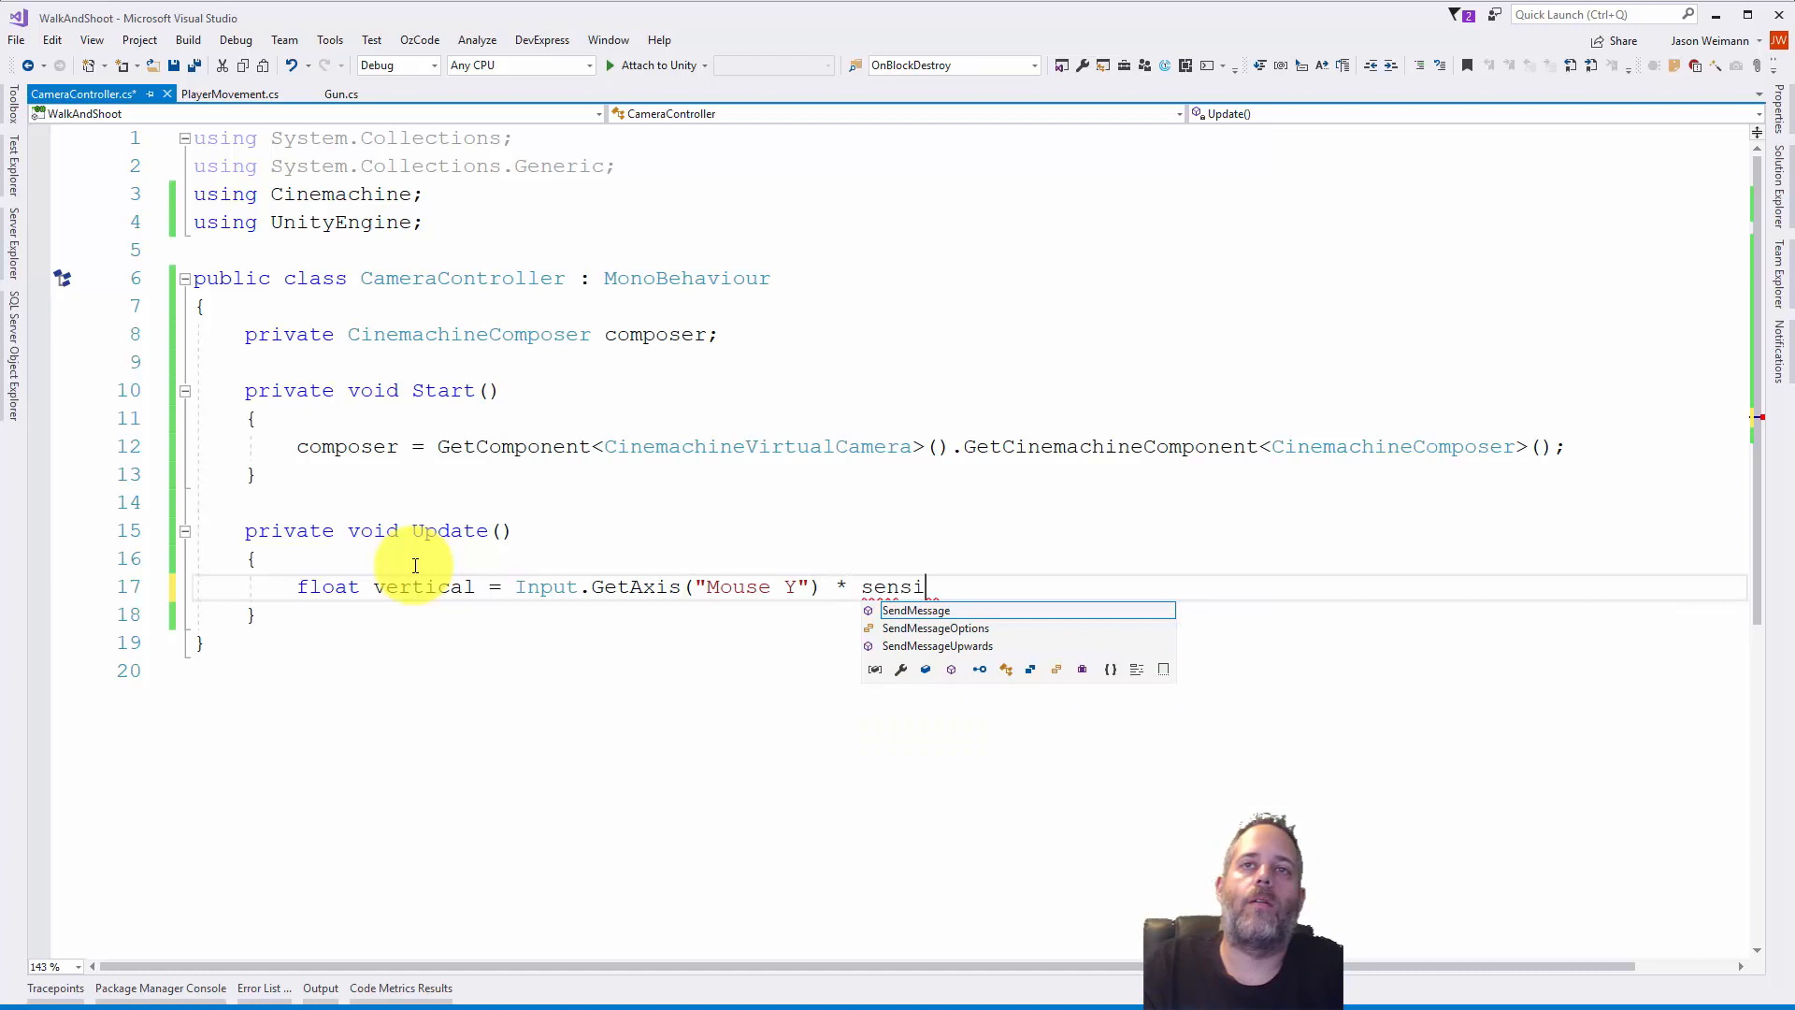
type("tivity;")
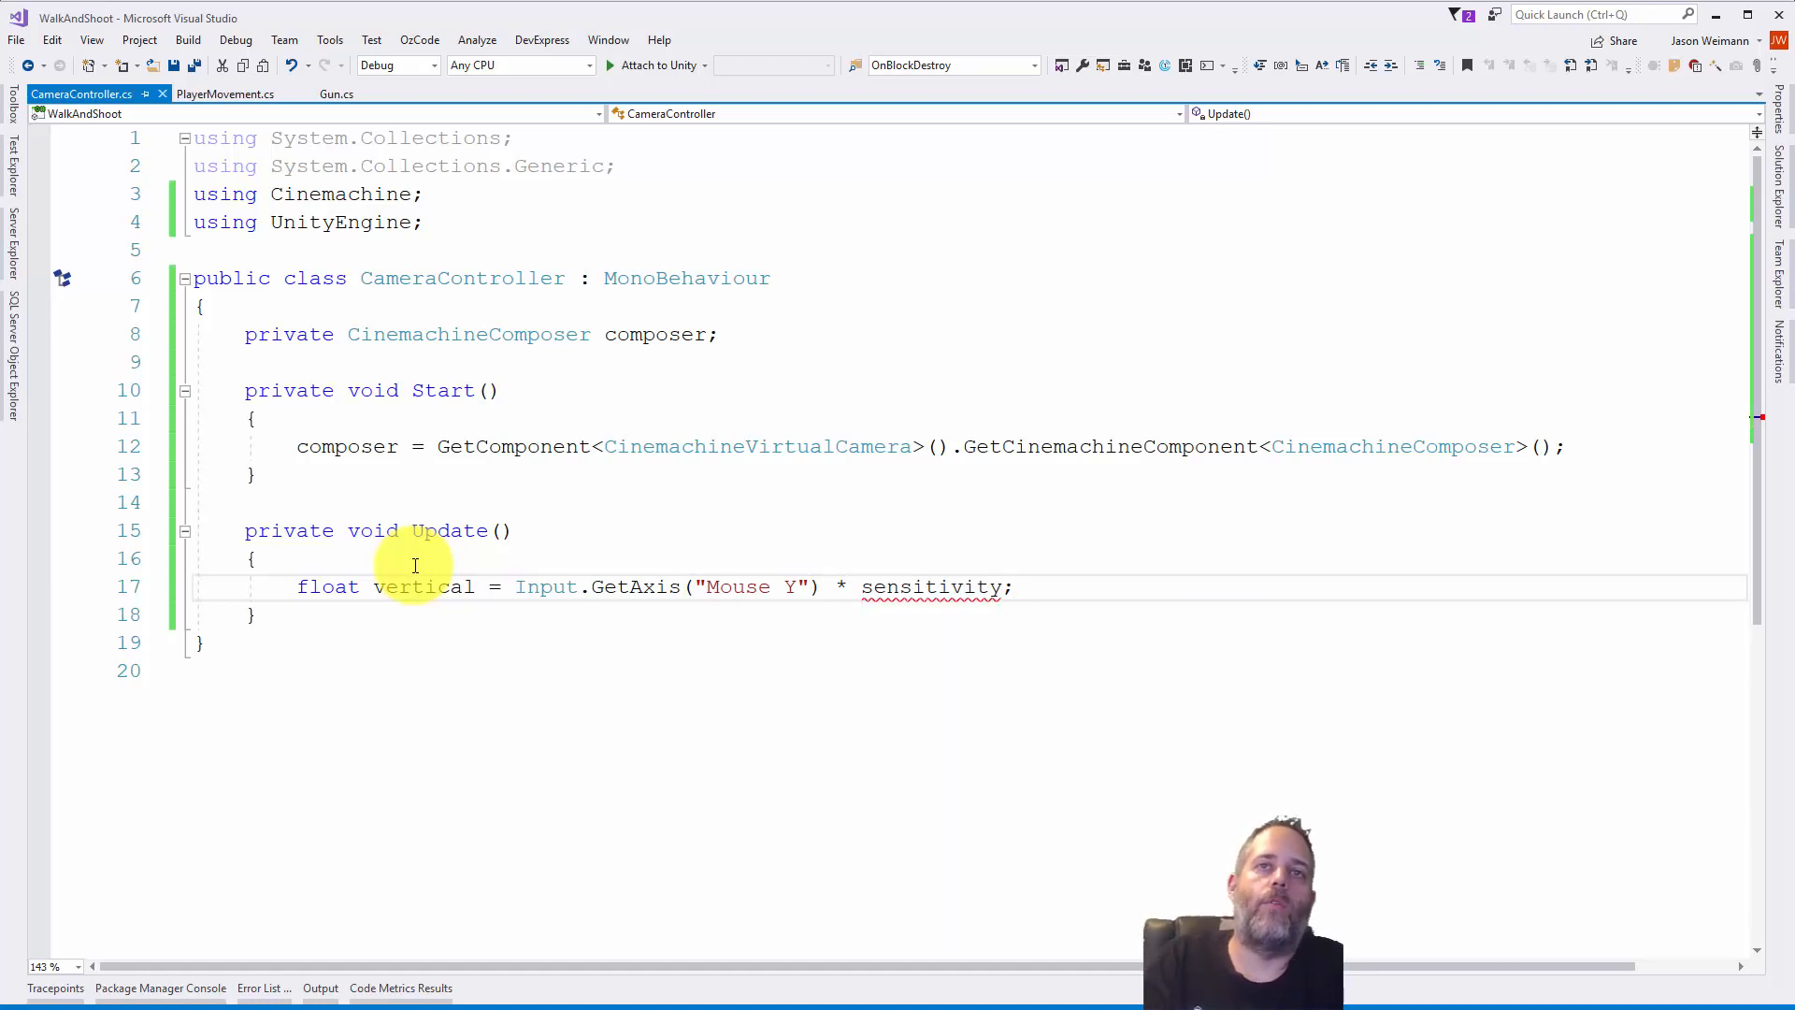
- Add a [SerializeField] private float sensitivity field defaulting to 1f
type("private float sensitivity;")
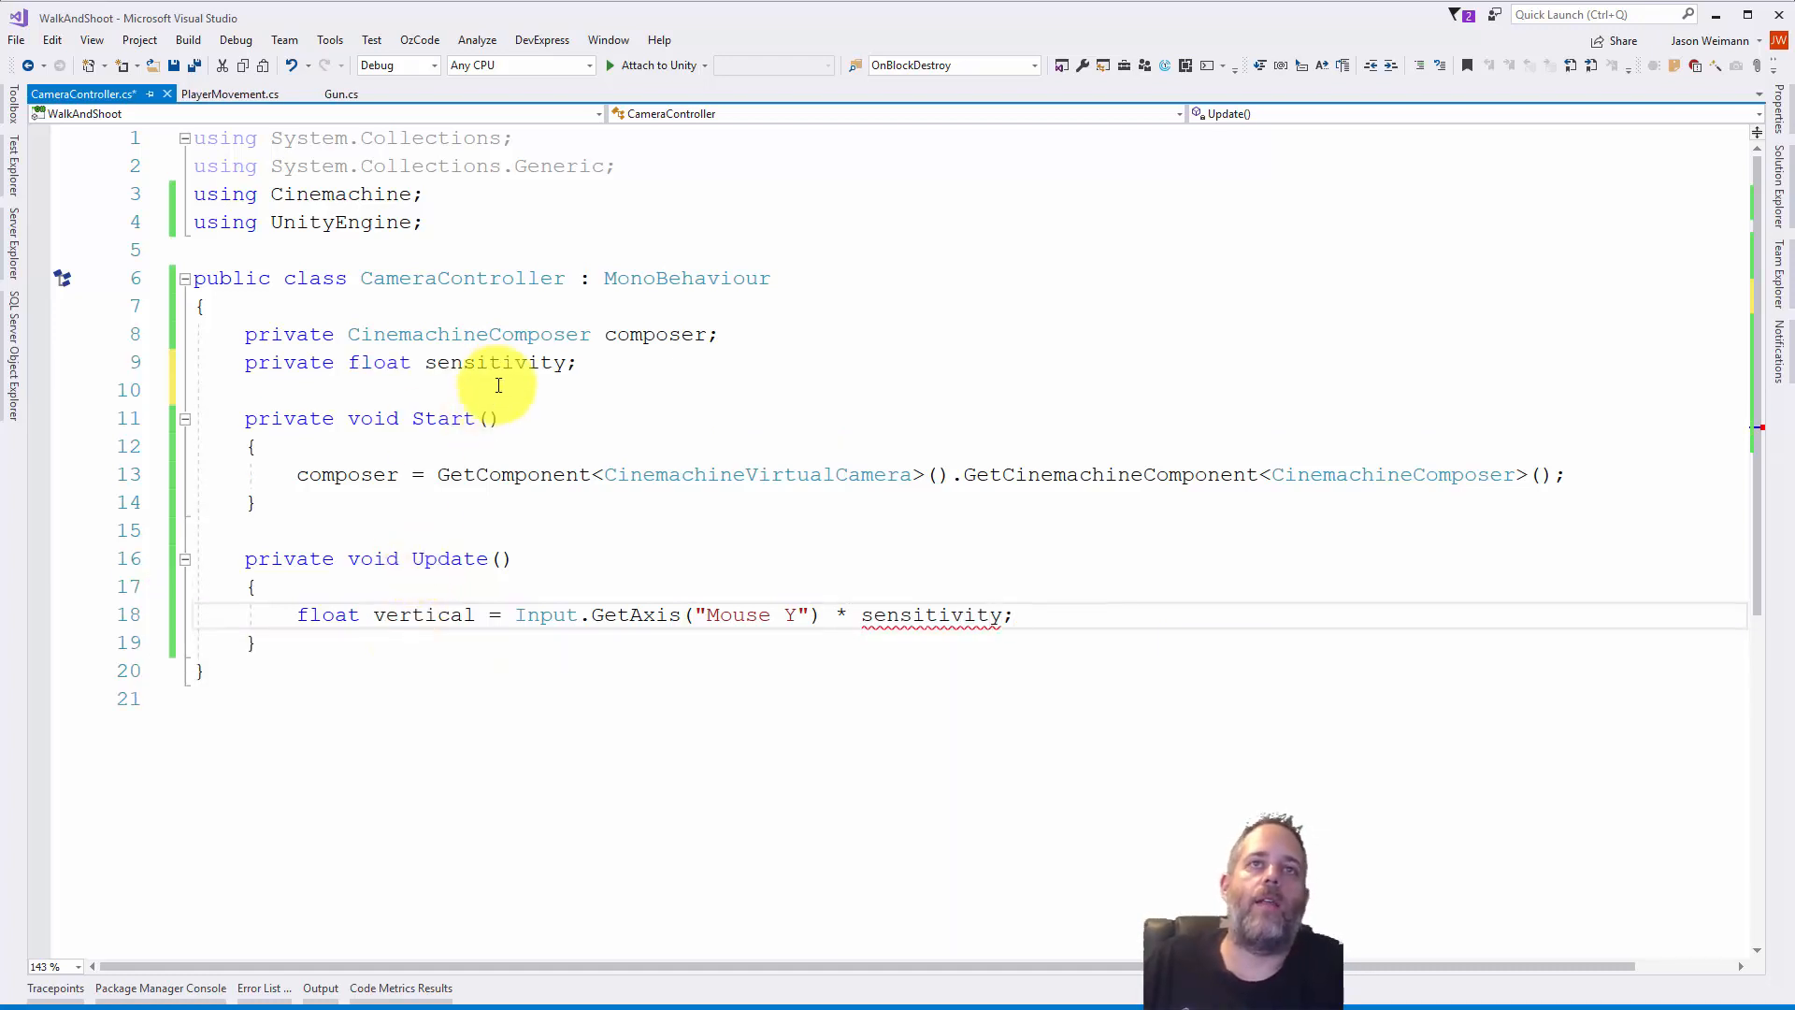
type("[SerializeField")
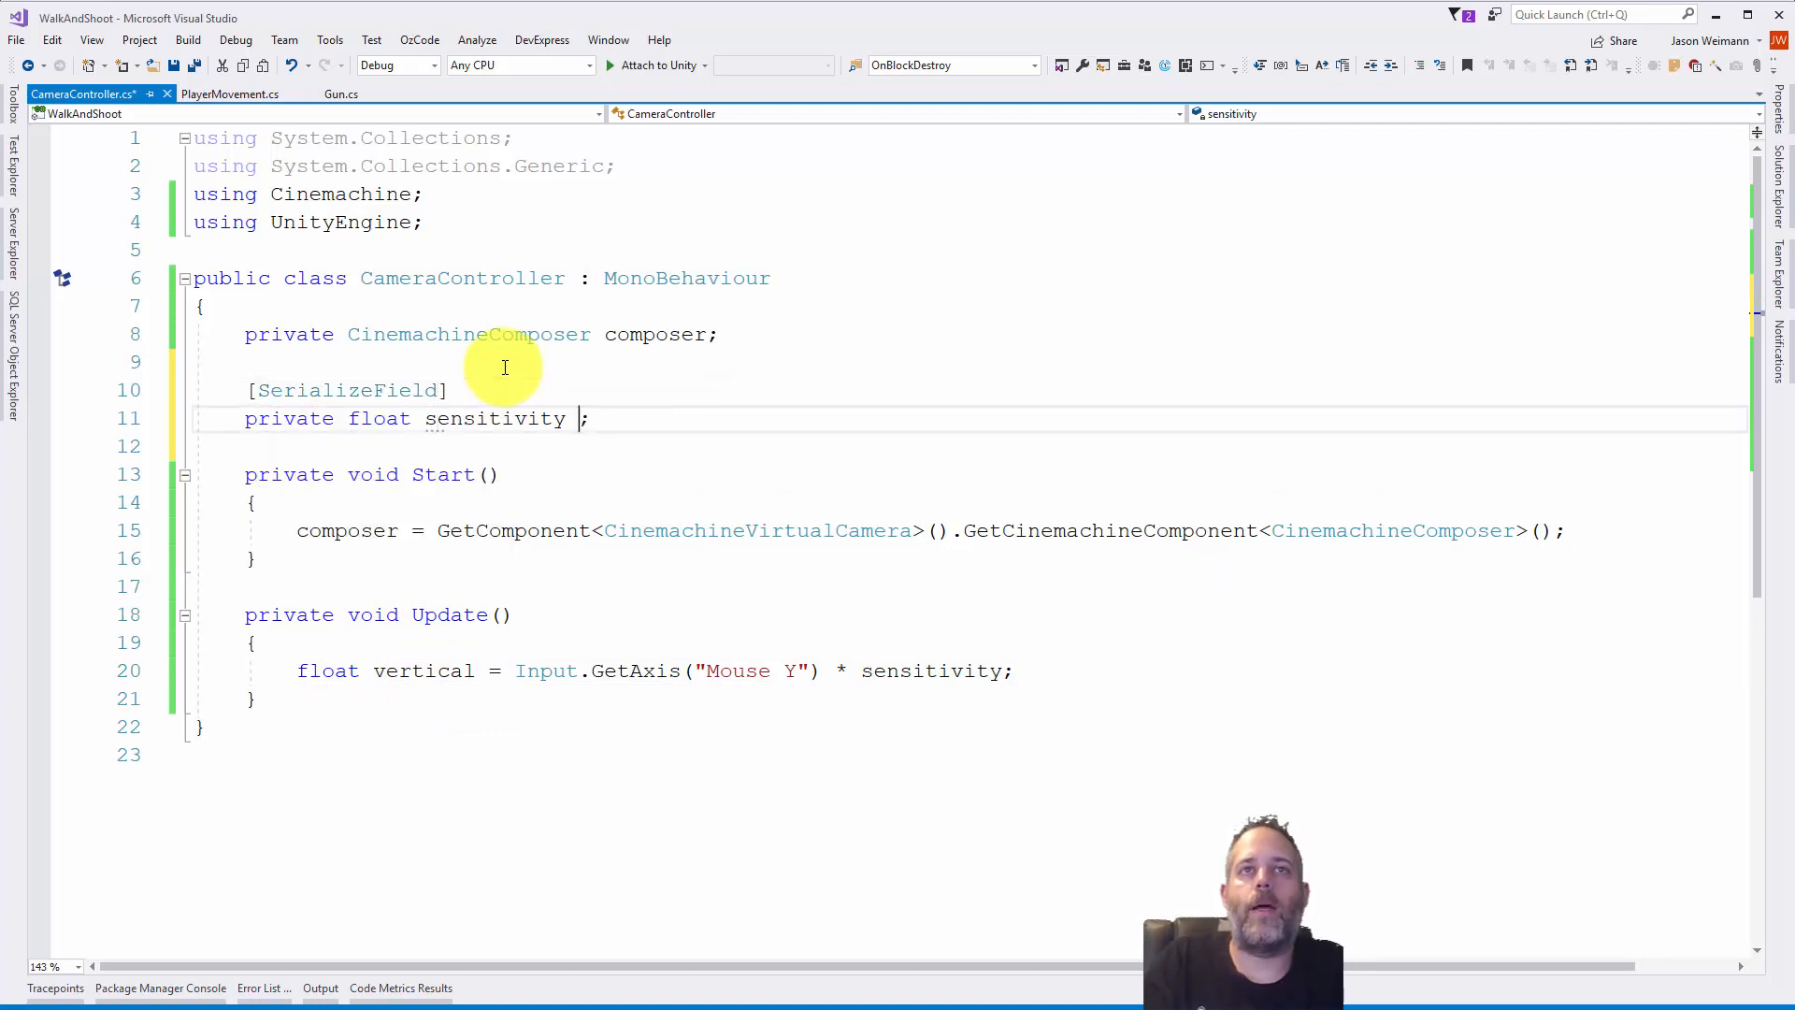
type("= 1f")
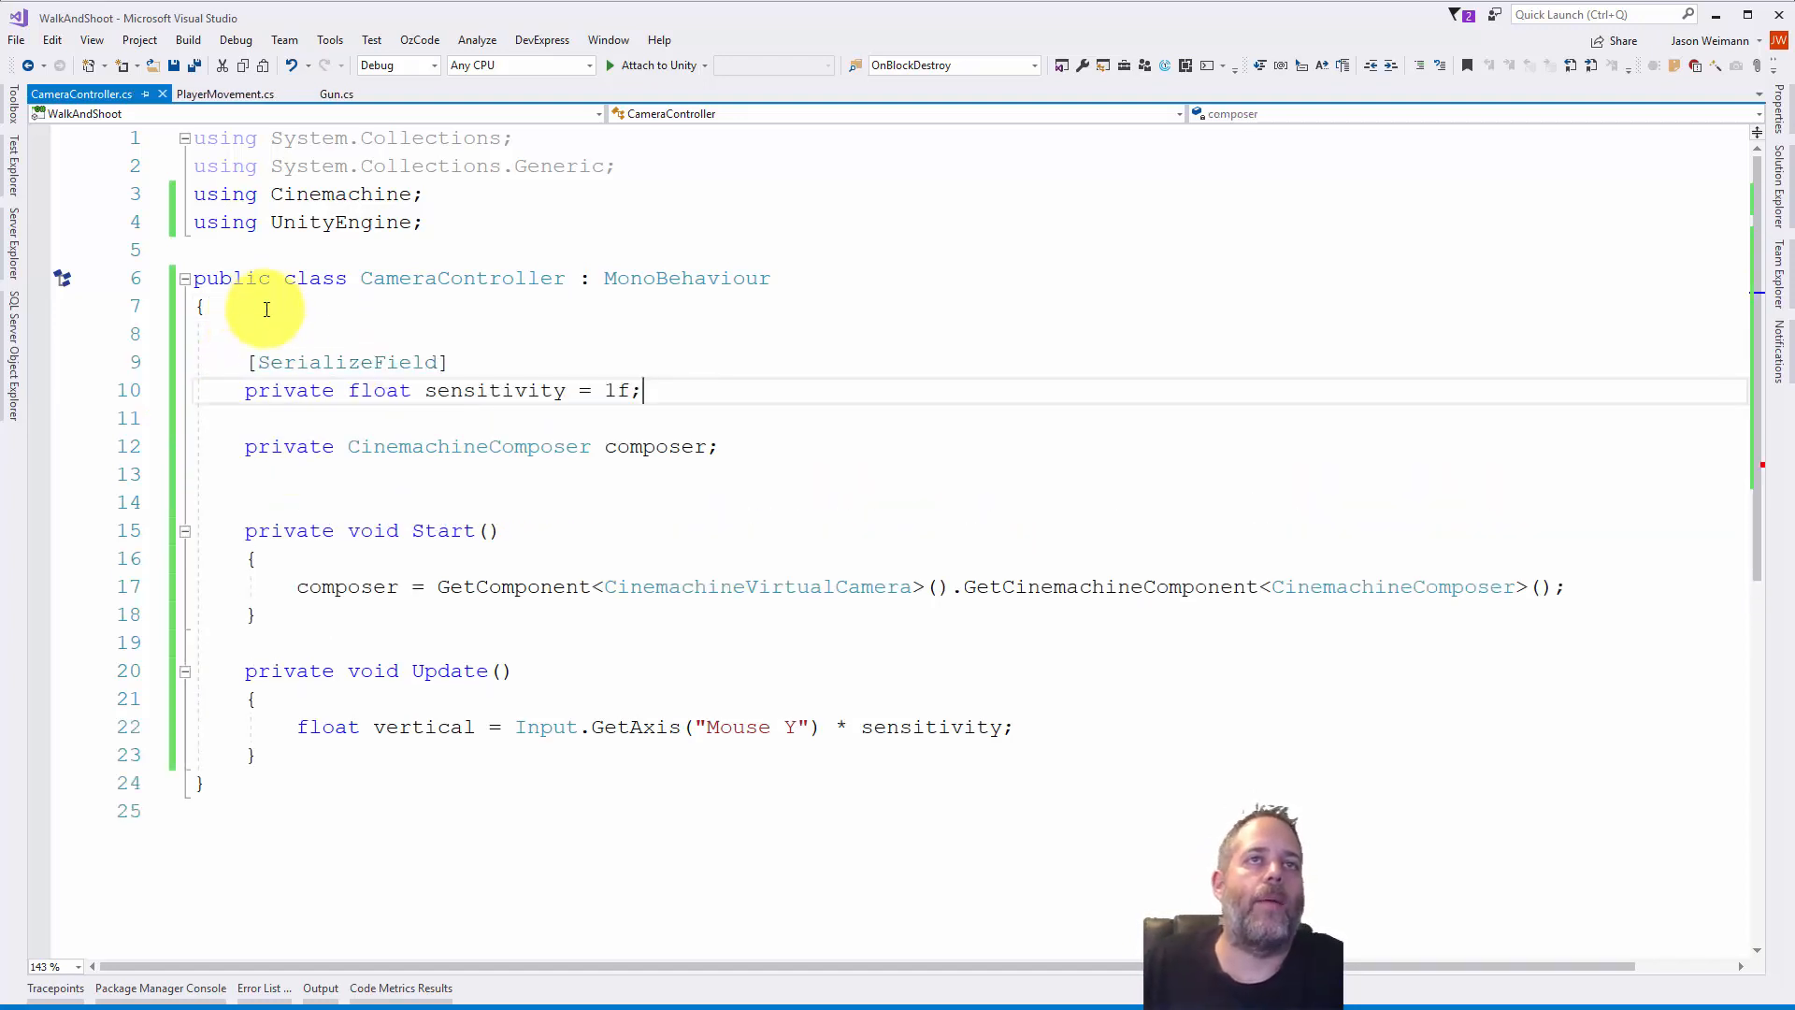
key("Backspace")
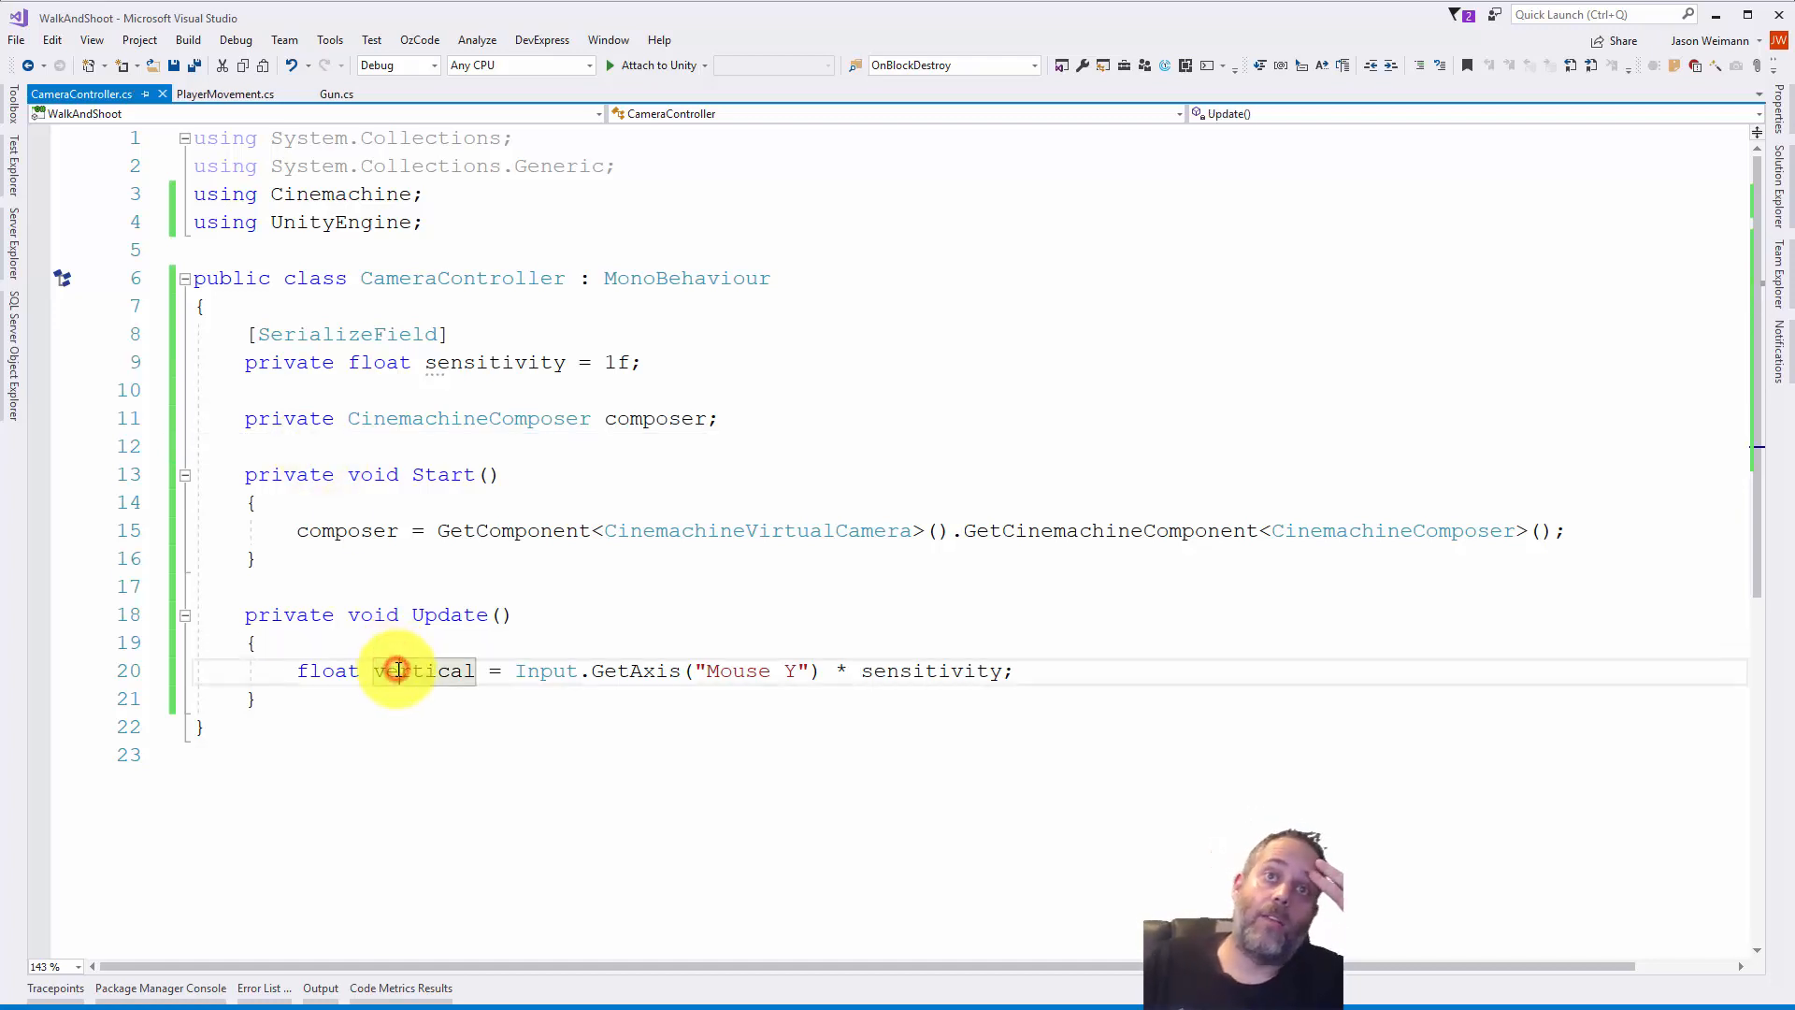
- Add vertical to composer.m_TrackedObjectOffset.y each frame and return to Unity
type("com")
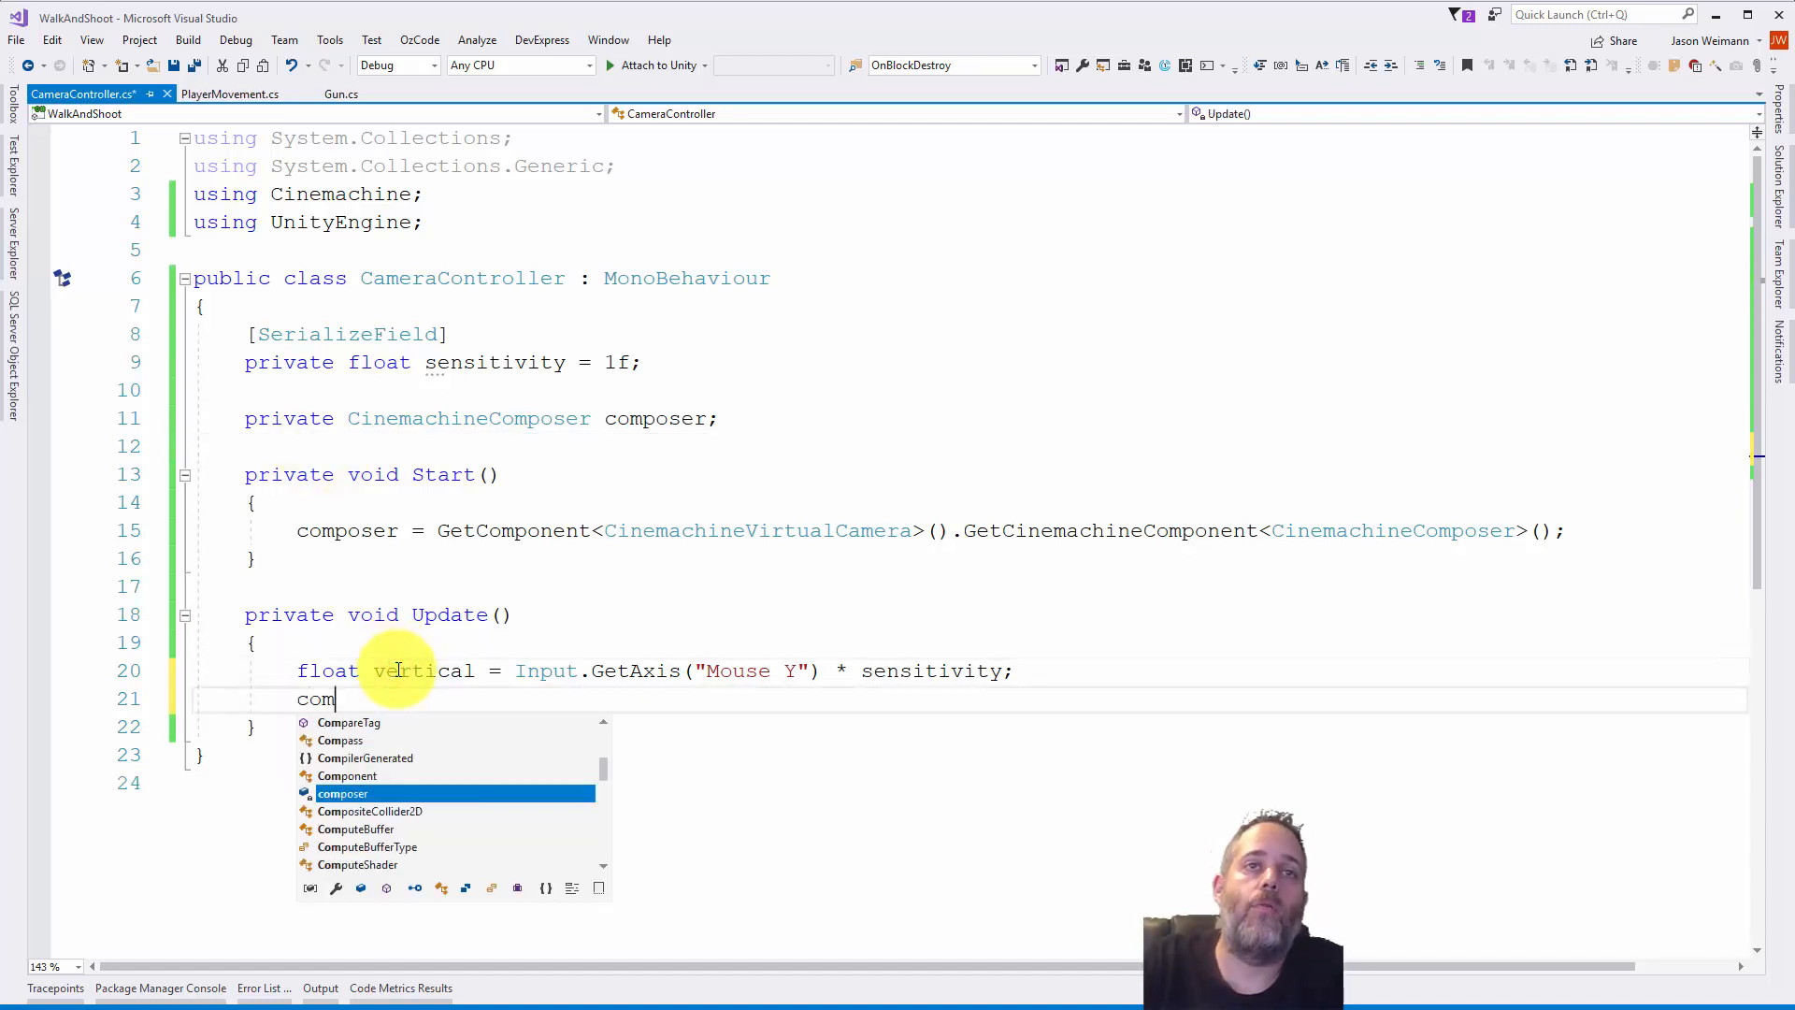
type("poser.y")
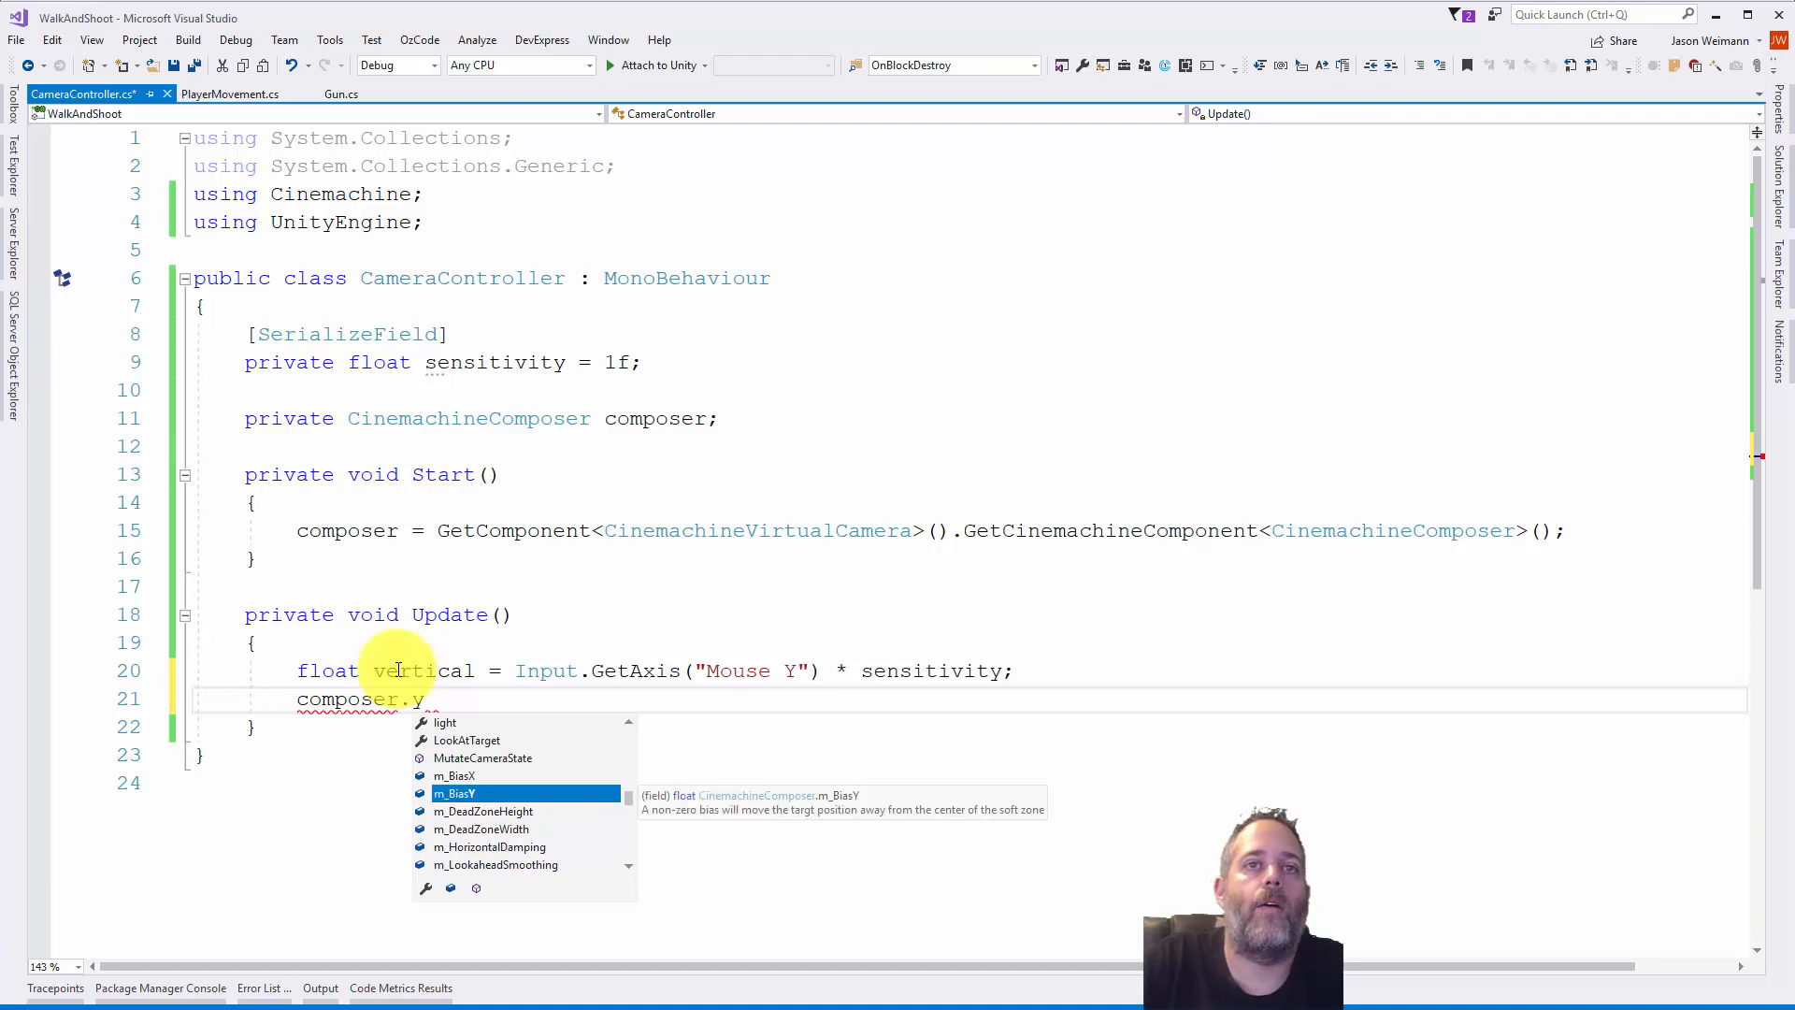
key("Backspace")
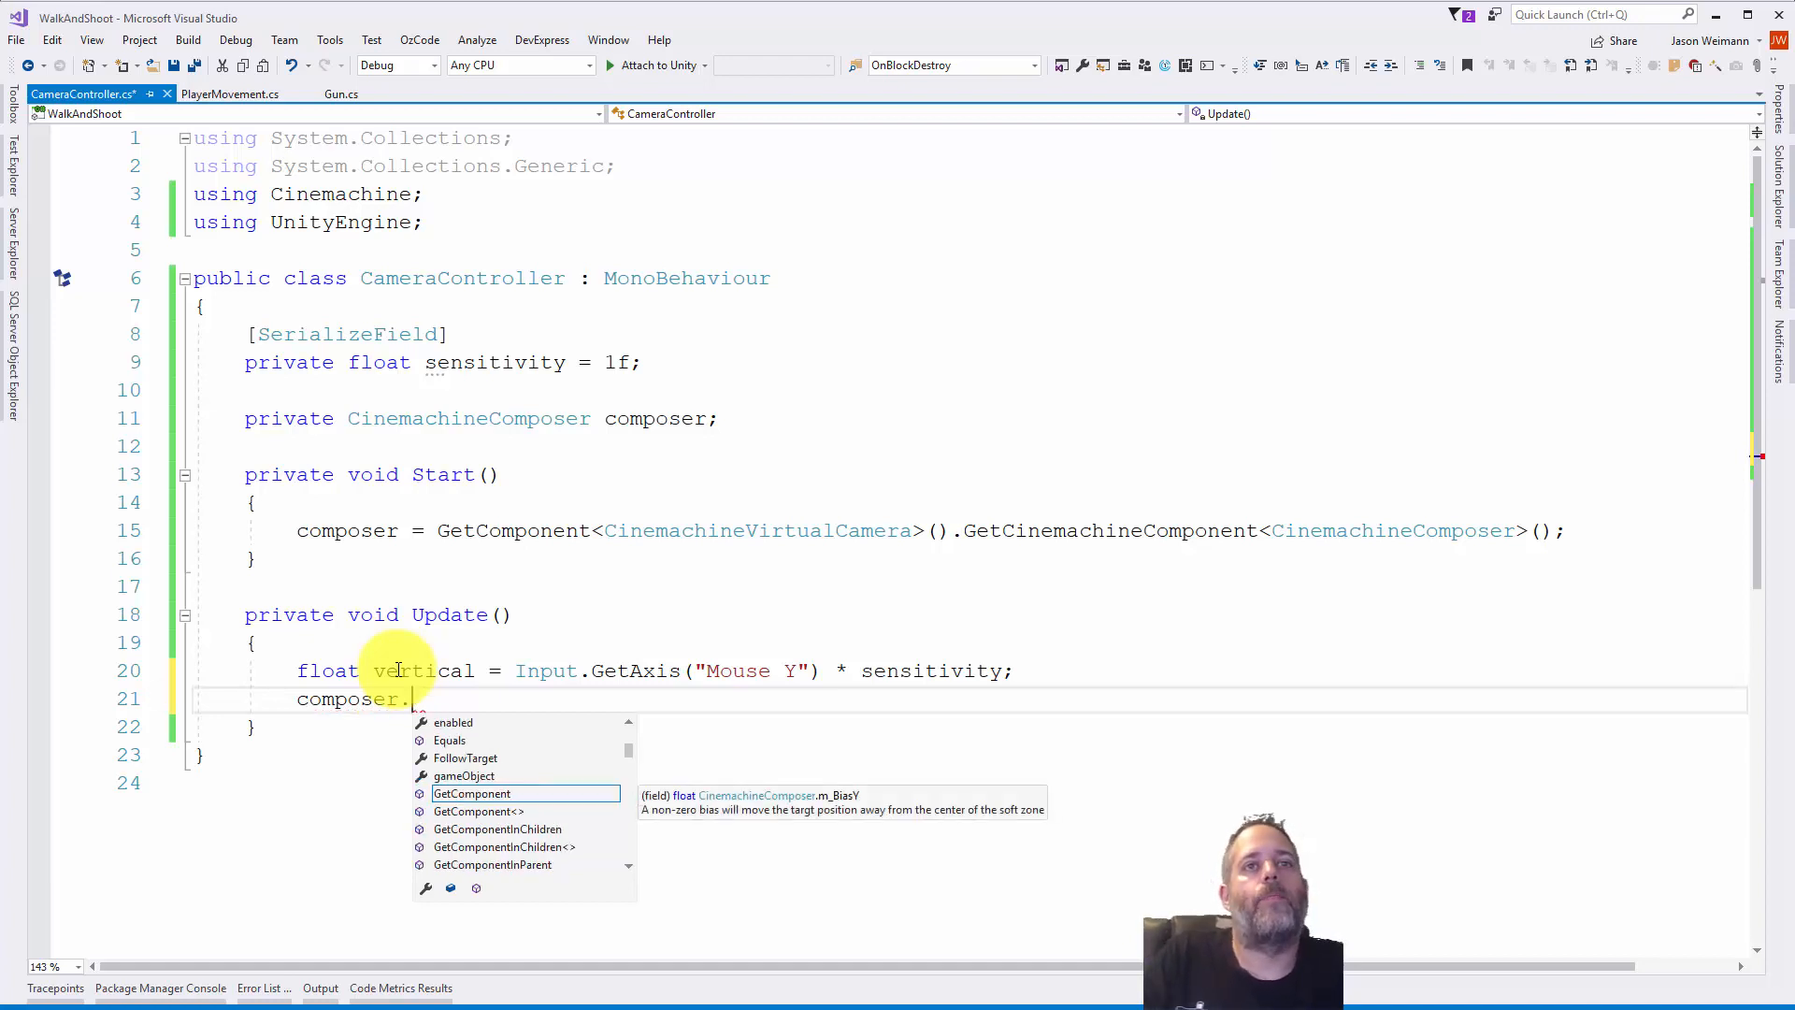
type("m_l")
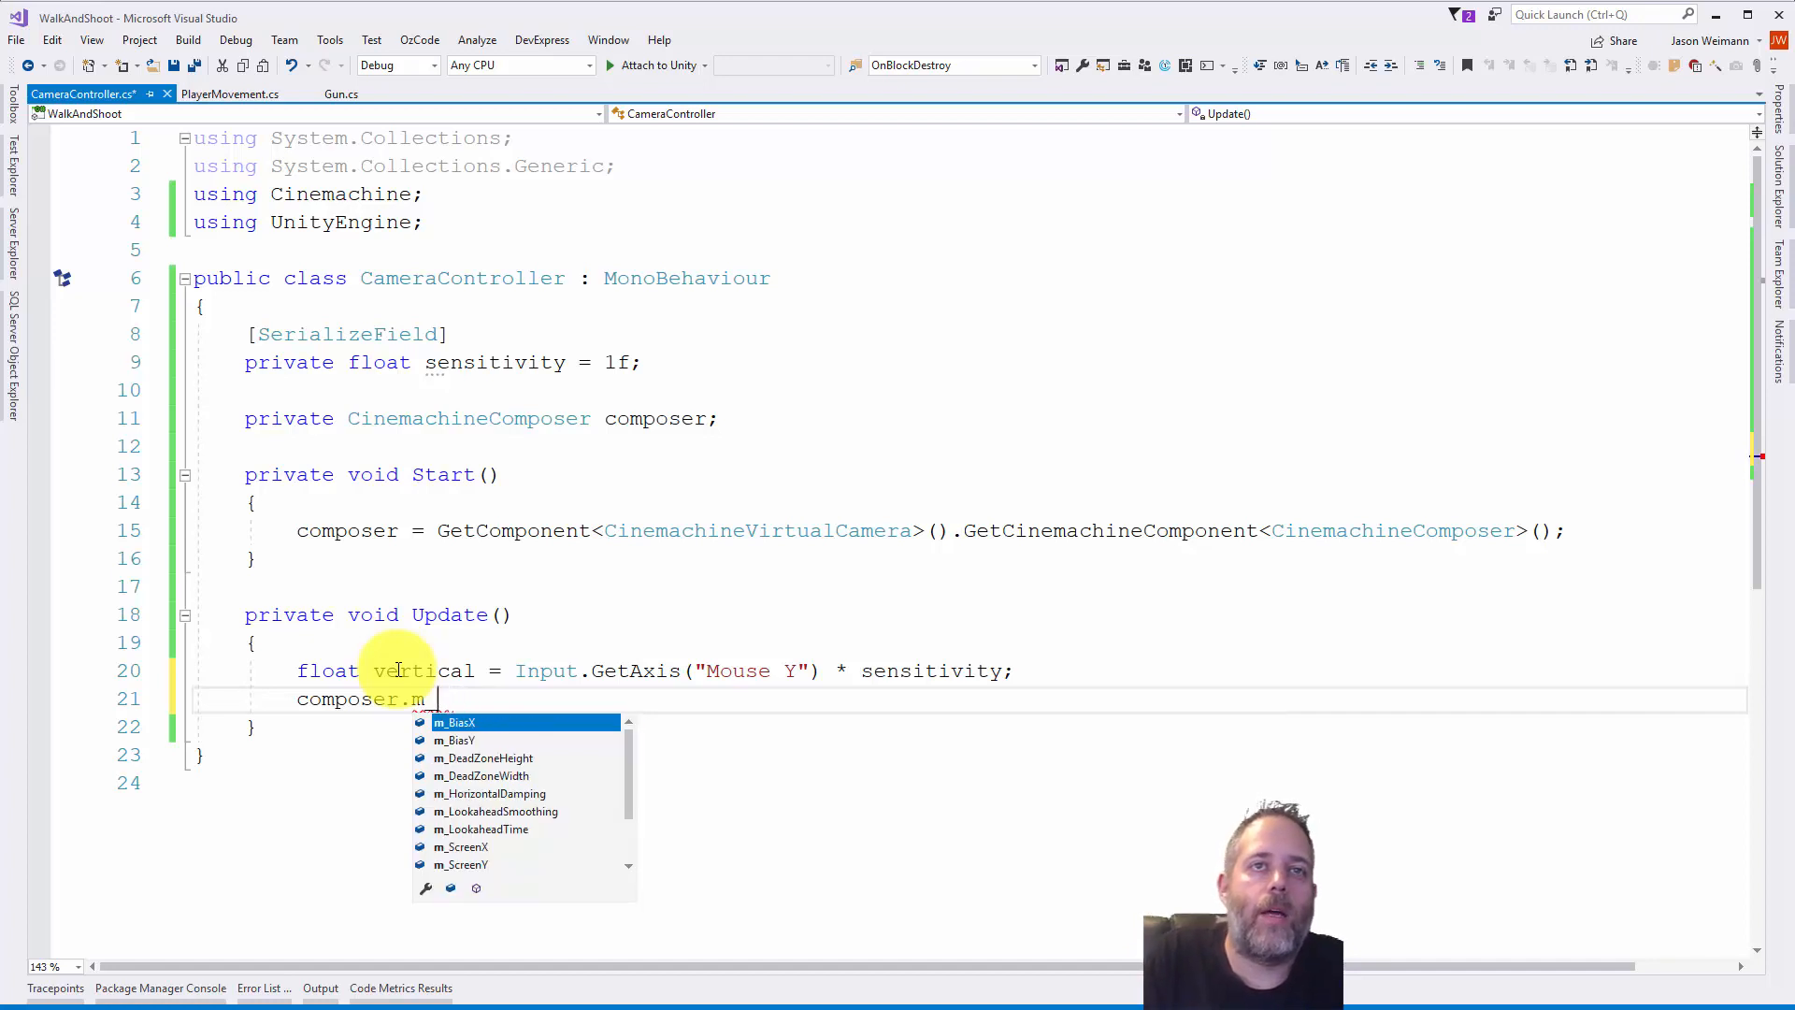
type("TrackedObjectOffset")
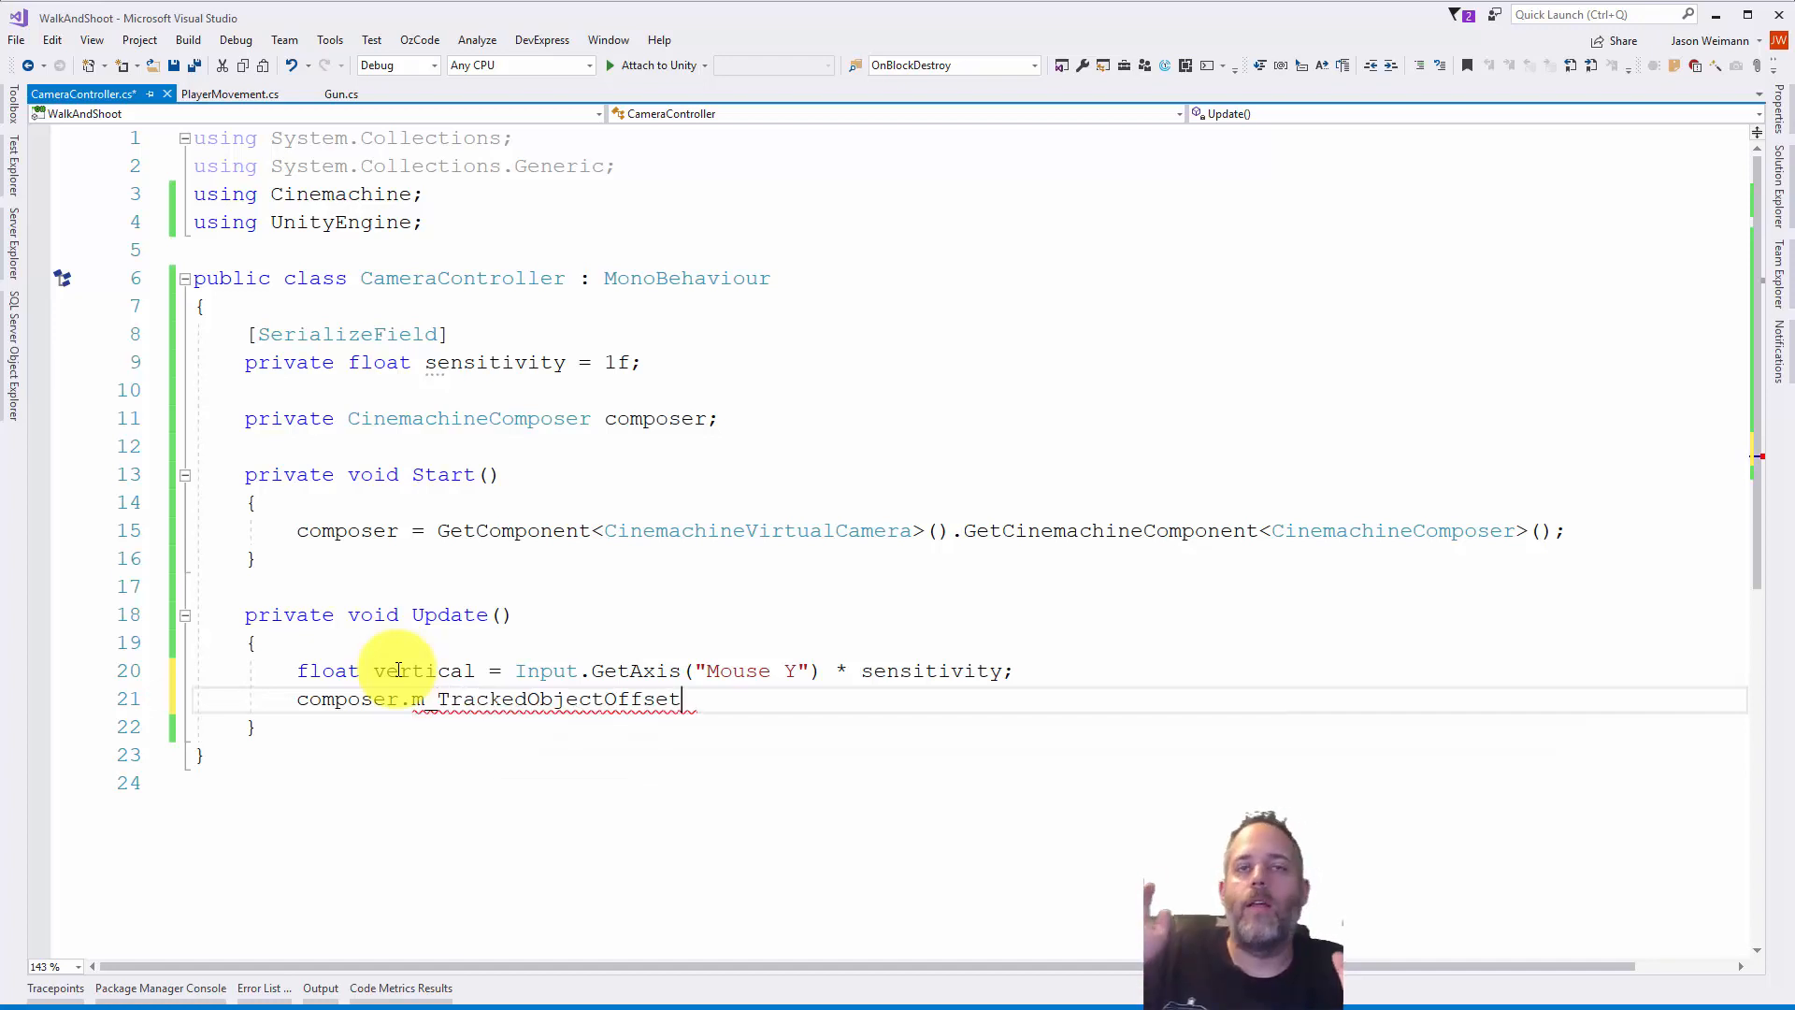
type("_")
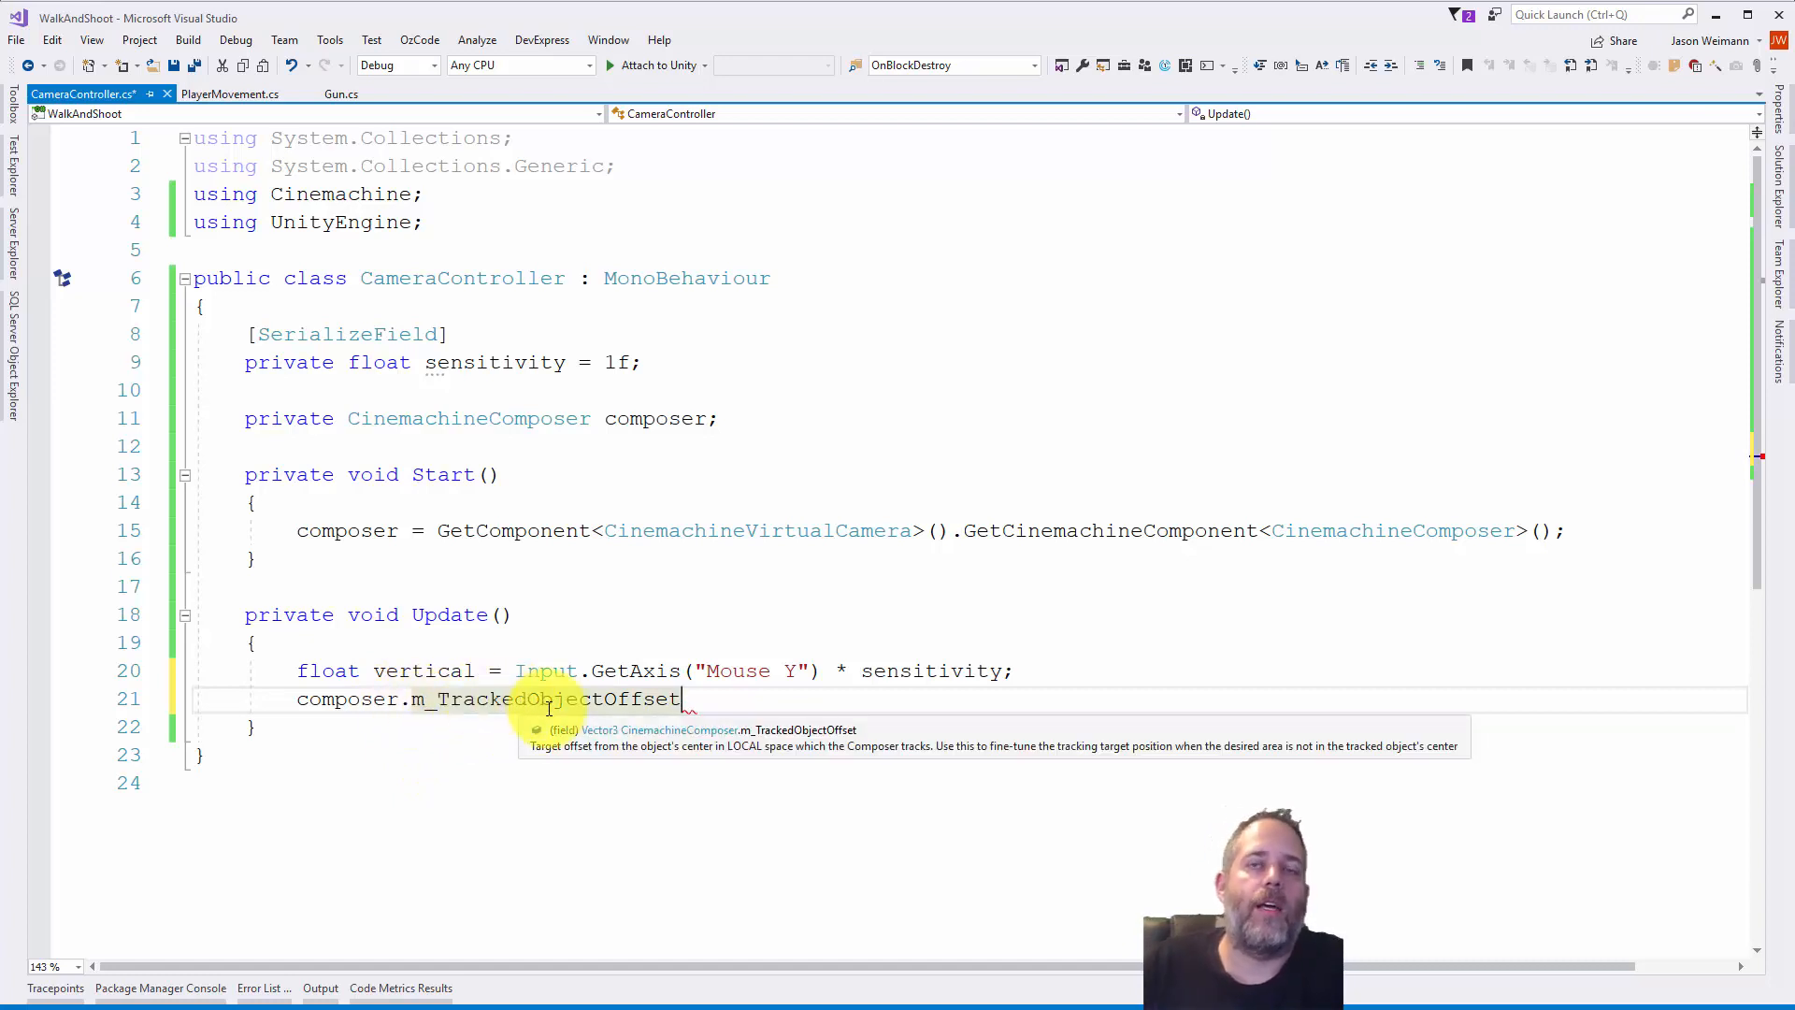
type(".y")
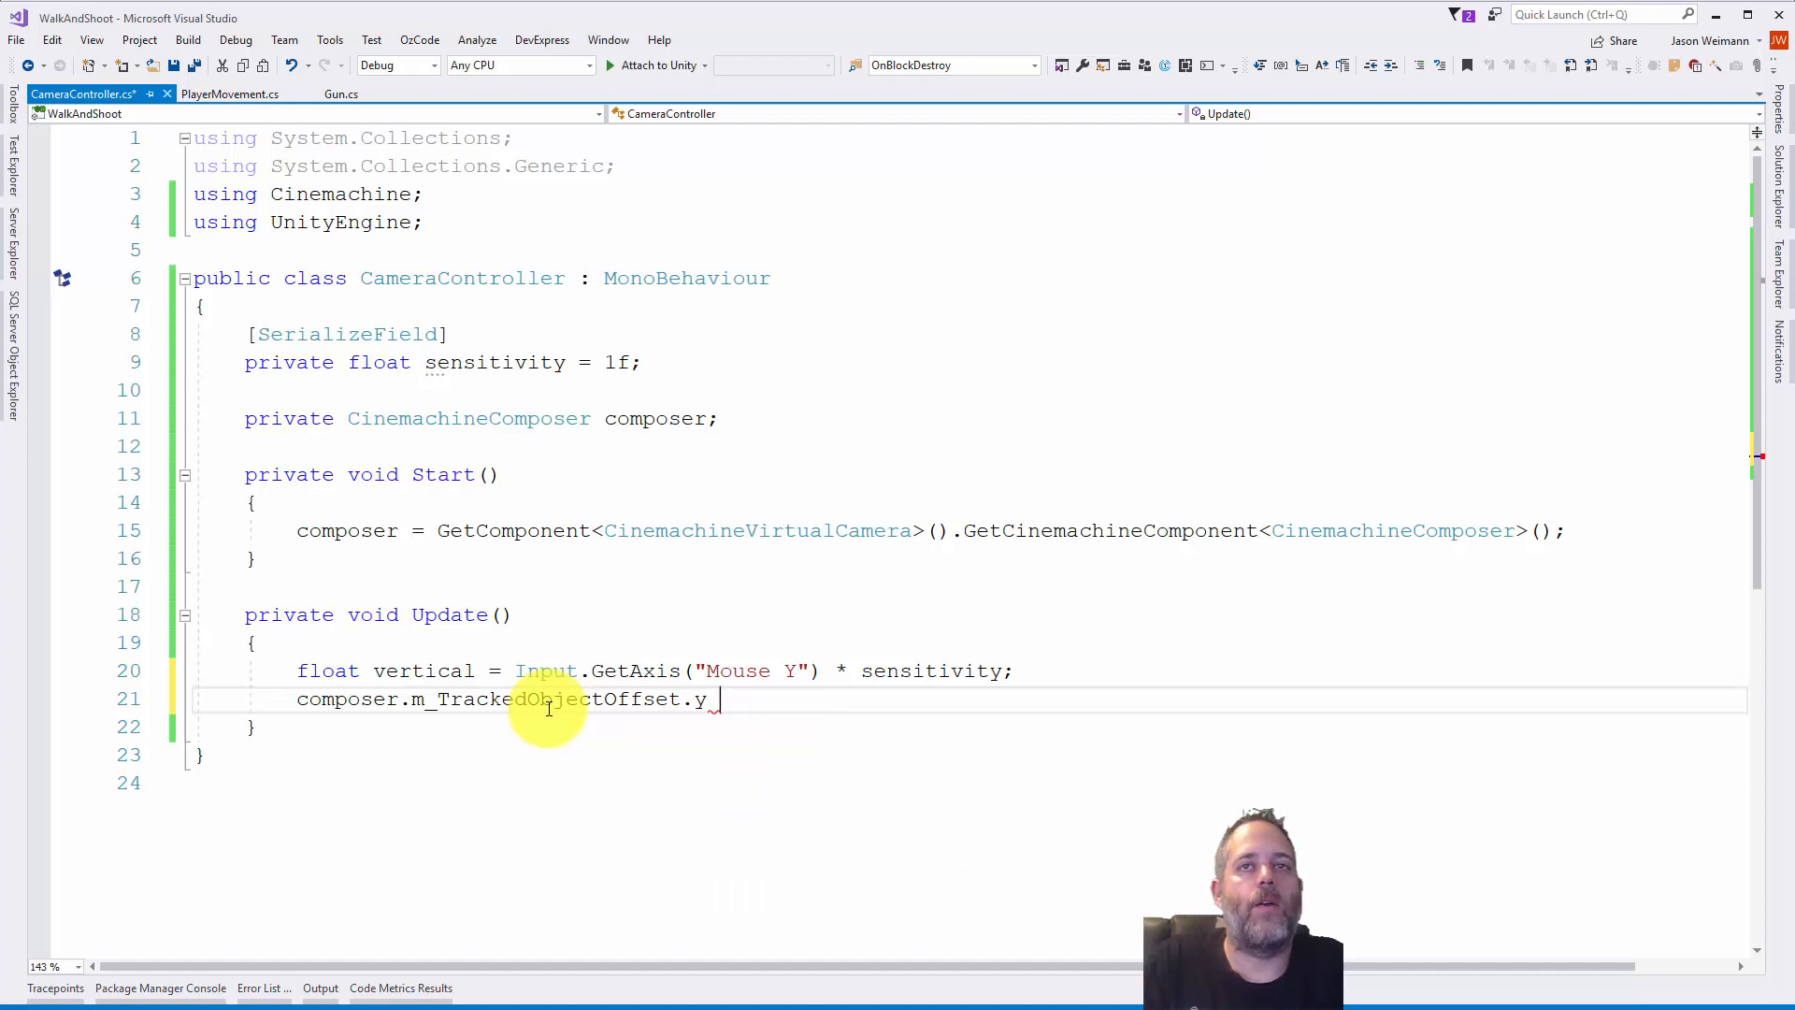
type("+= vertical;")
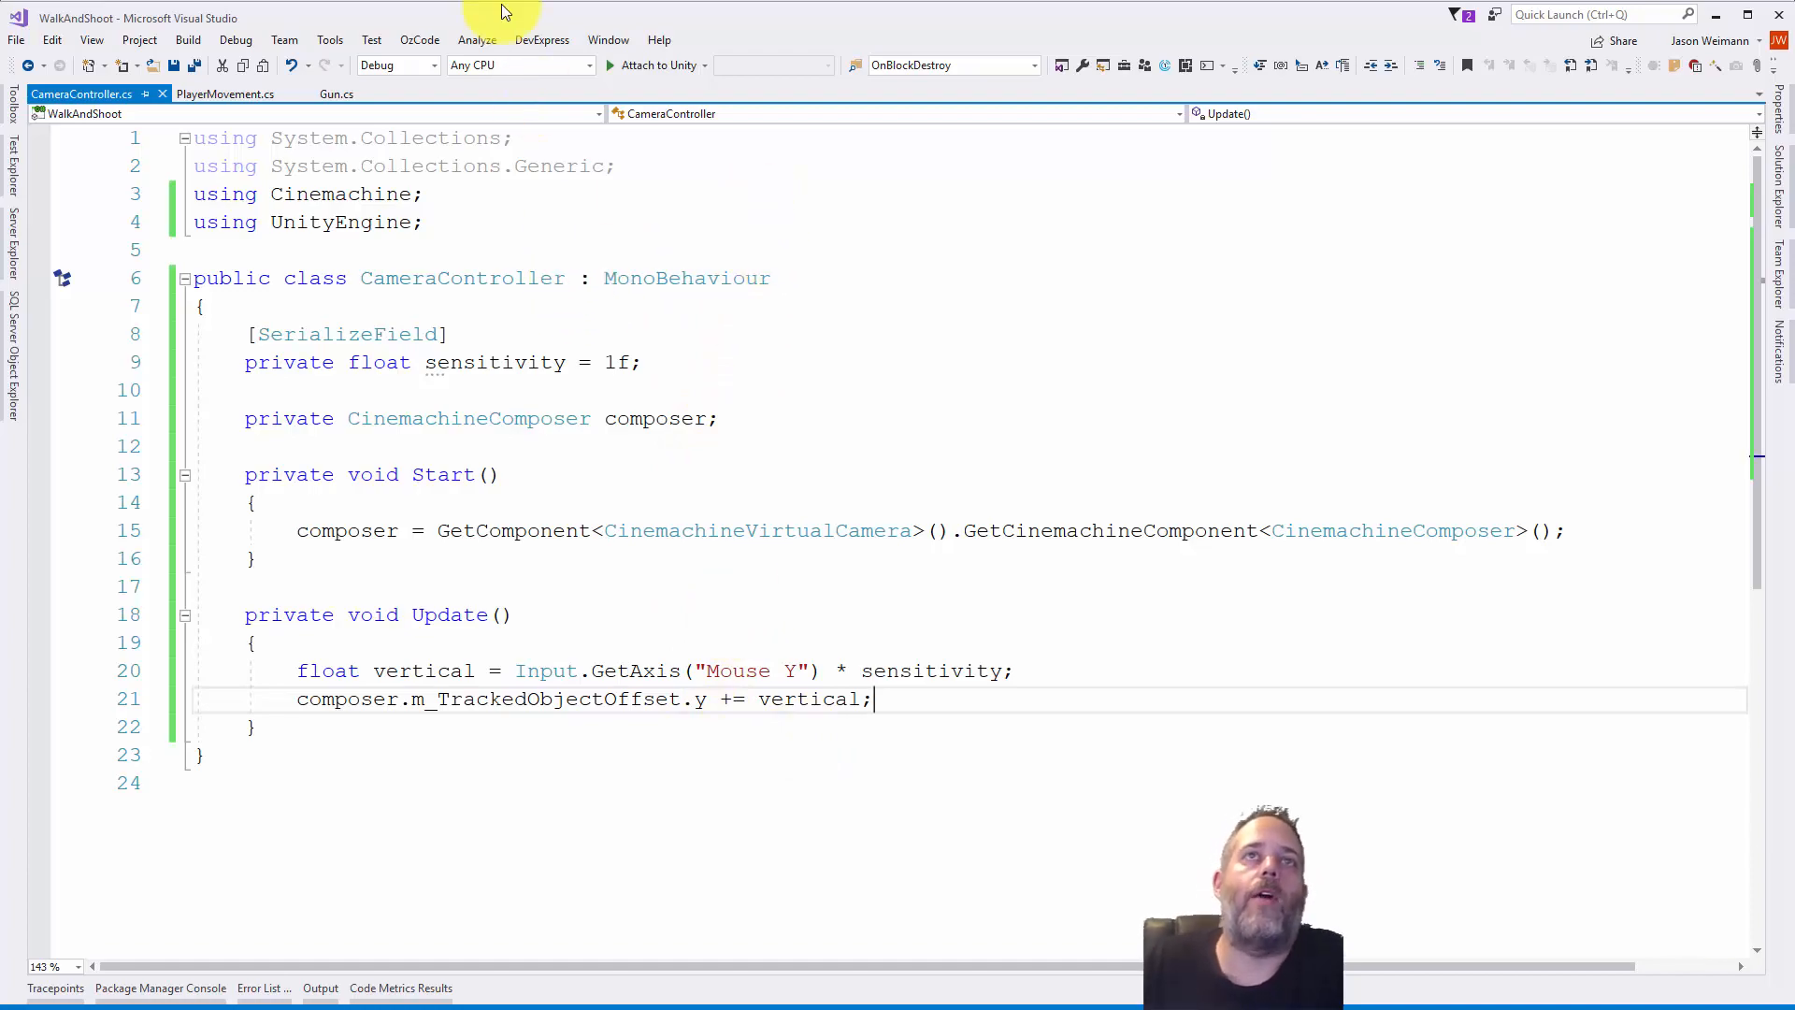
left_click(863, 37)
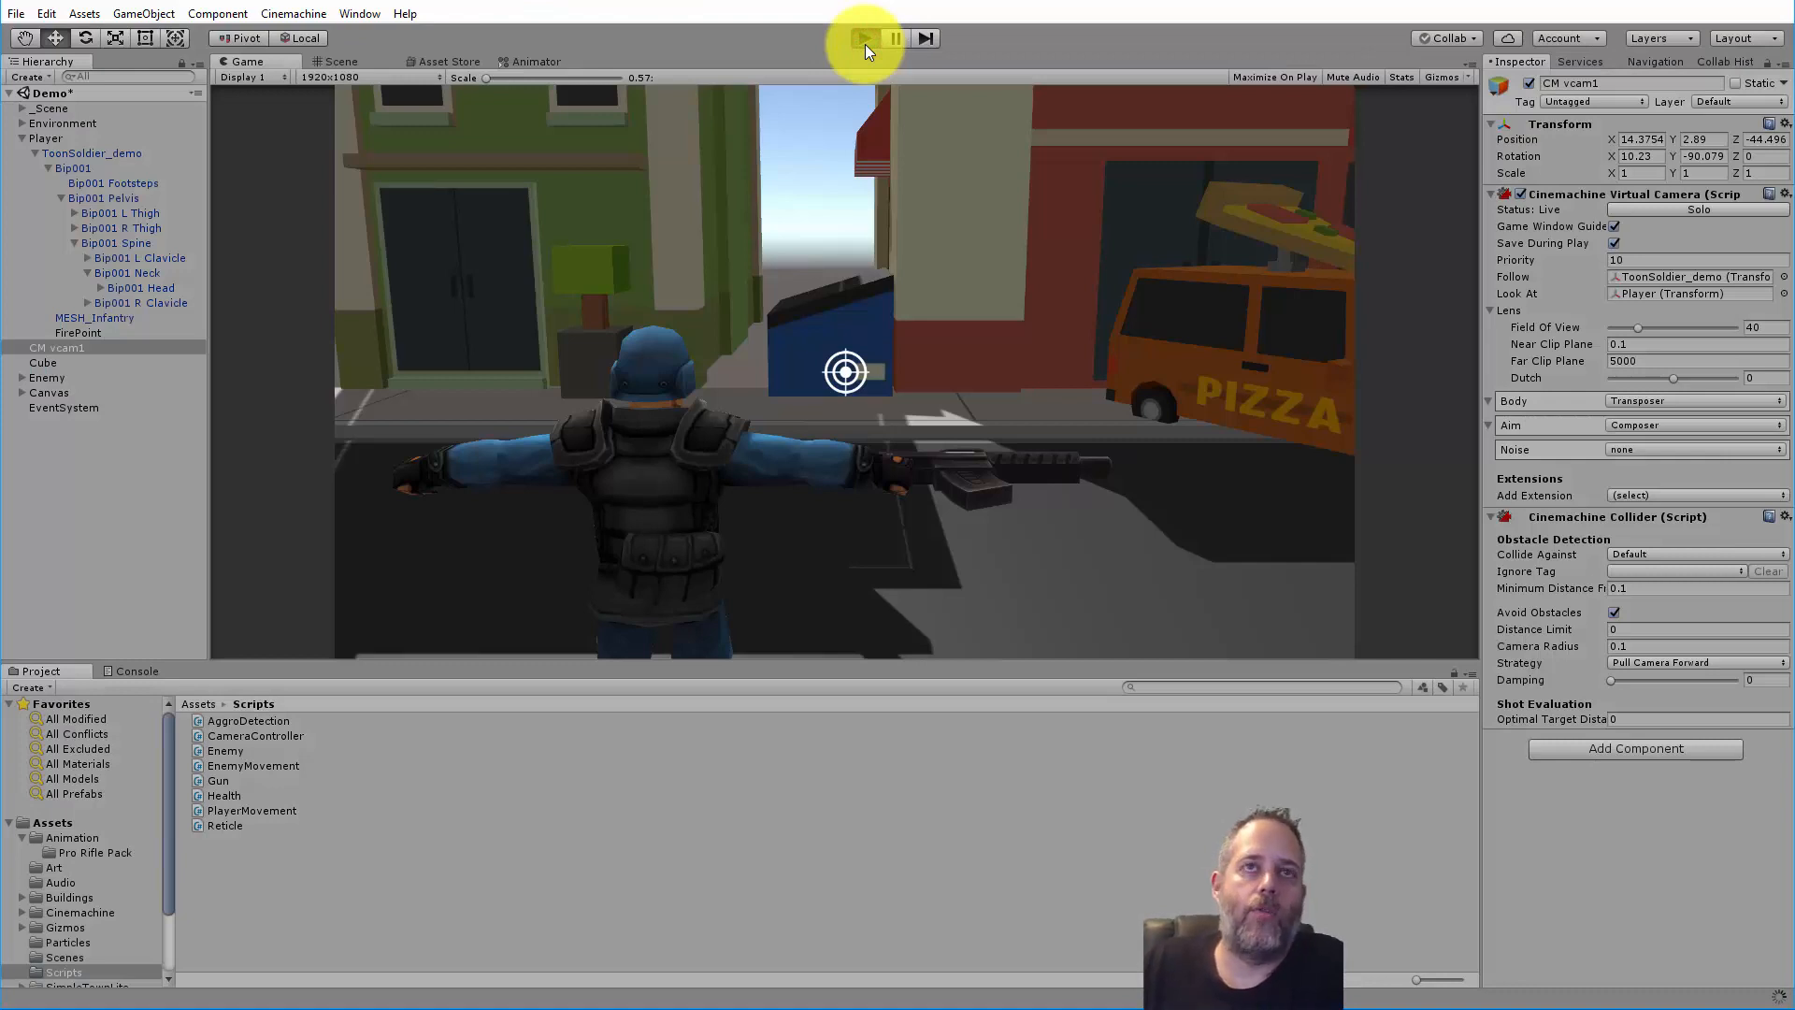
- Attach CameraController to CM vcam1 during play, test looking up, then reopen the script
left_click(863, 37)
type("ca")
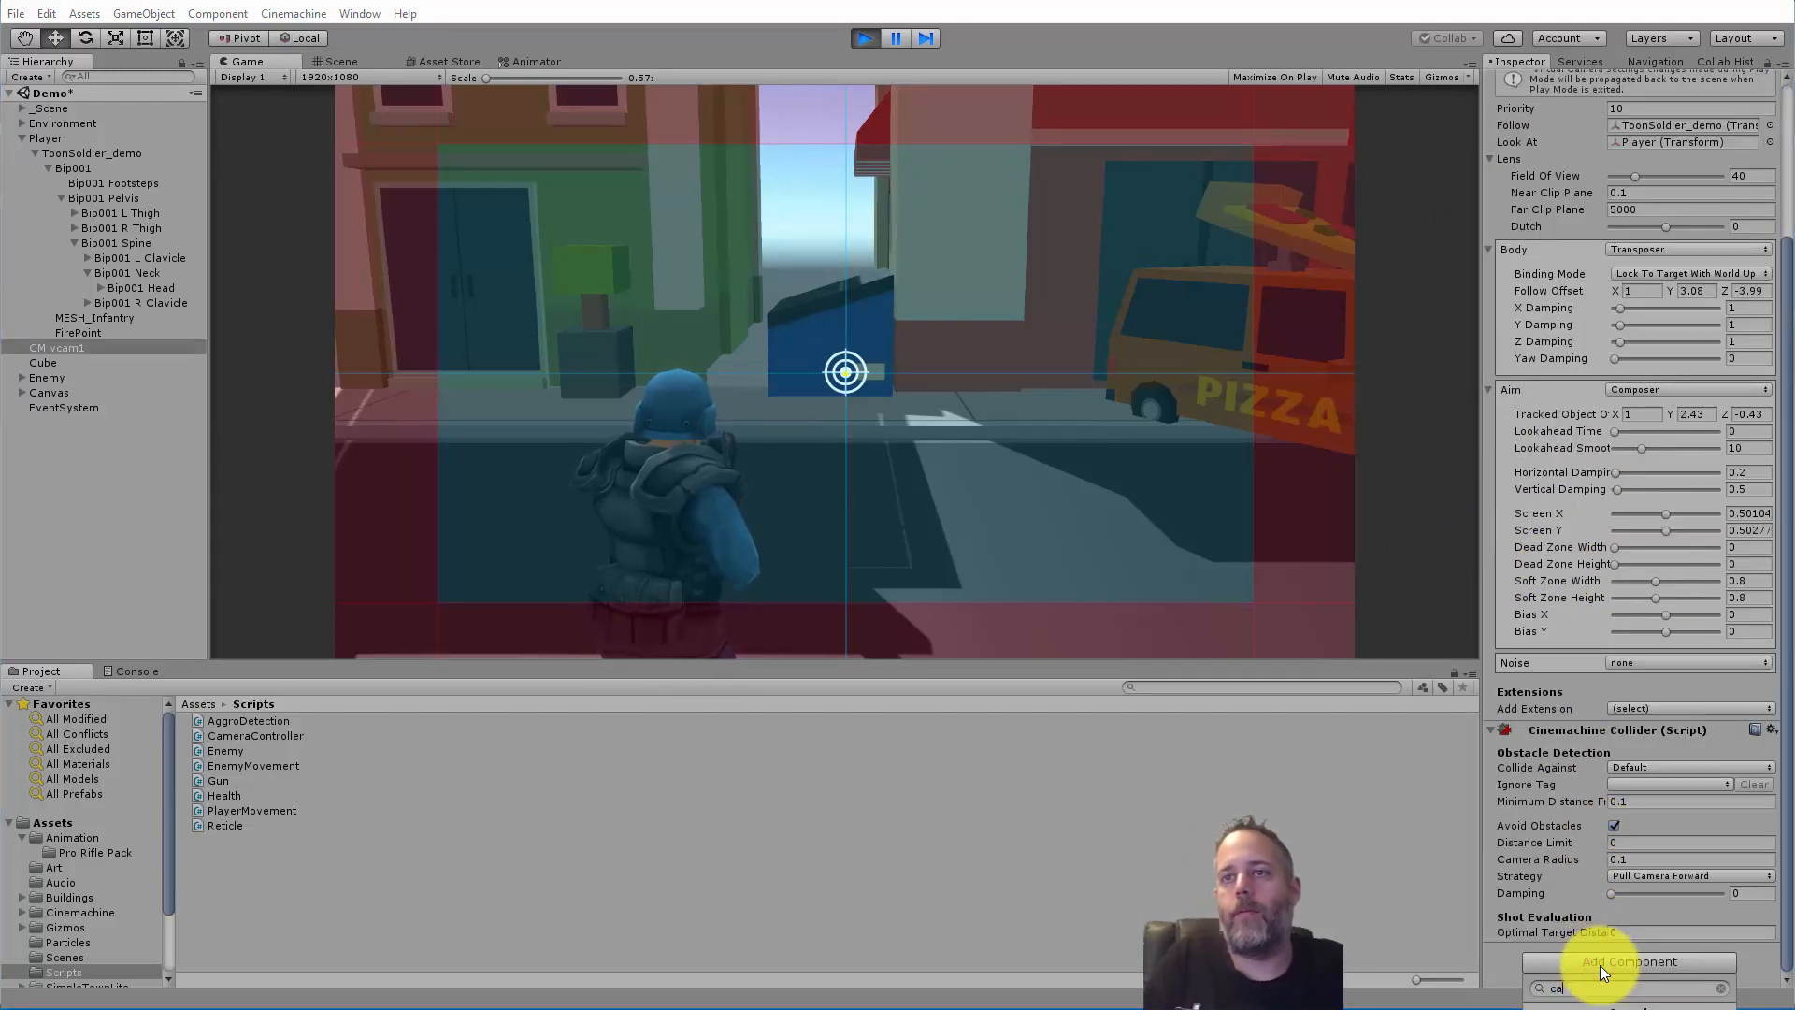
left_click(1625, 961)
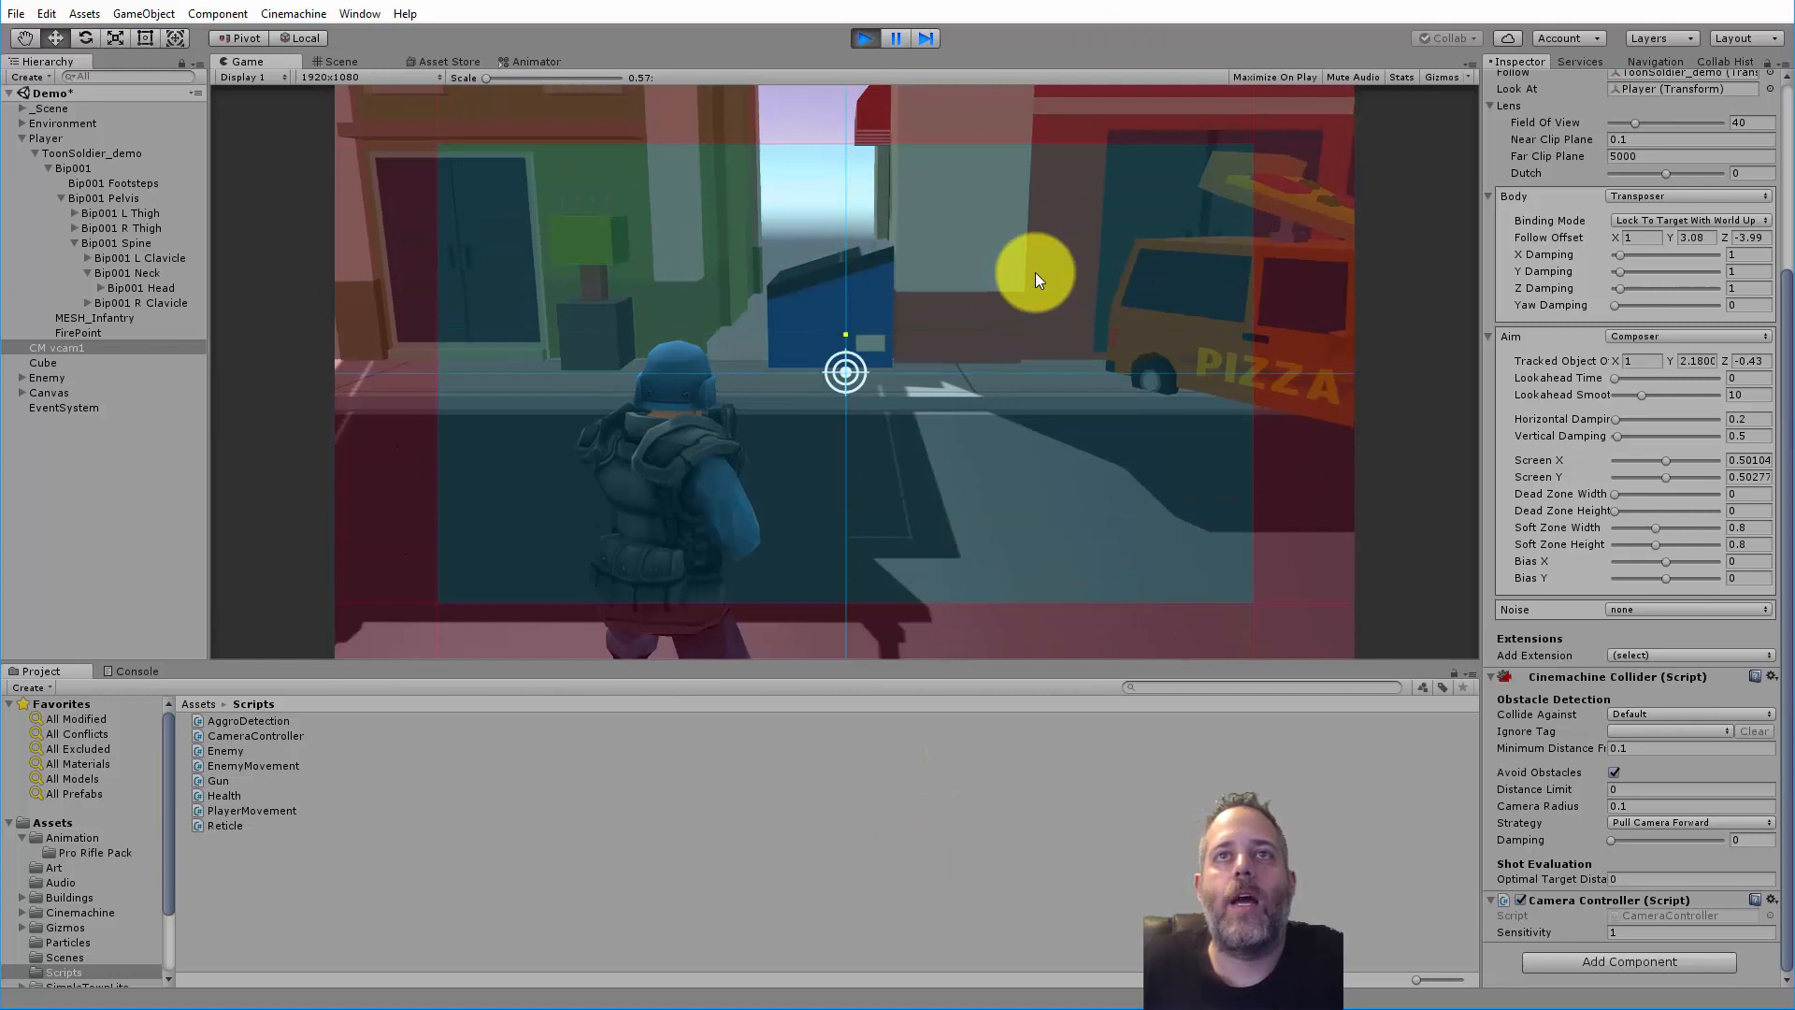
left_click(864, 37)
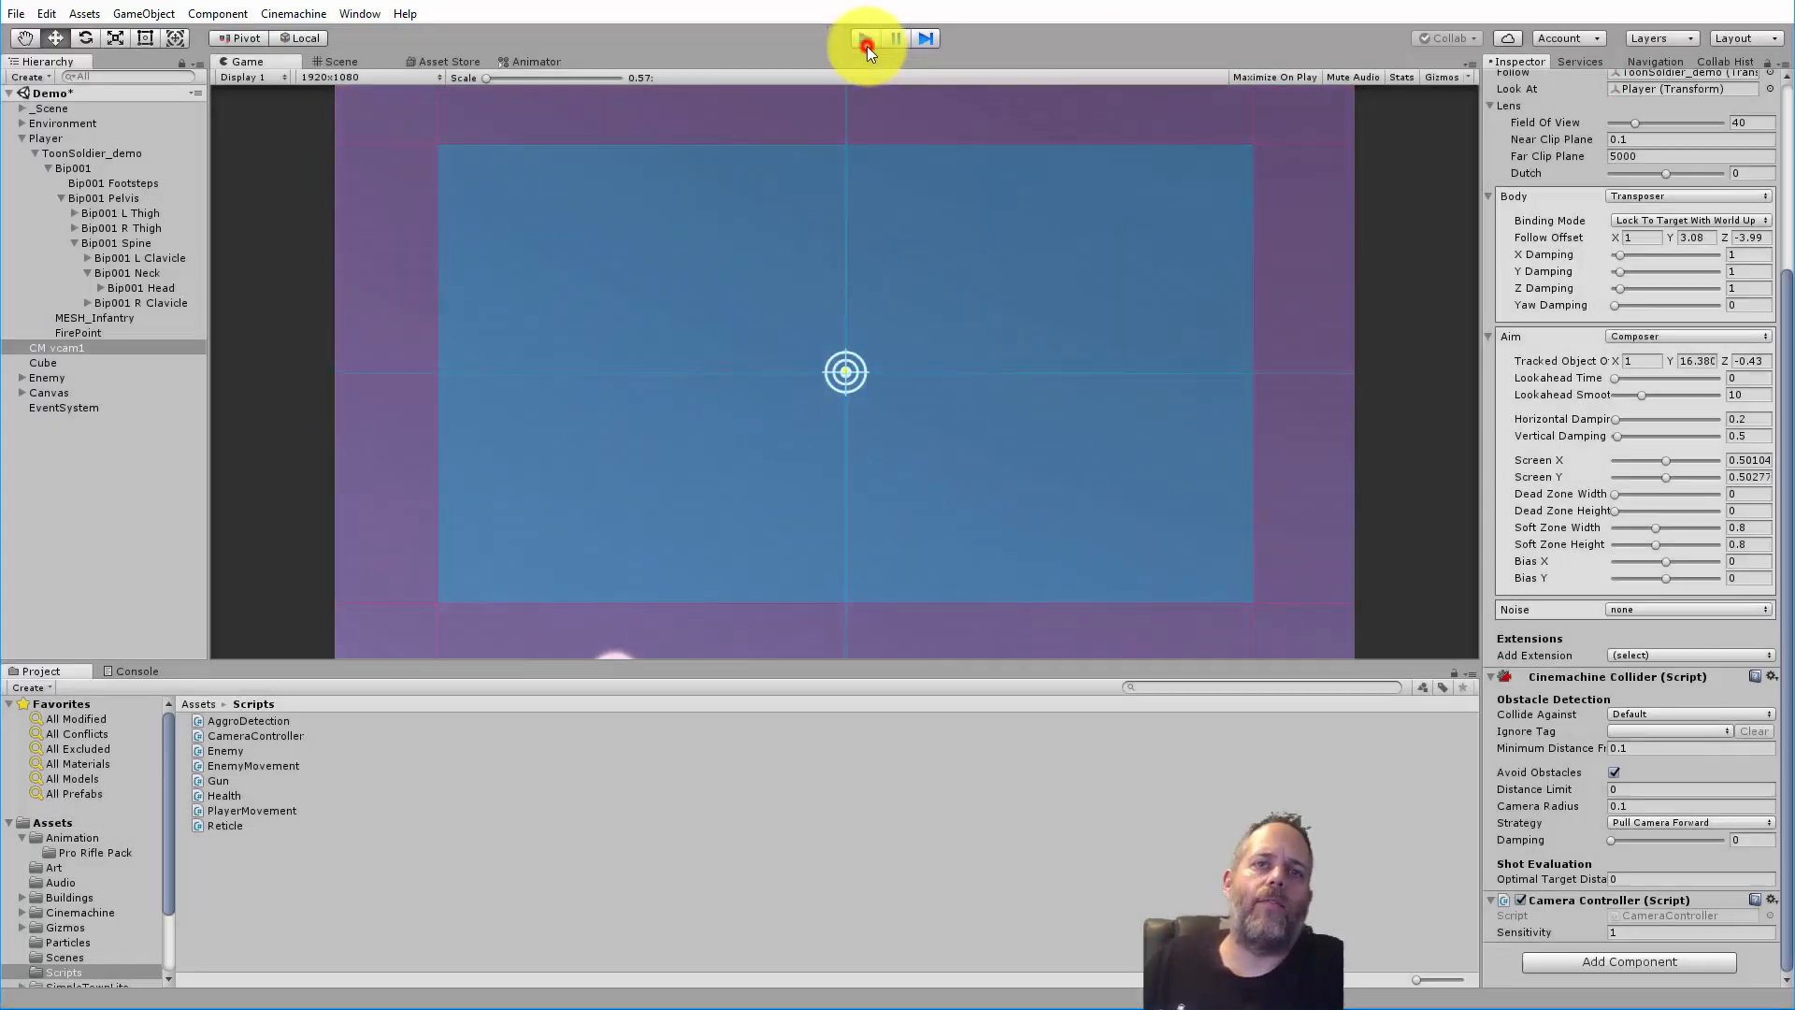
left_click(863, 37)
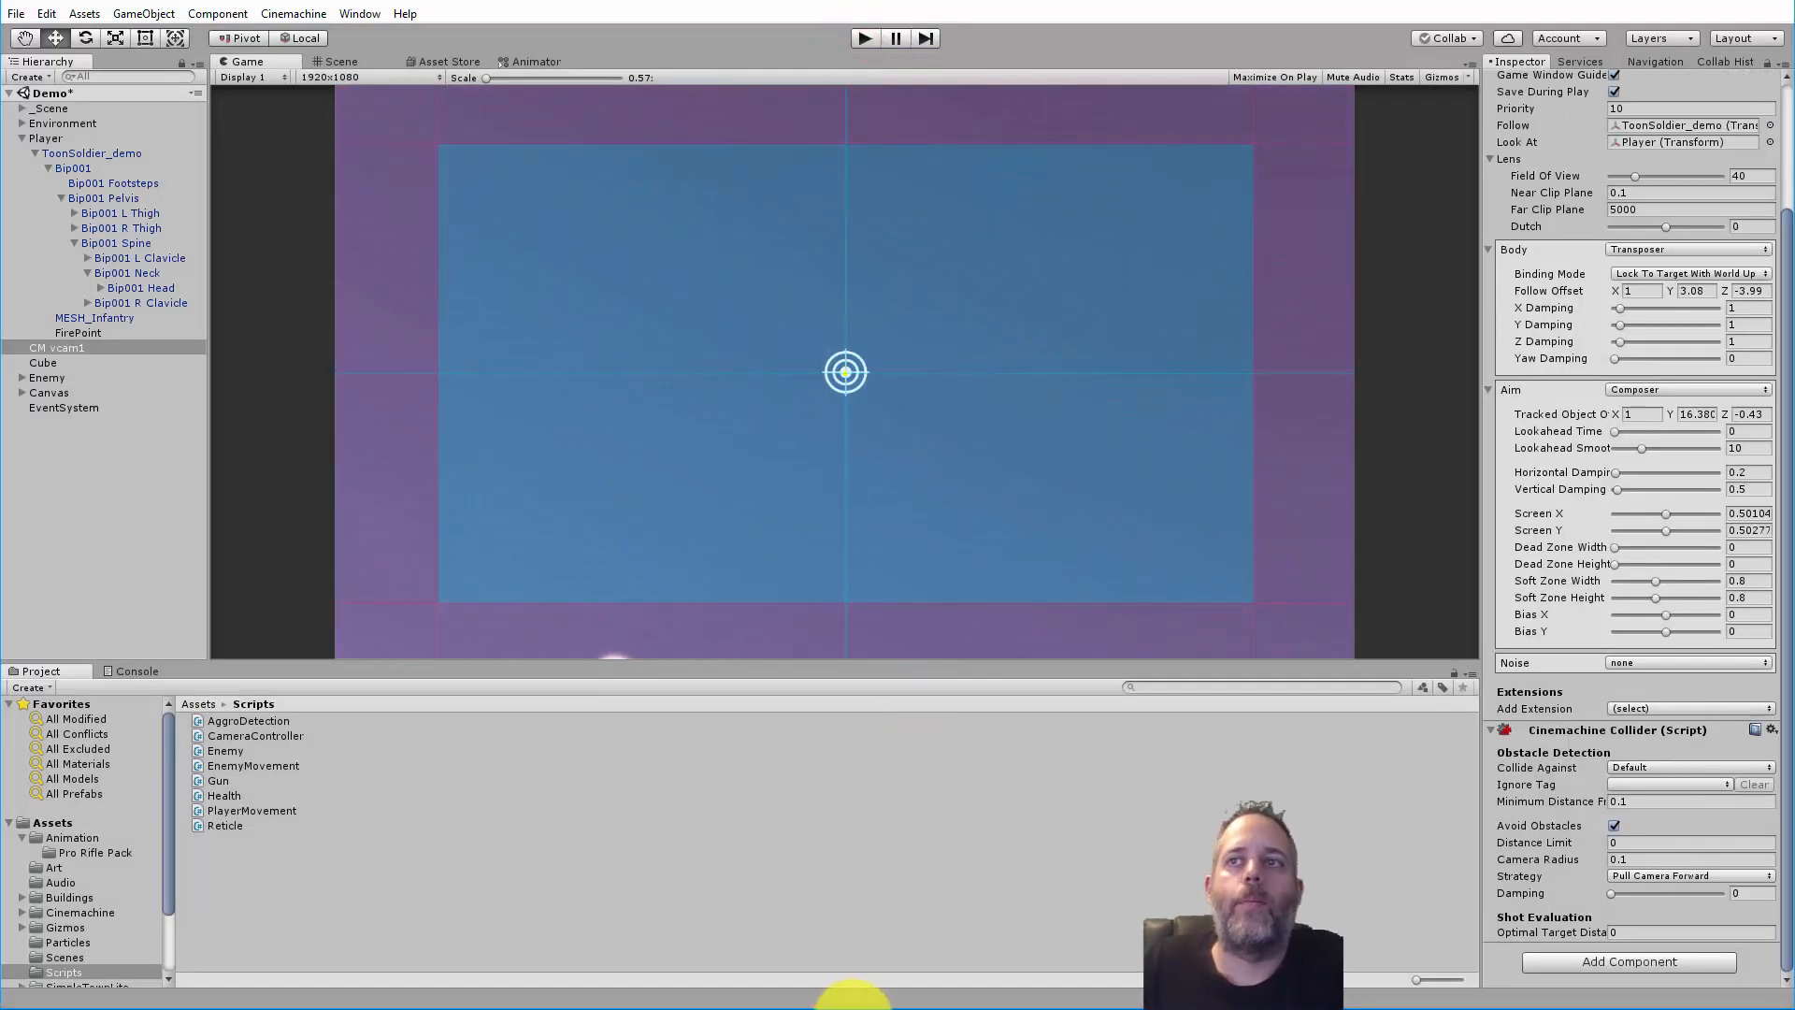
left_click(256, 735)
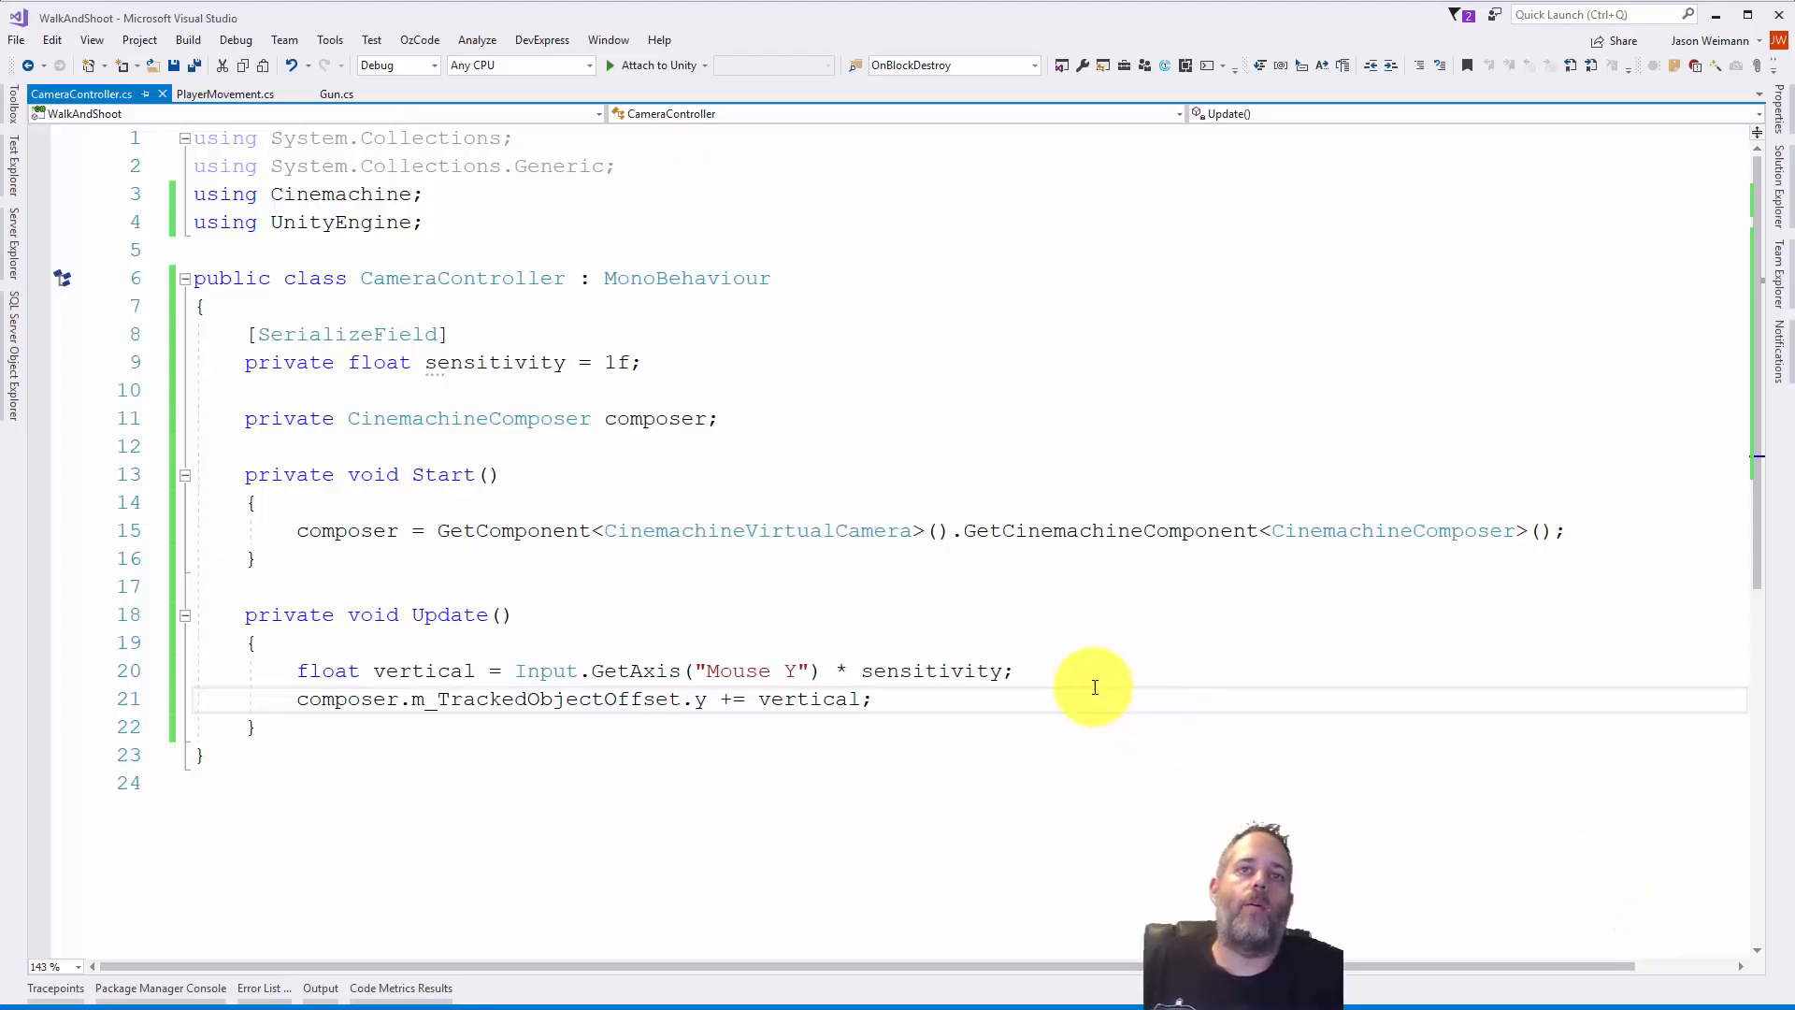
- Clamp composer.m_TrackedObjectOffset.y with Mathf.Clamp between -10 and 10 each frame
type("c")
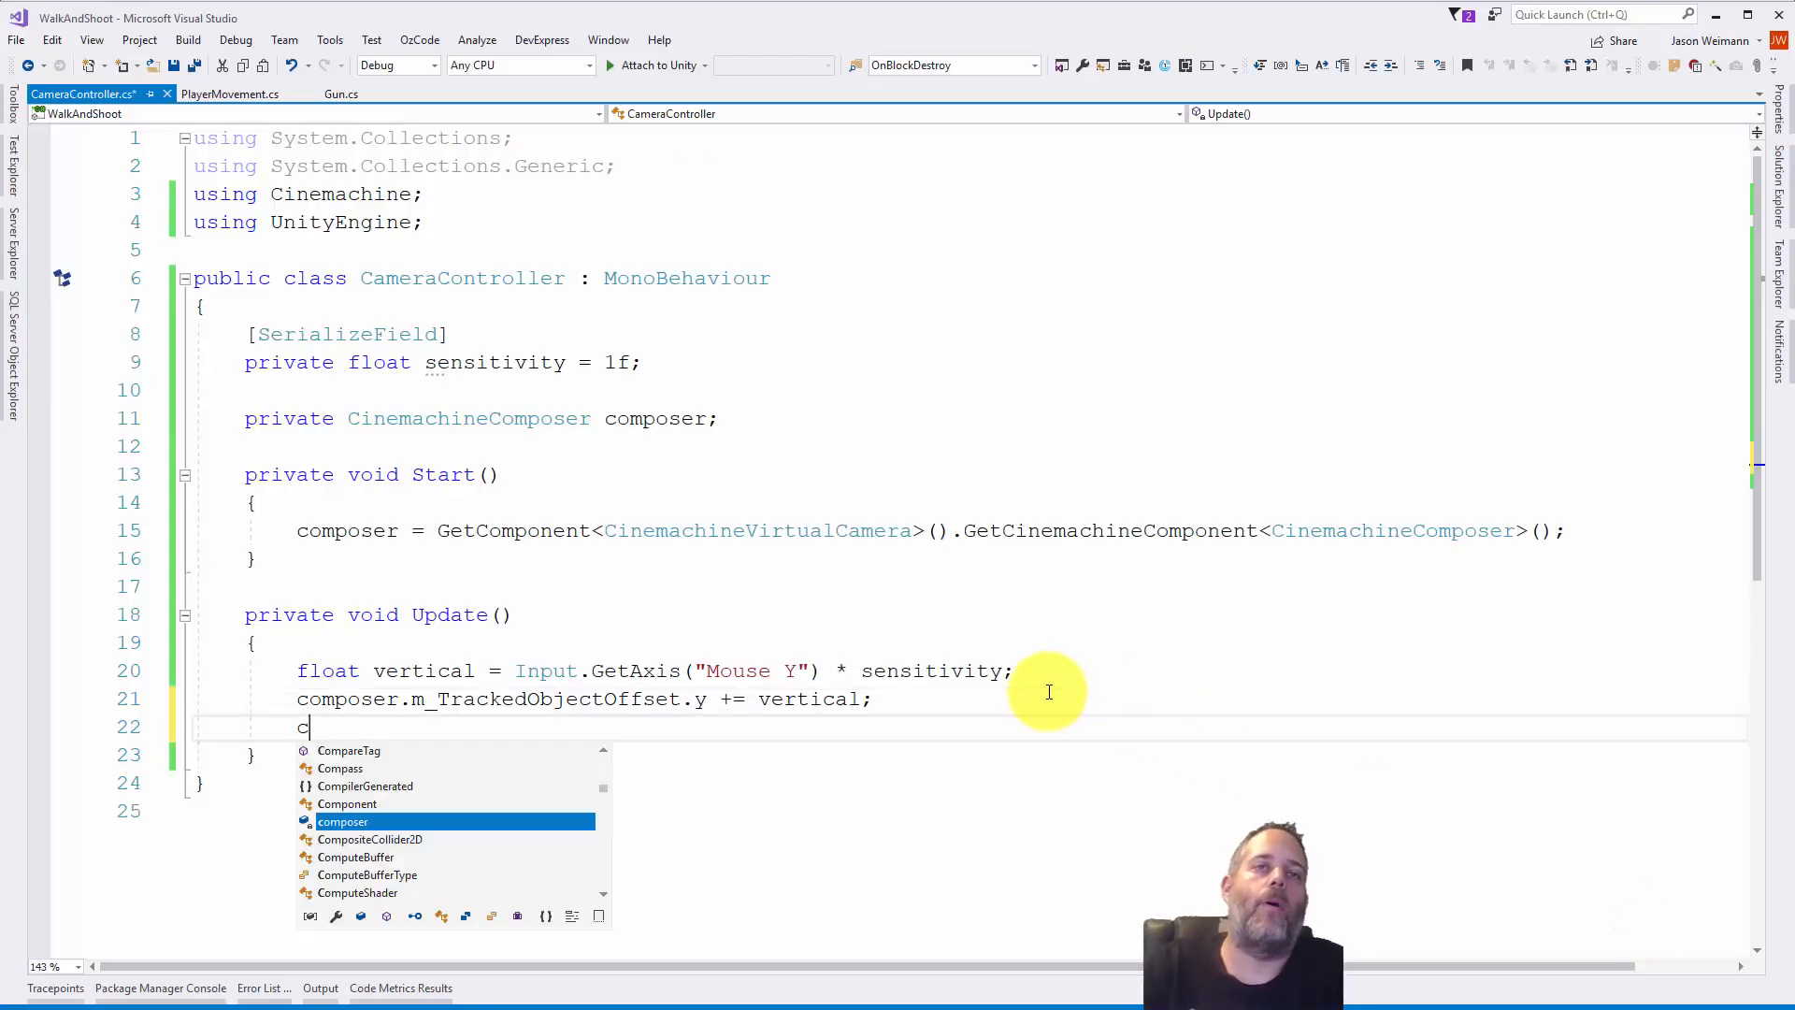
type("omposer.m")
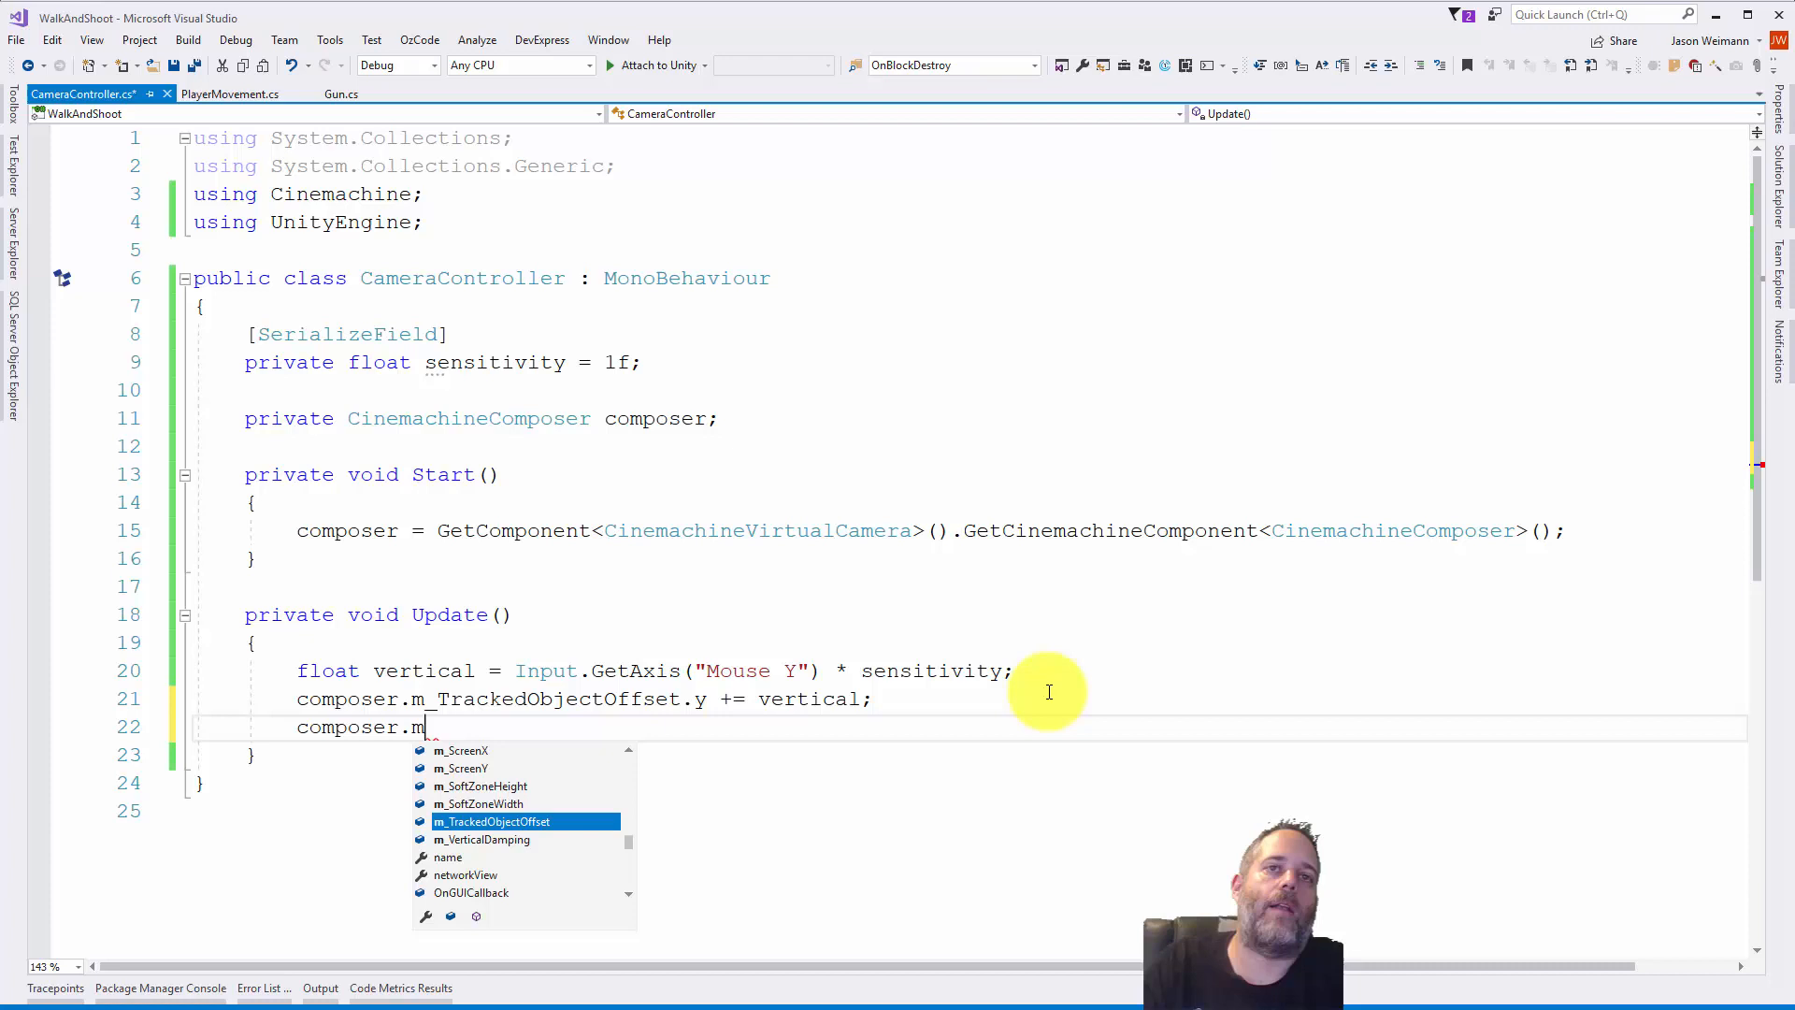
type("_TrackedObjectOffset.y = Math")
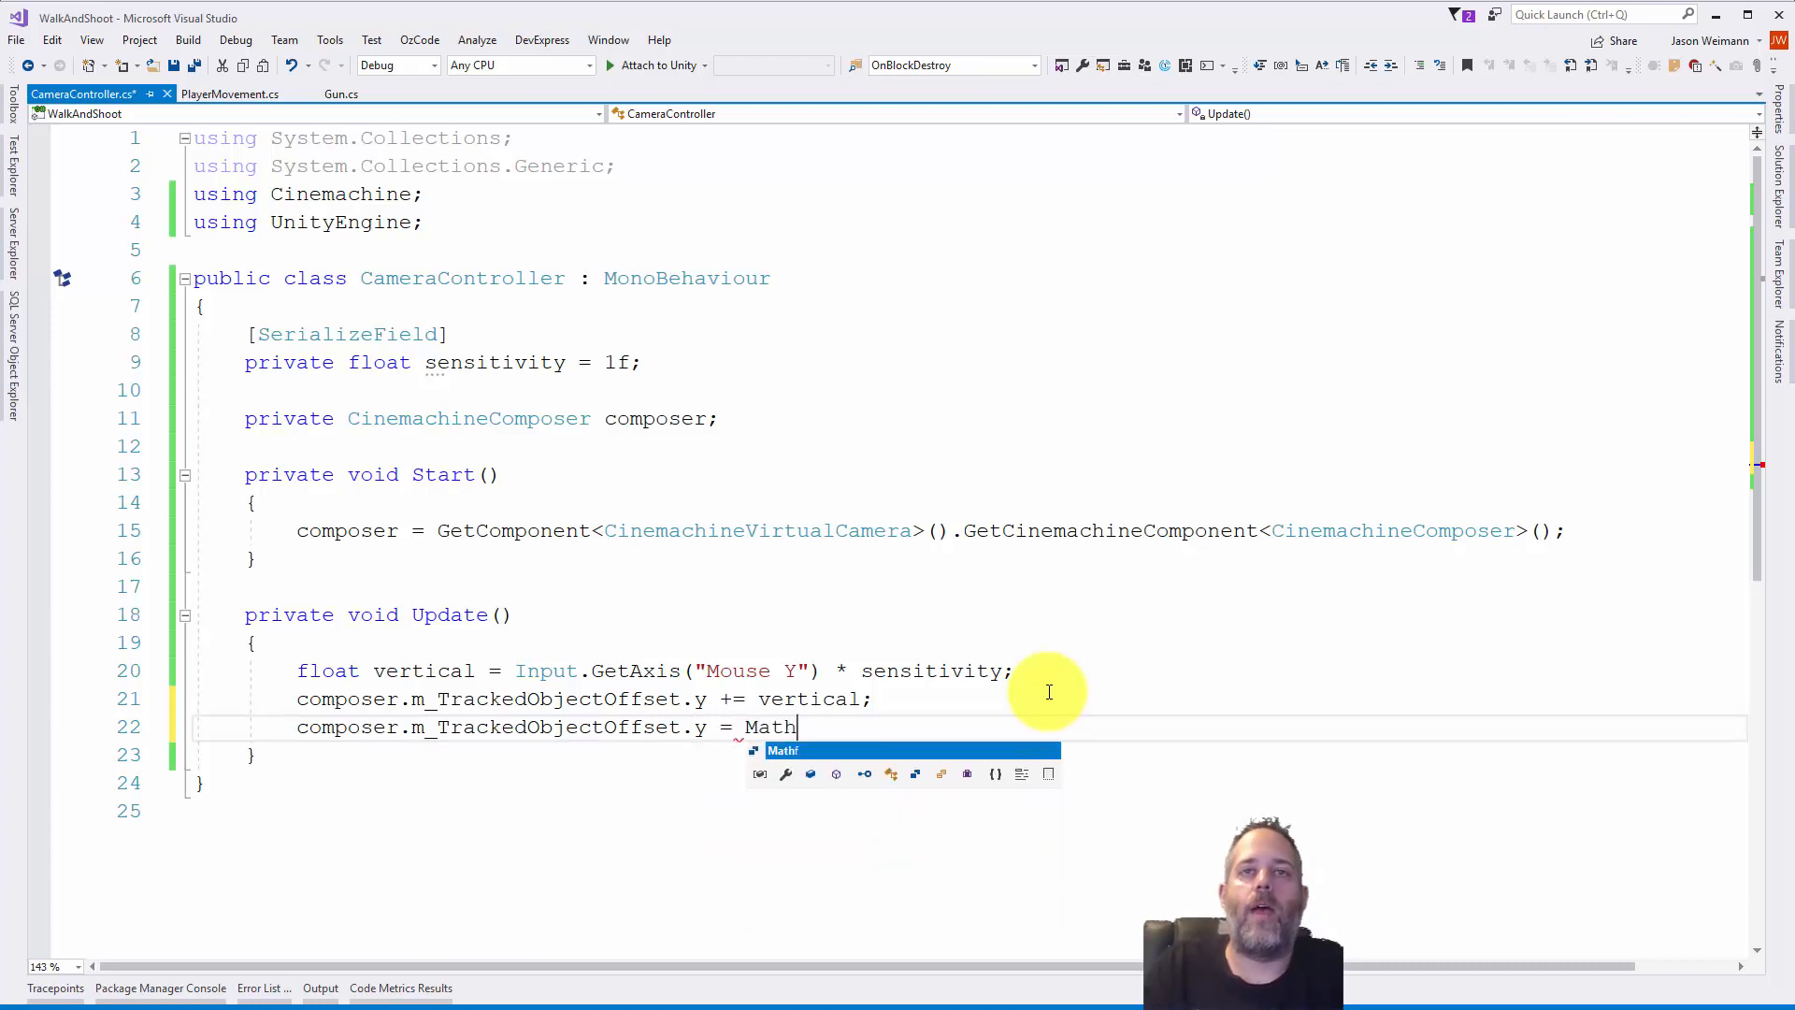
type("f.Clamp(")
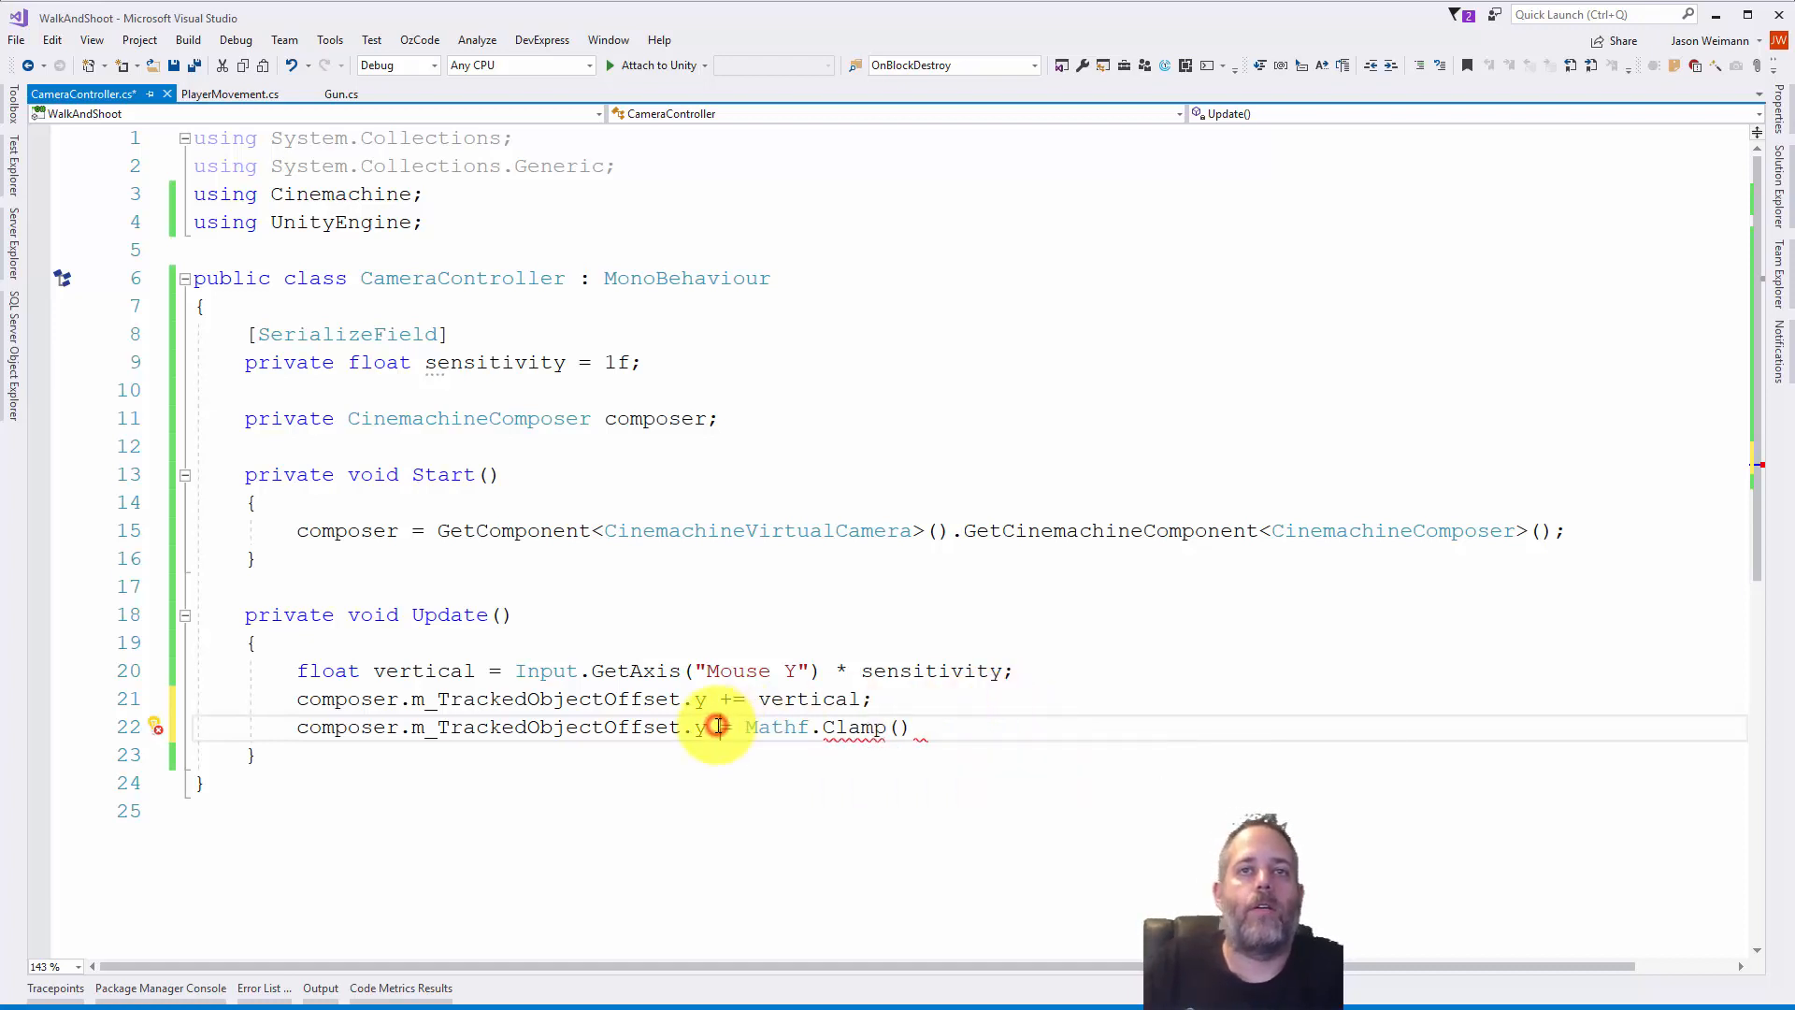
type("composer.m_TrackedObjectOffset.y,")
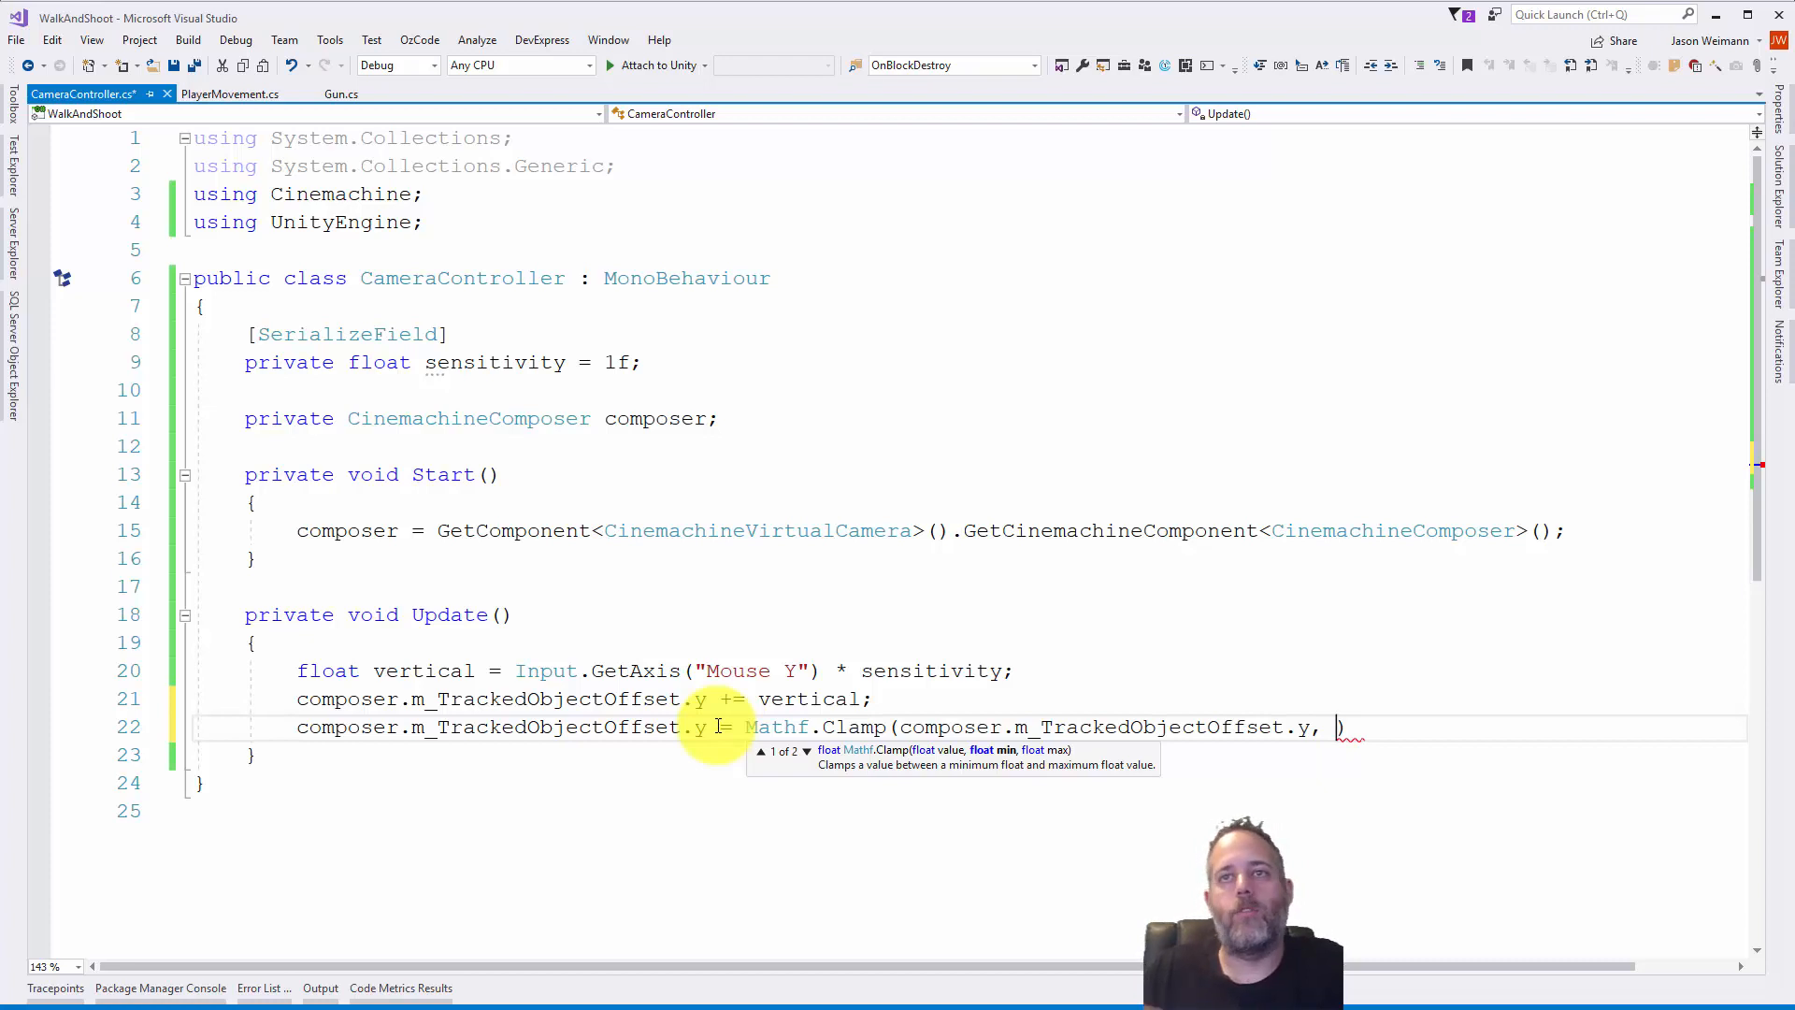
type("-10")
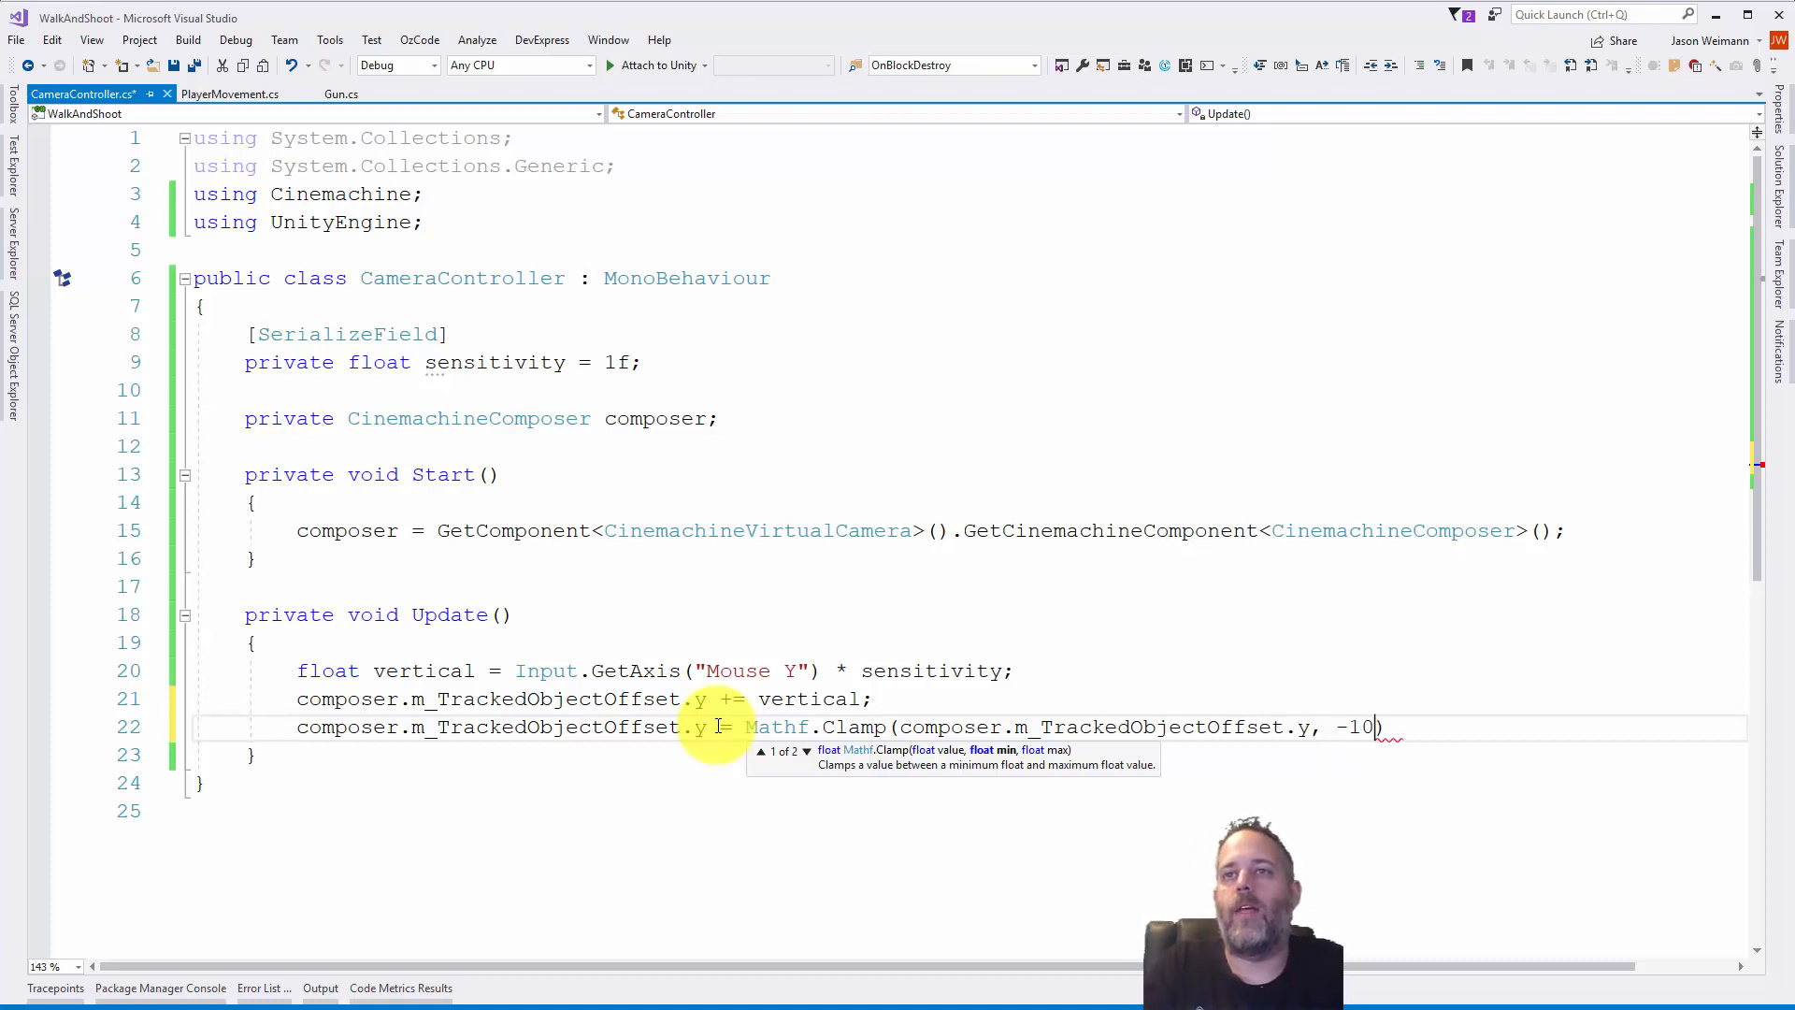
type(", 10")
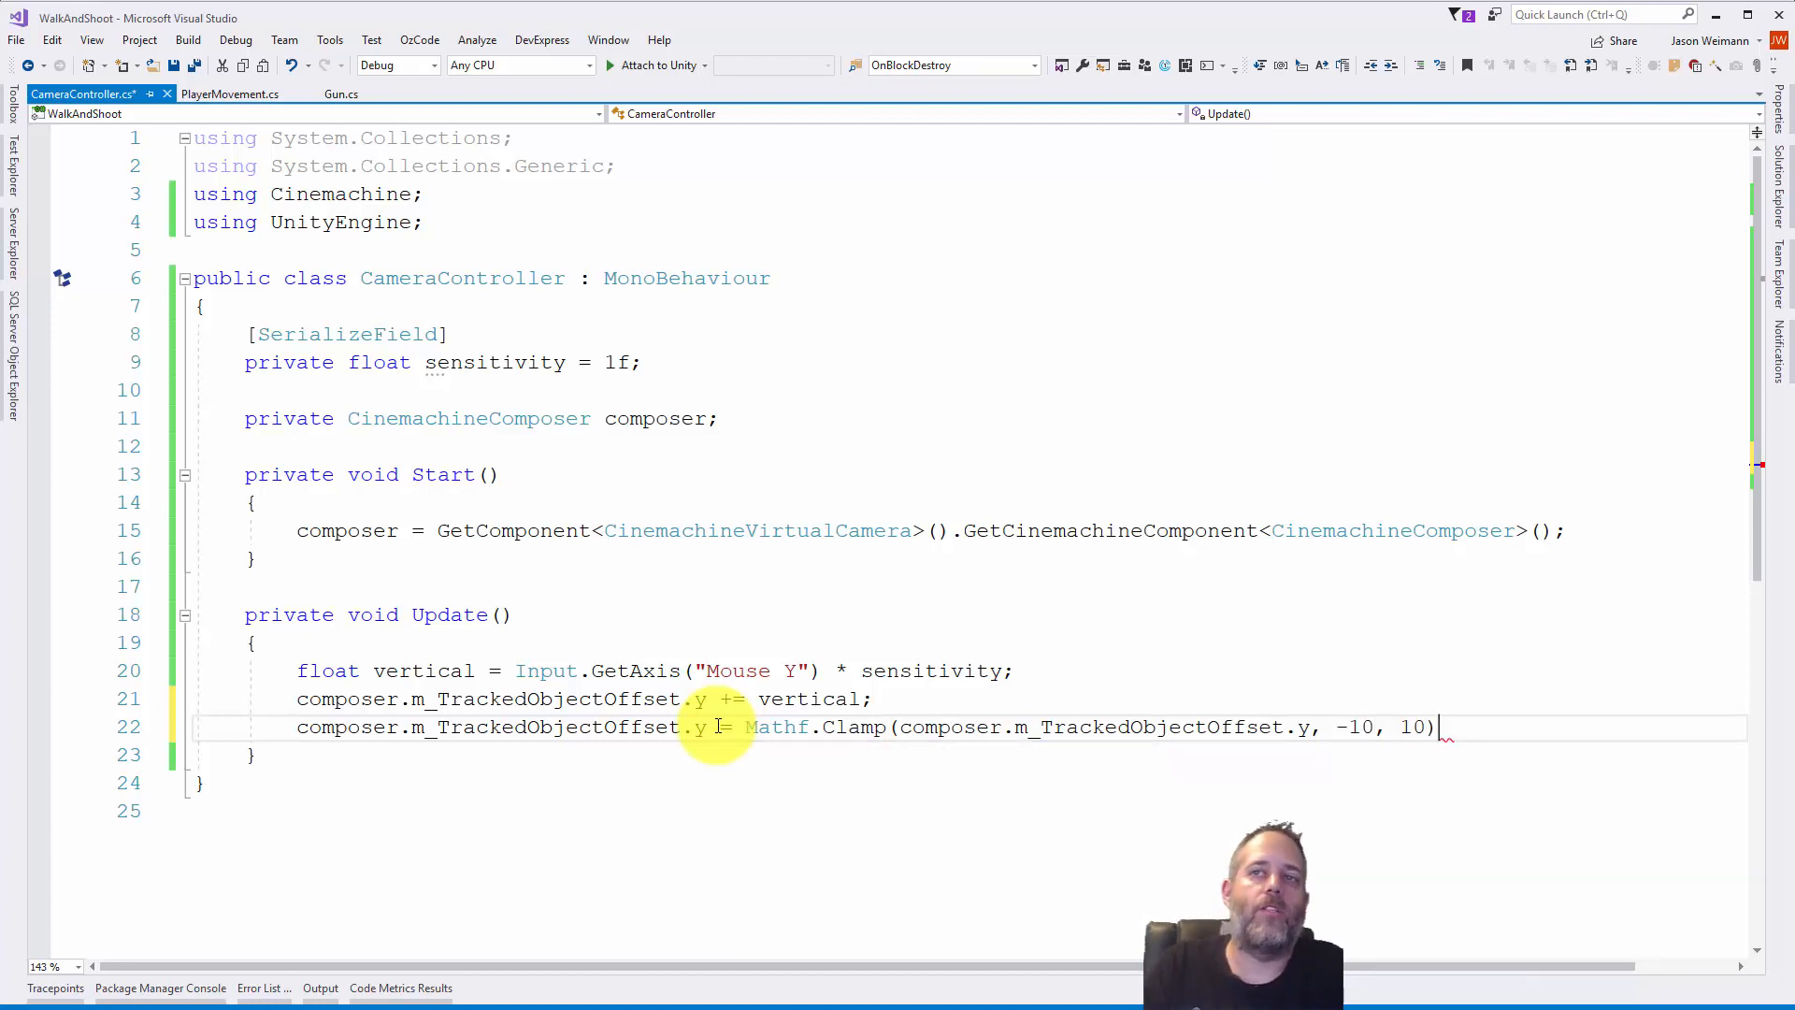
type(";")
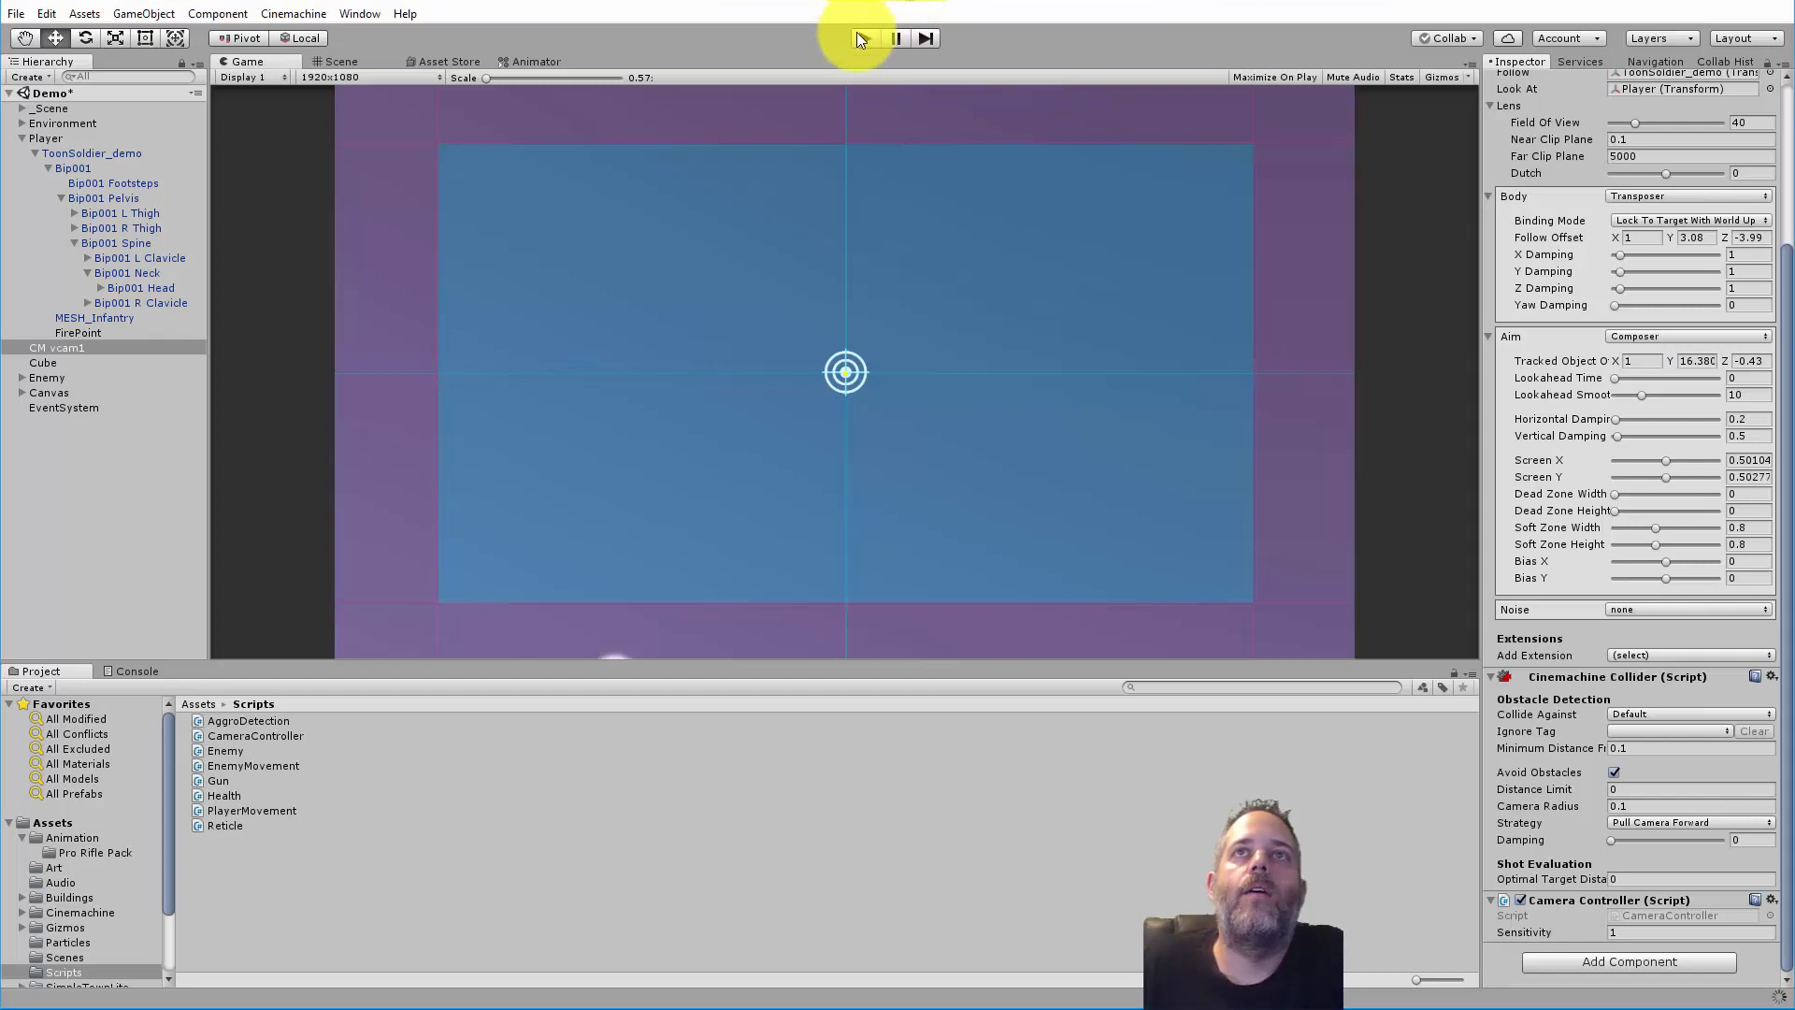
left_click(864, 37)
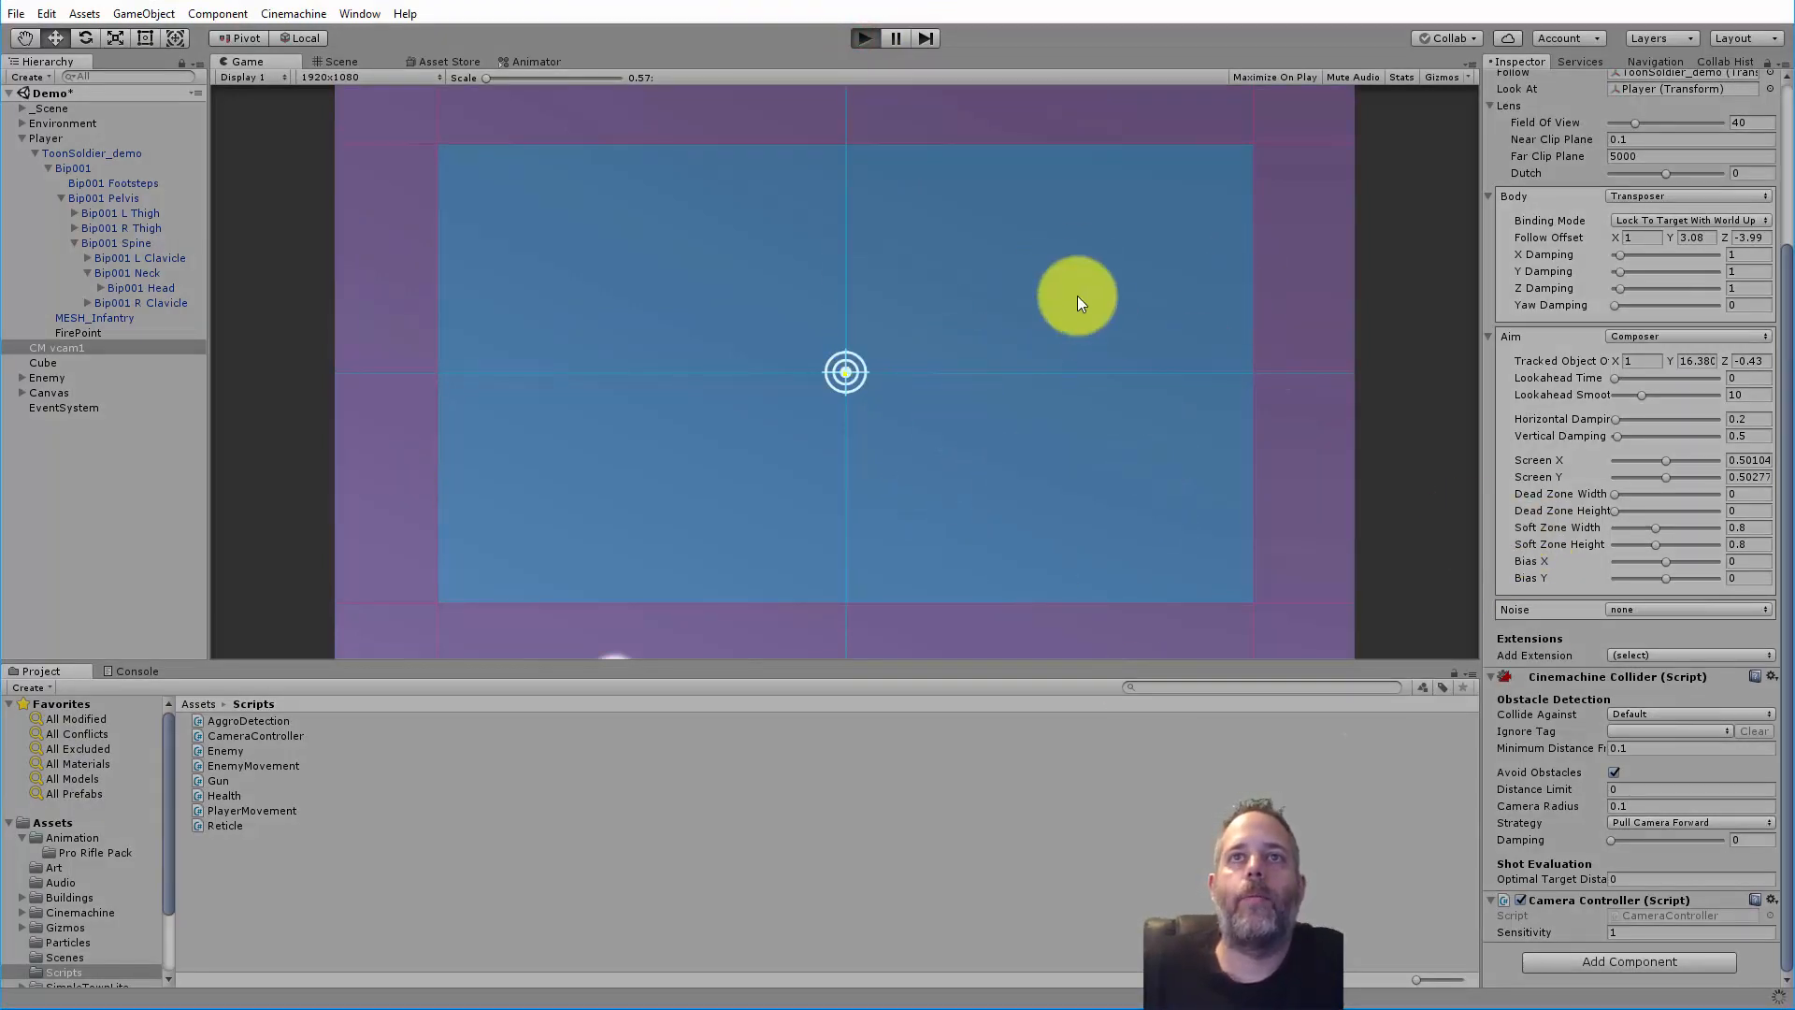
left_click(864, 37)
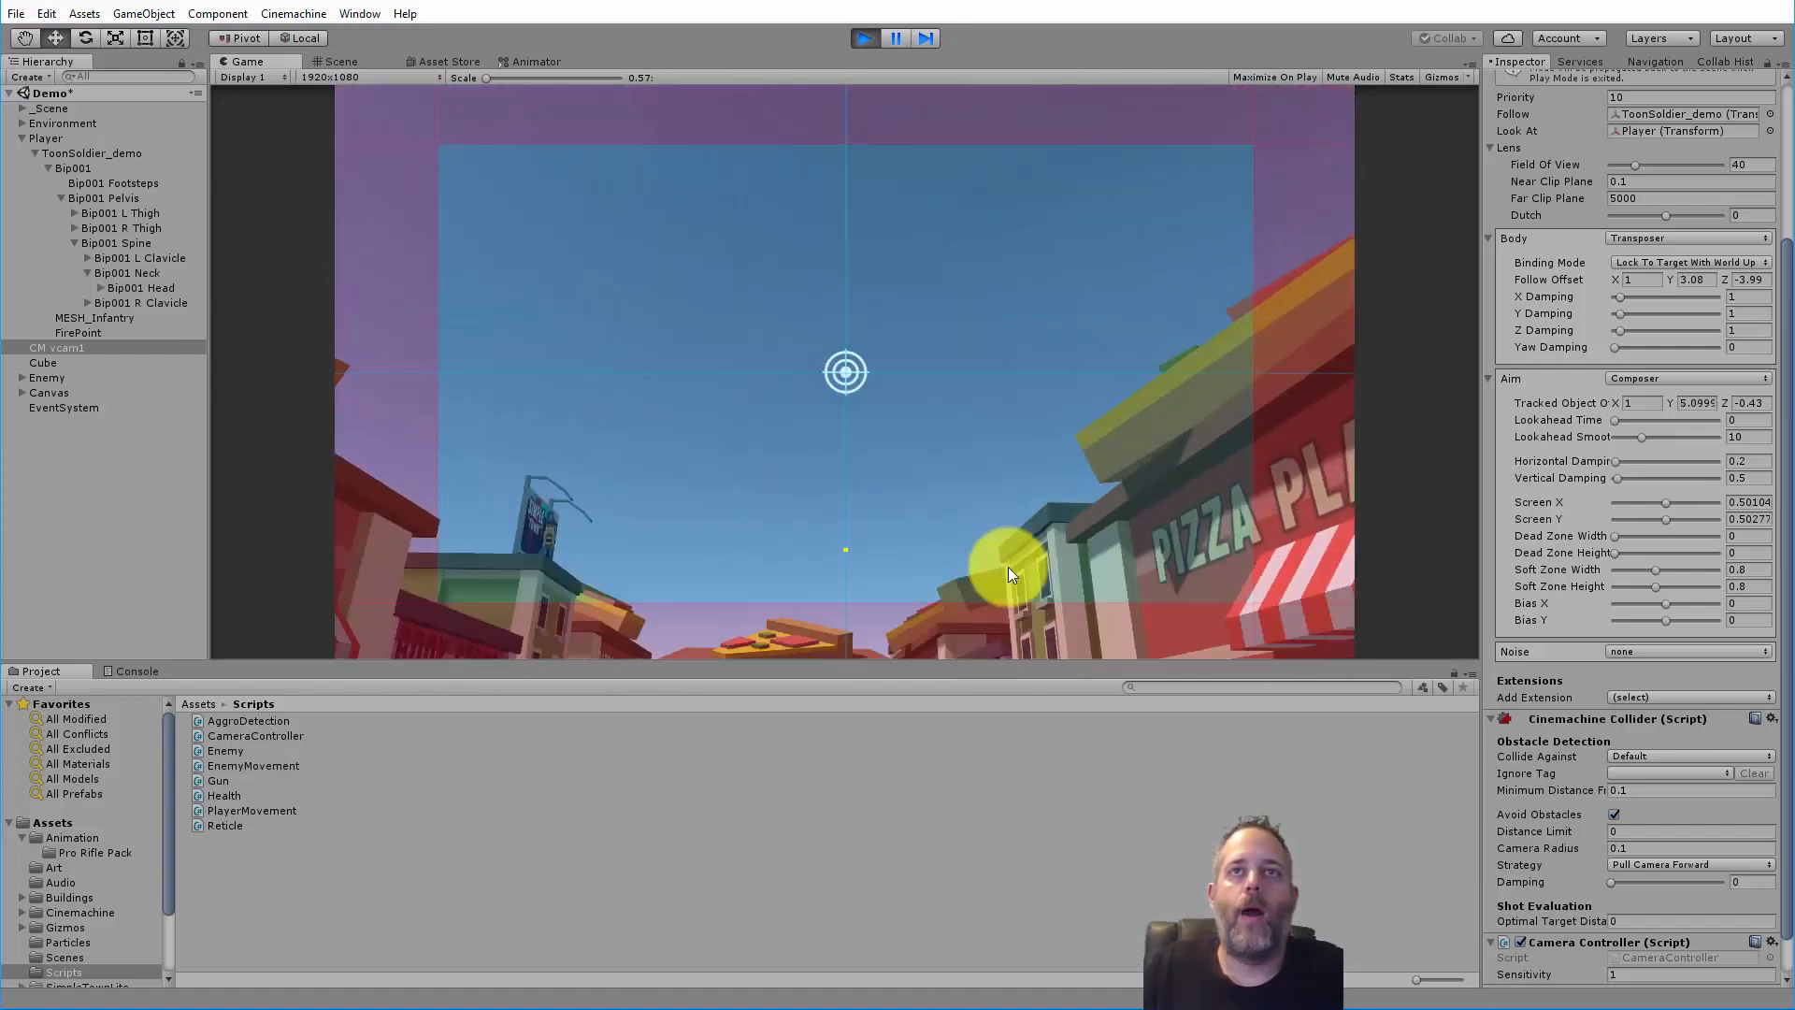
left_click(926, 37)
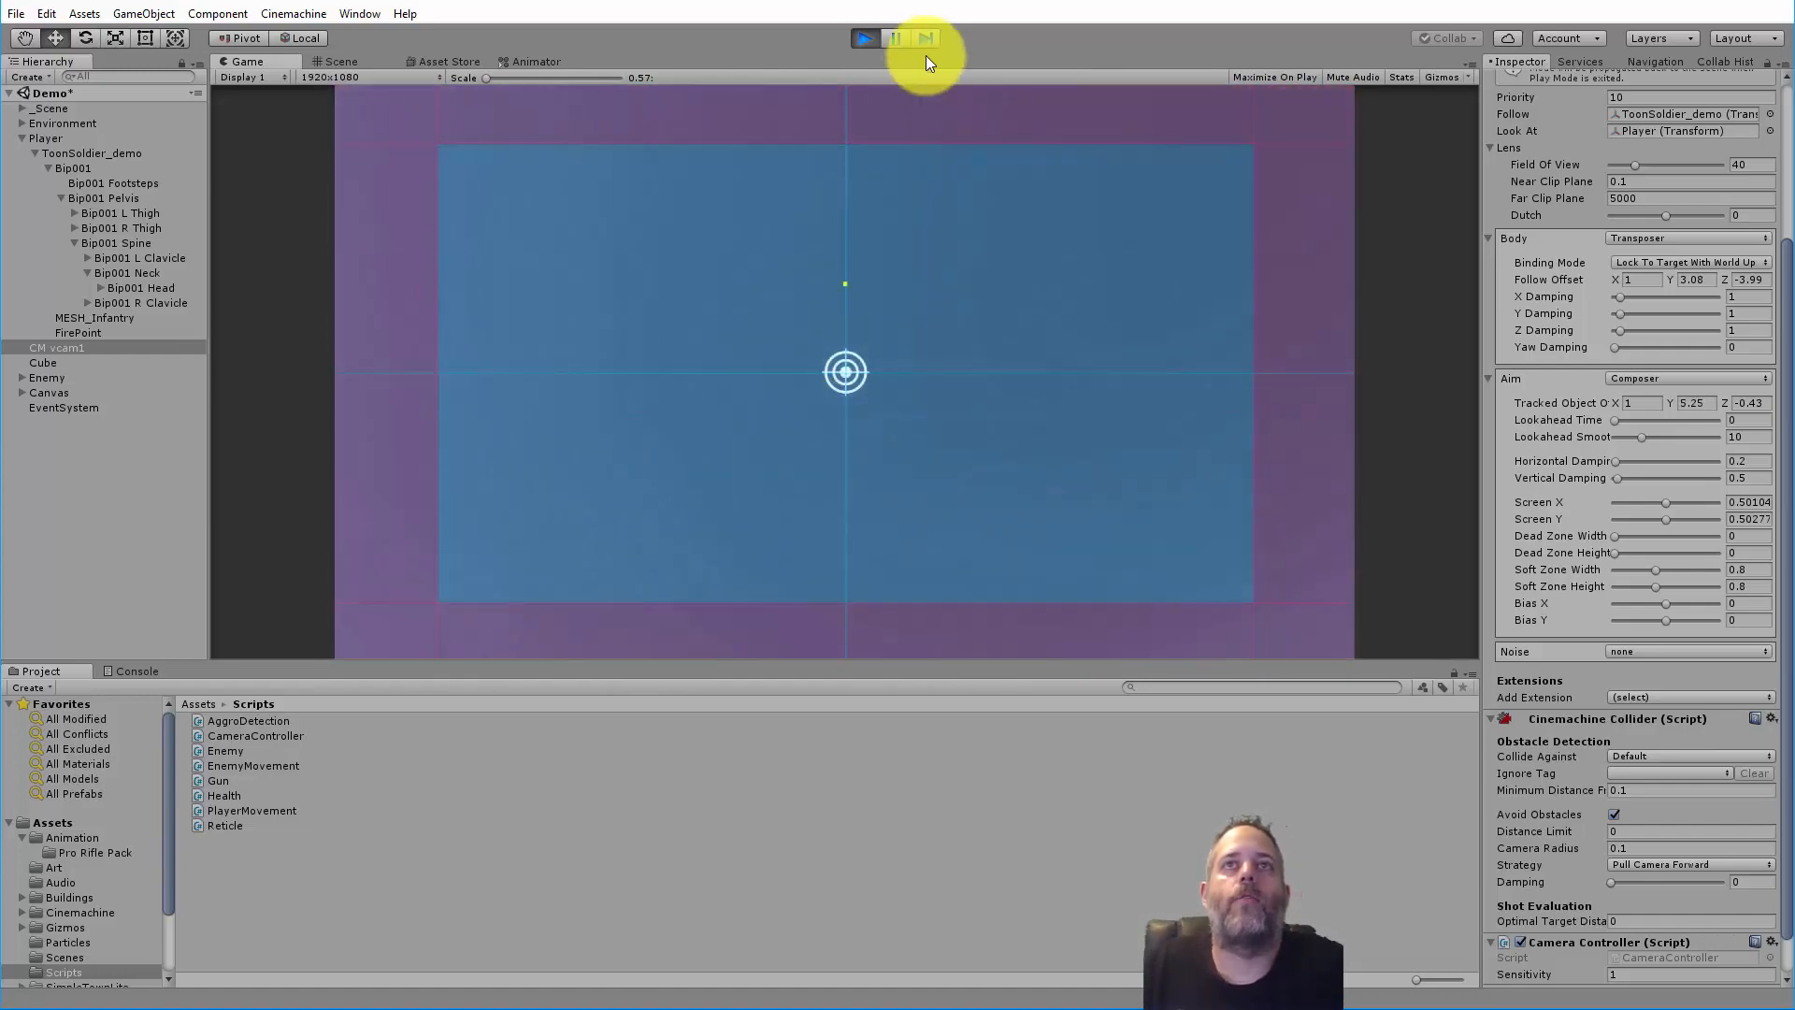
left_click(864, 37)
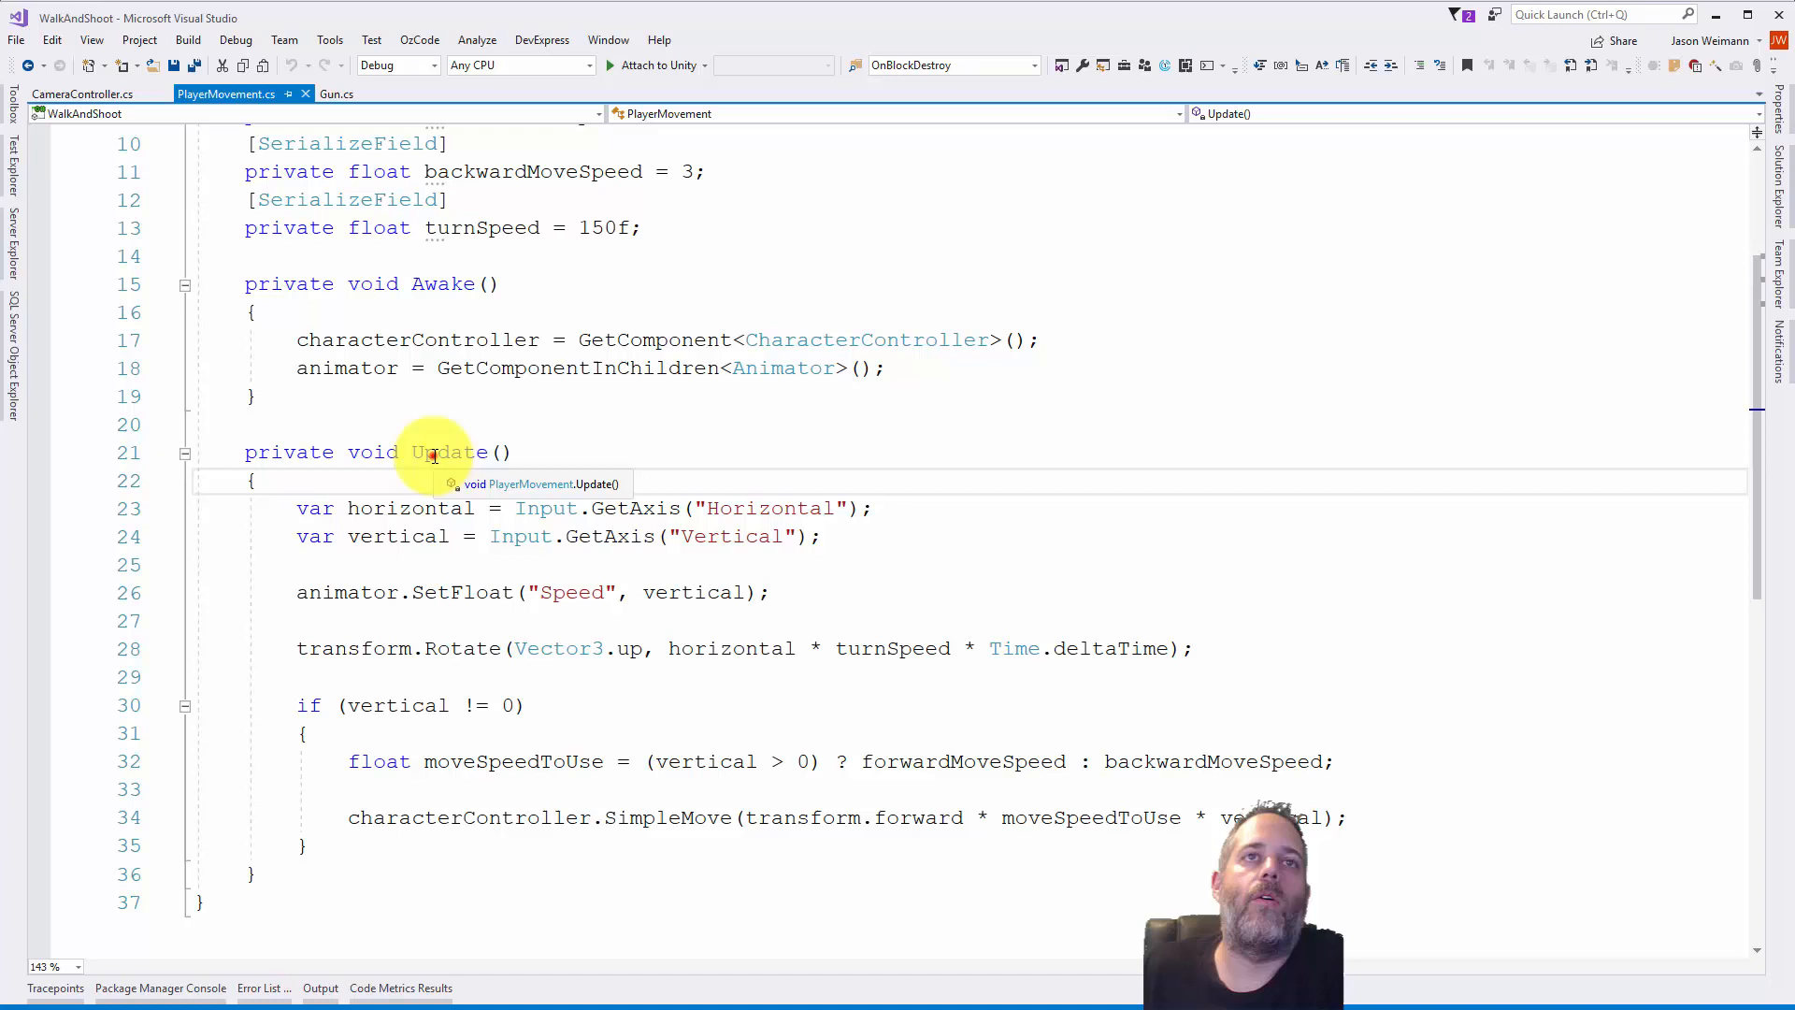
- Replace the "Horizontal" axis with "Mouse X" in PlayerMovement's turning input and return to Unity
left_click(389, 508)
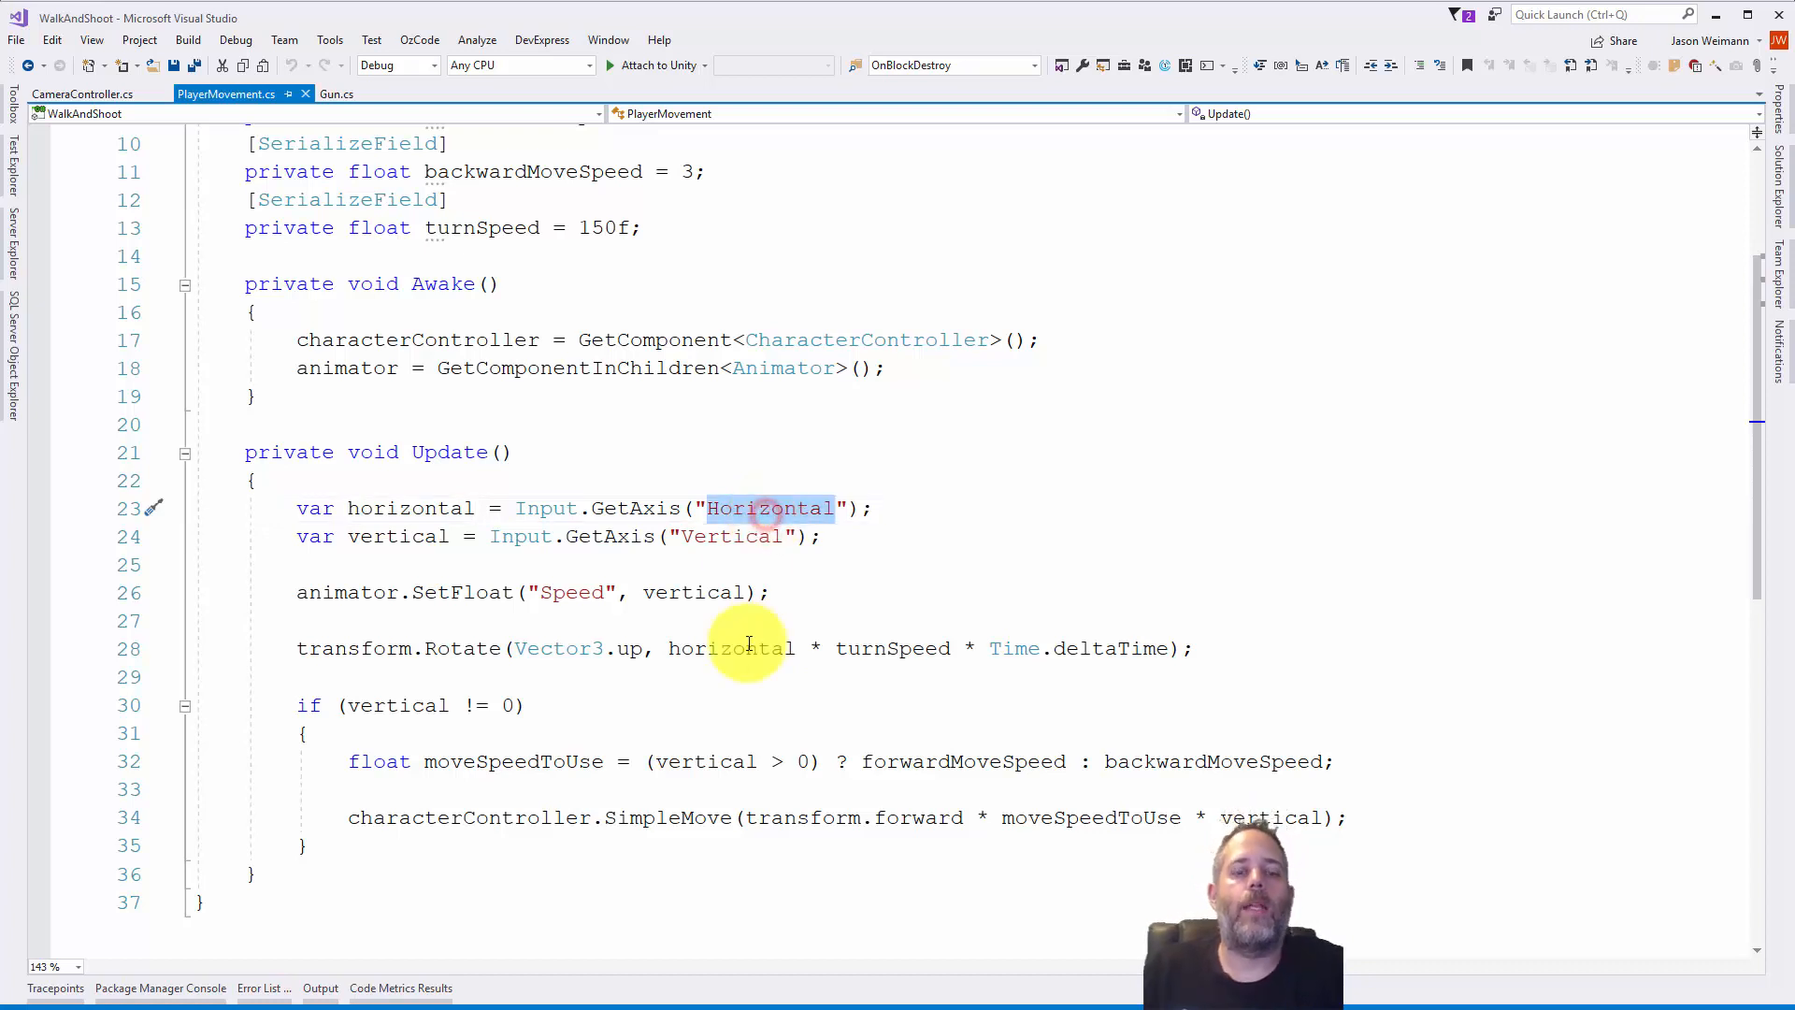
type("Mouse")
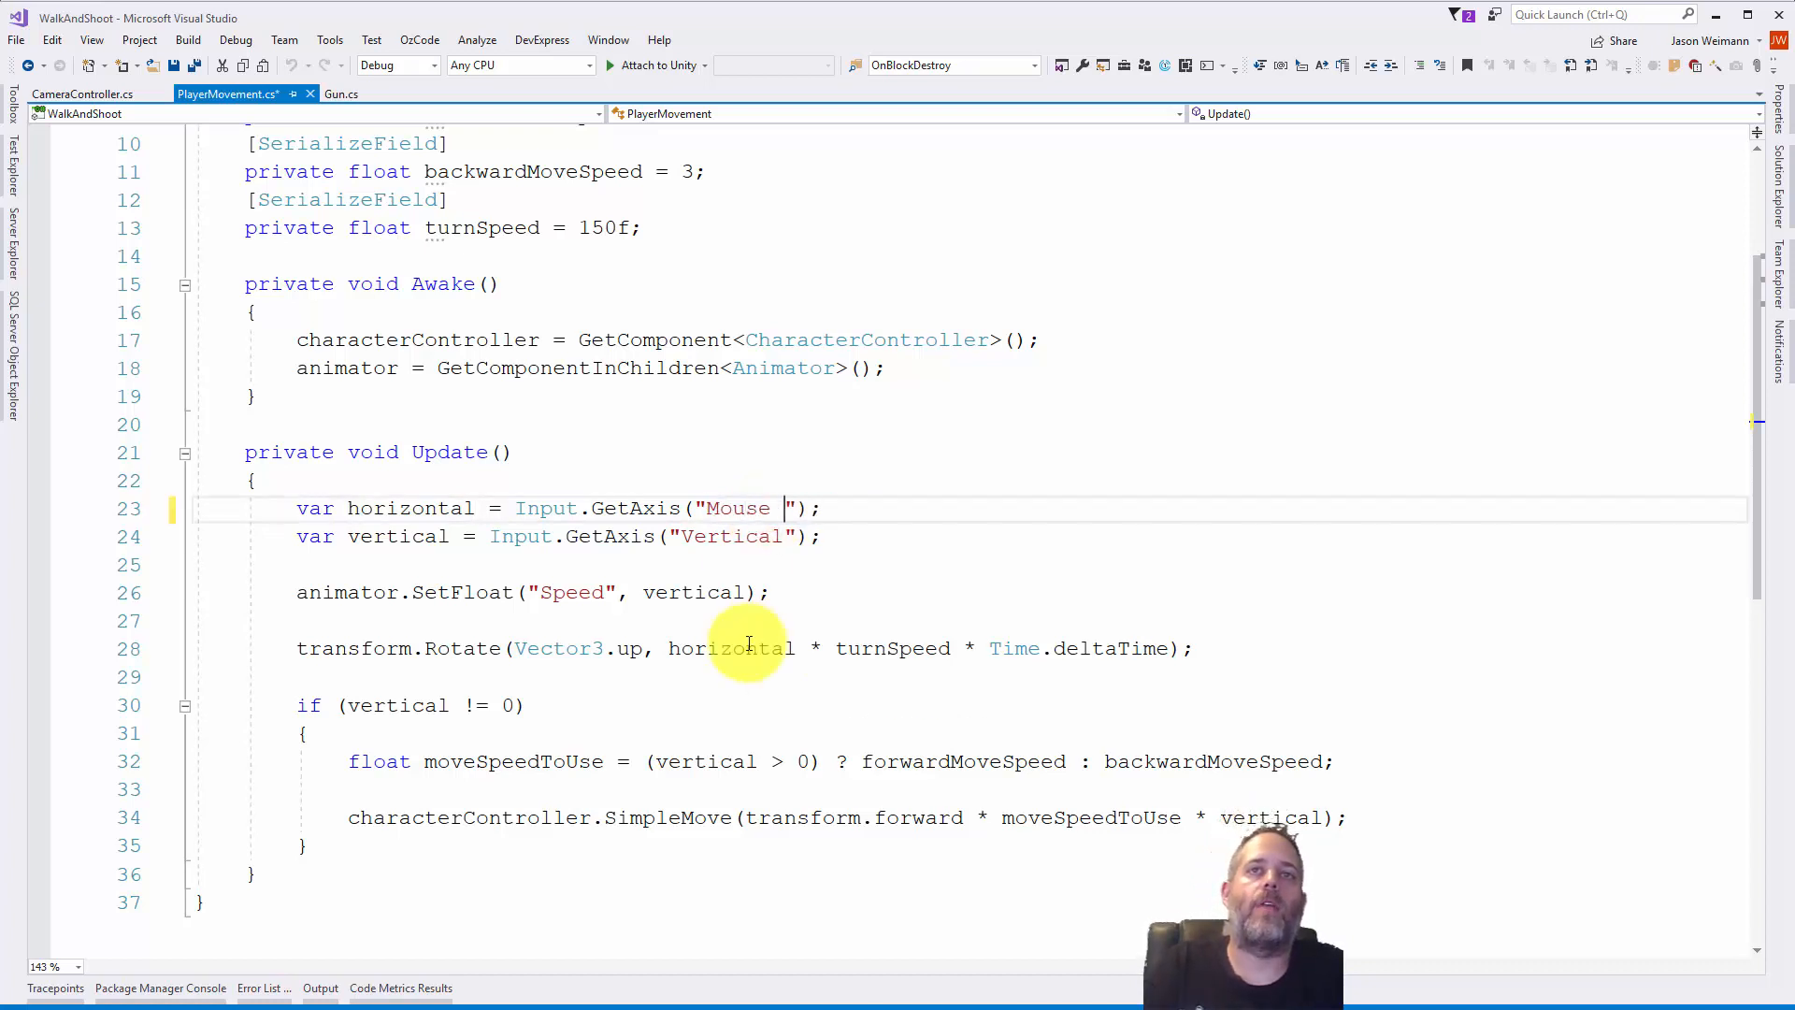
type("X")
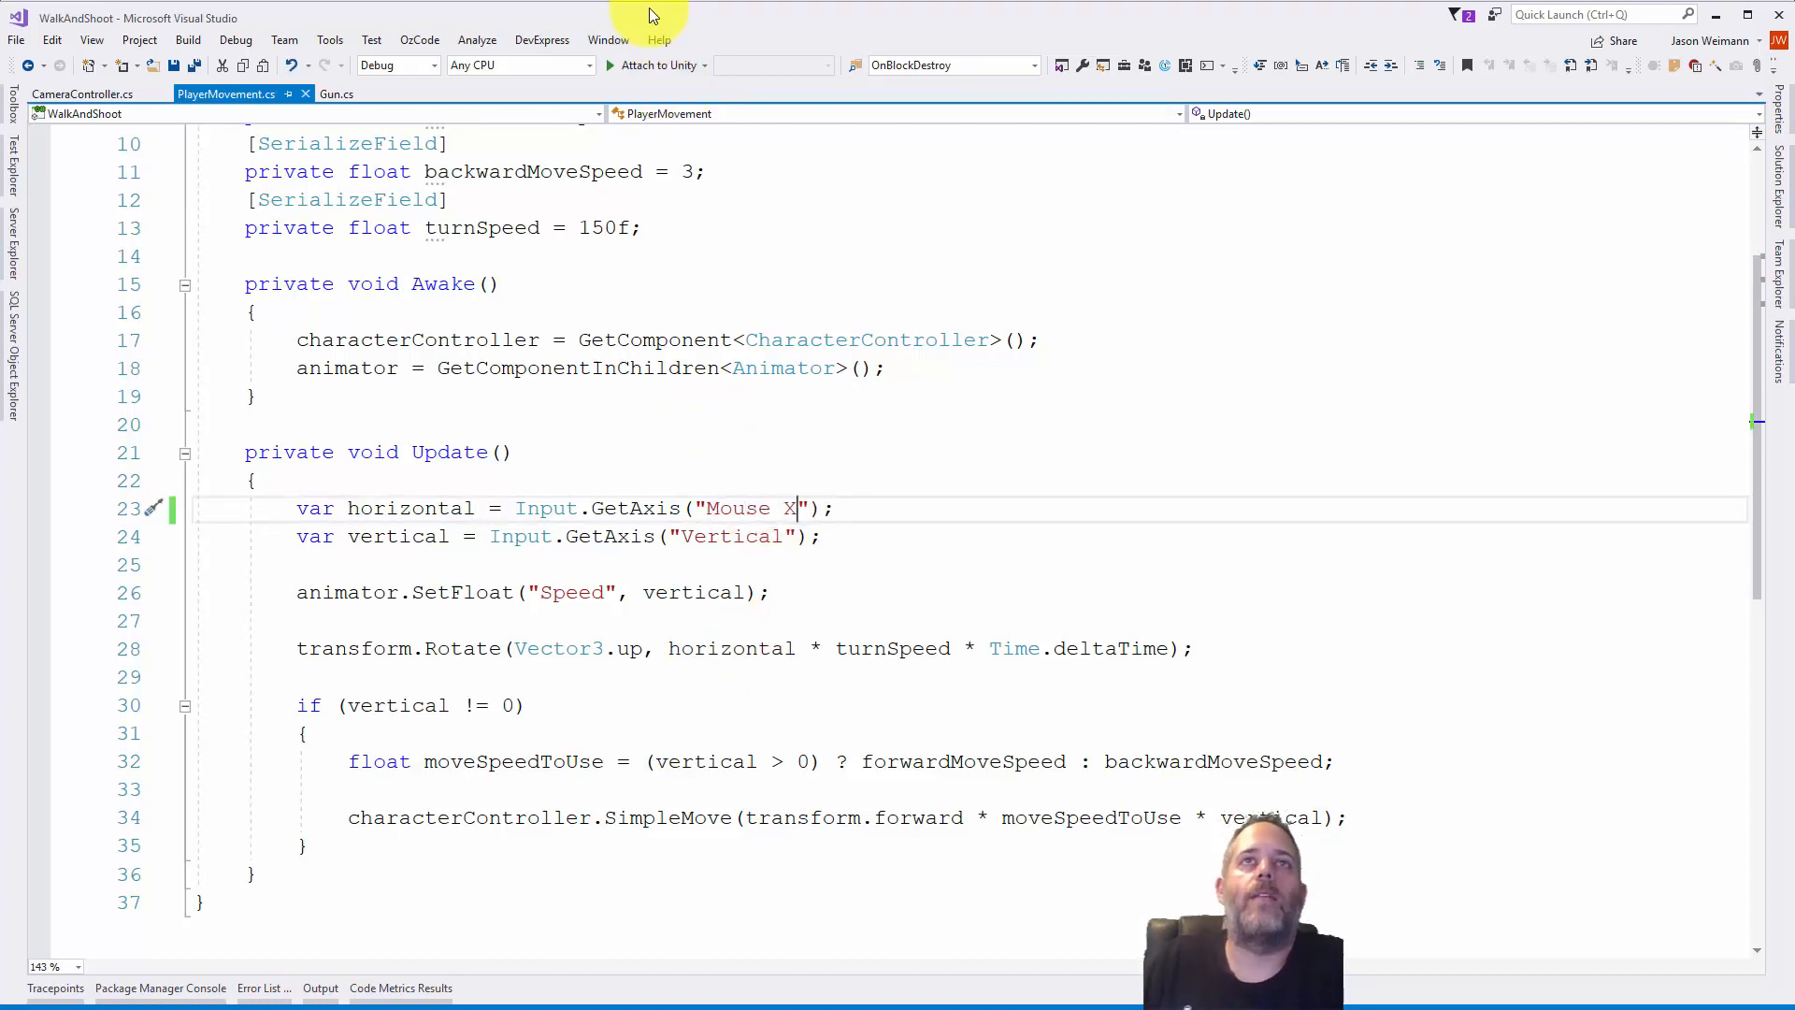
left_click(851, 38)
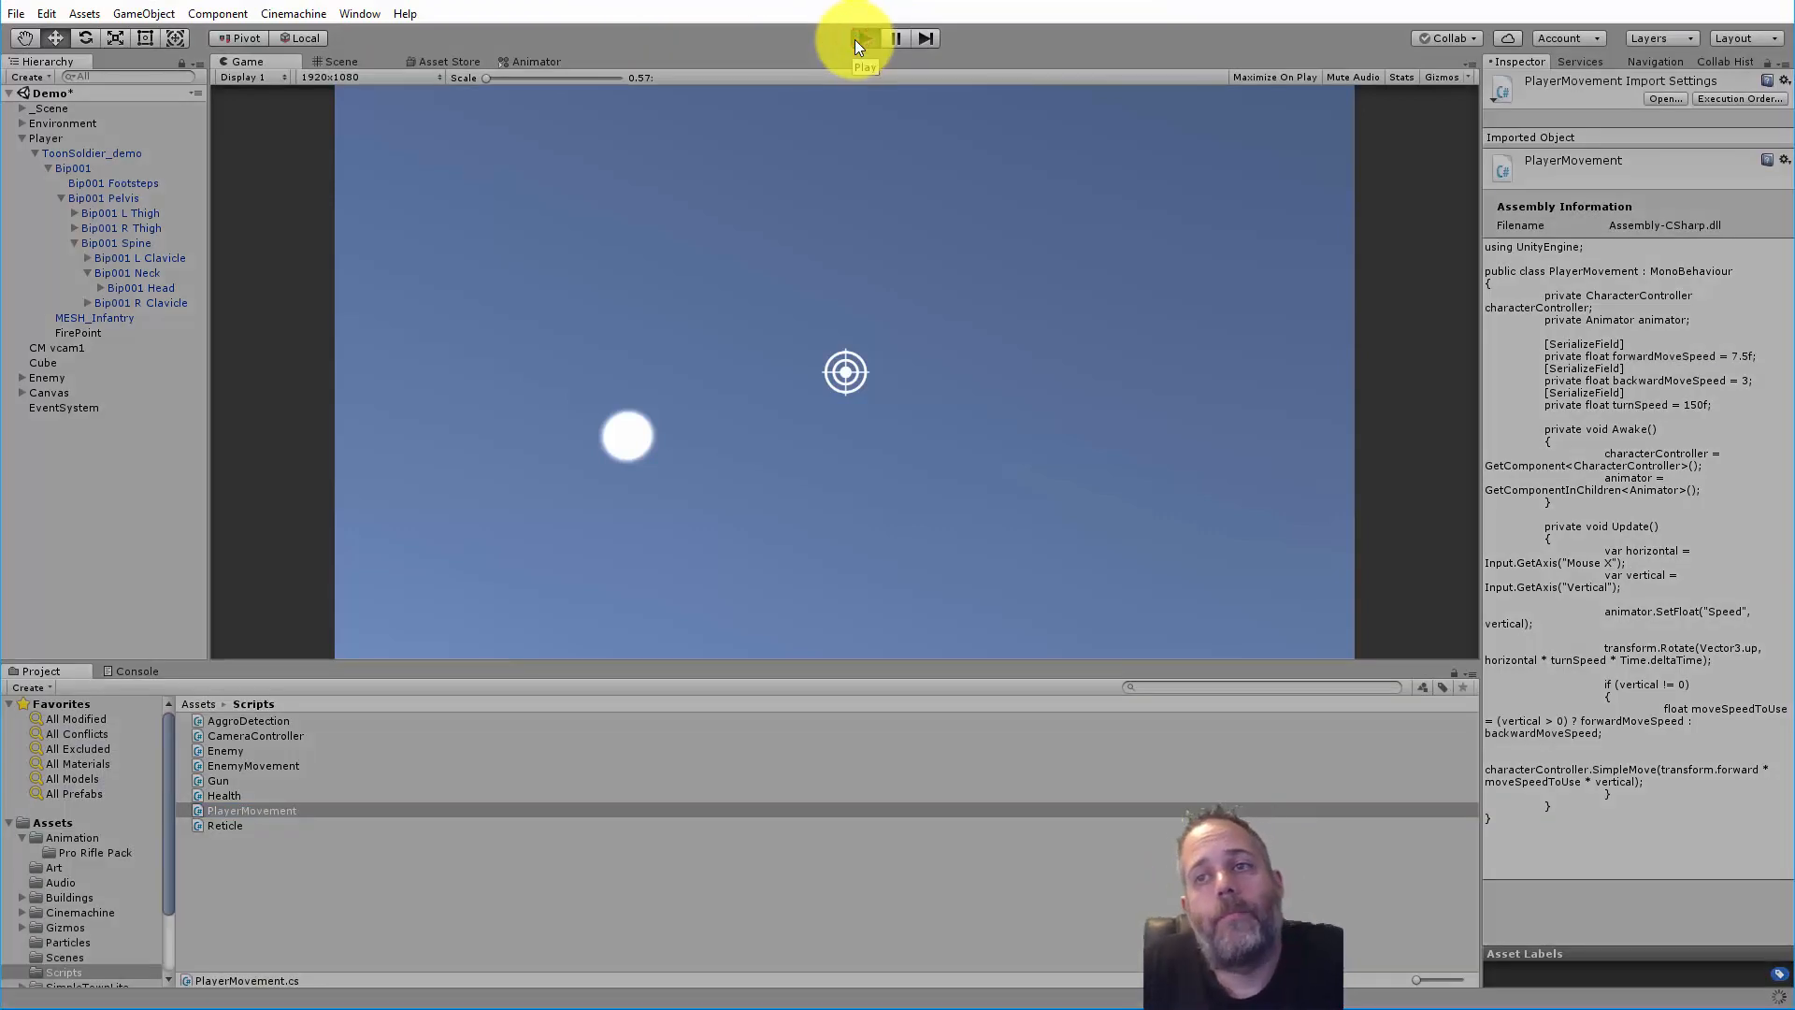
left_click(864, 38)
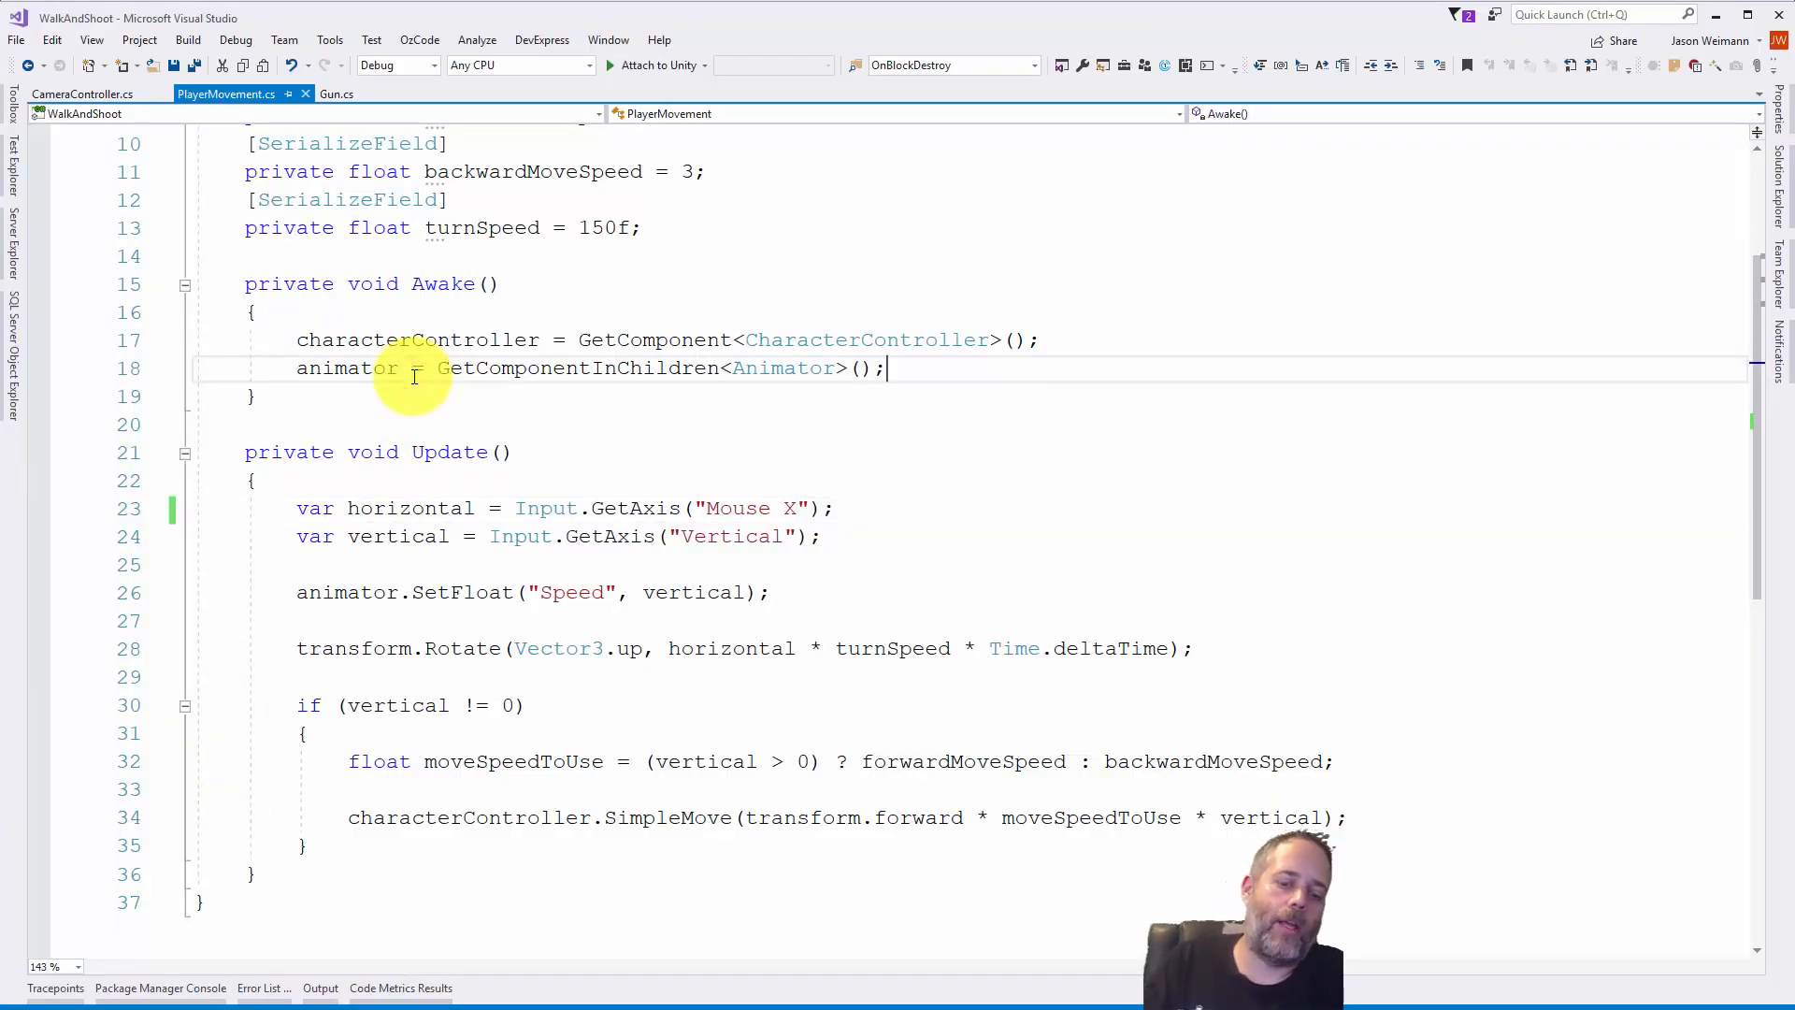
- Add Cursor.lockState = CursorLockMode.Locked in PlayerMovement's Awake, then return to Unity
key("Enter")
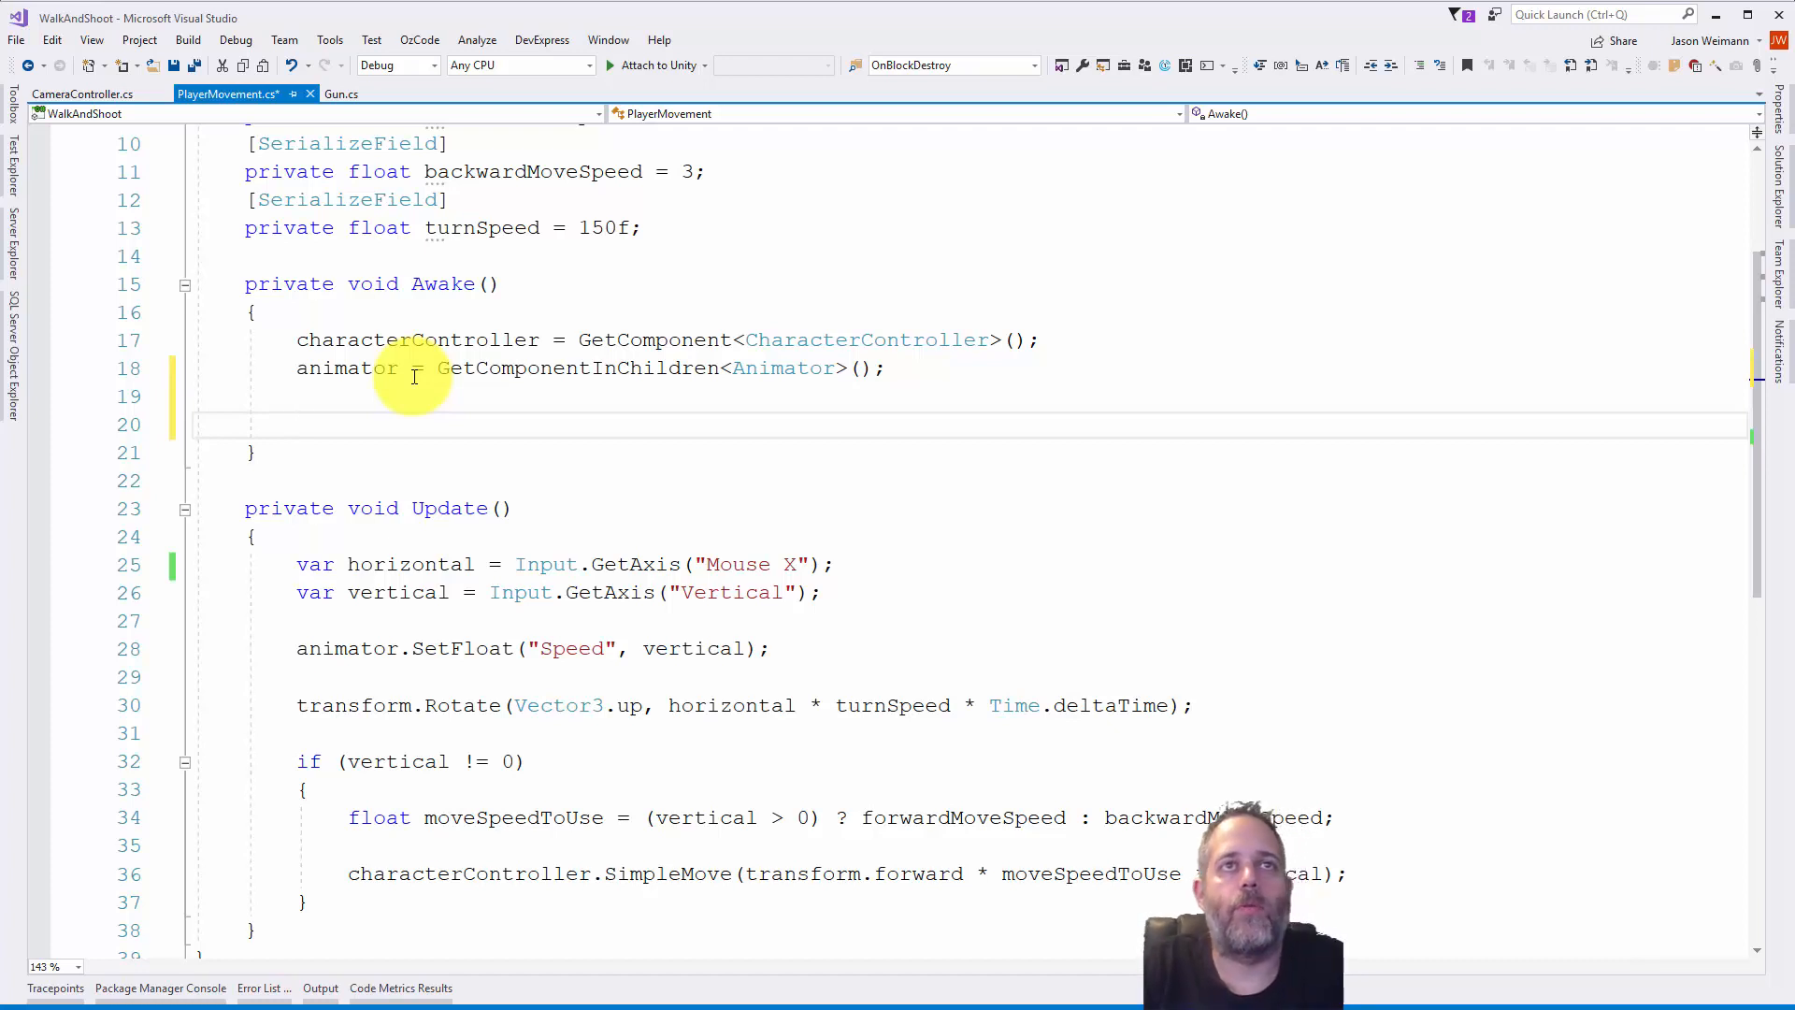
type("Cursor.")
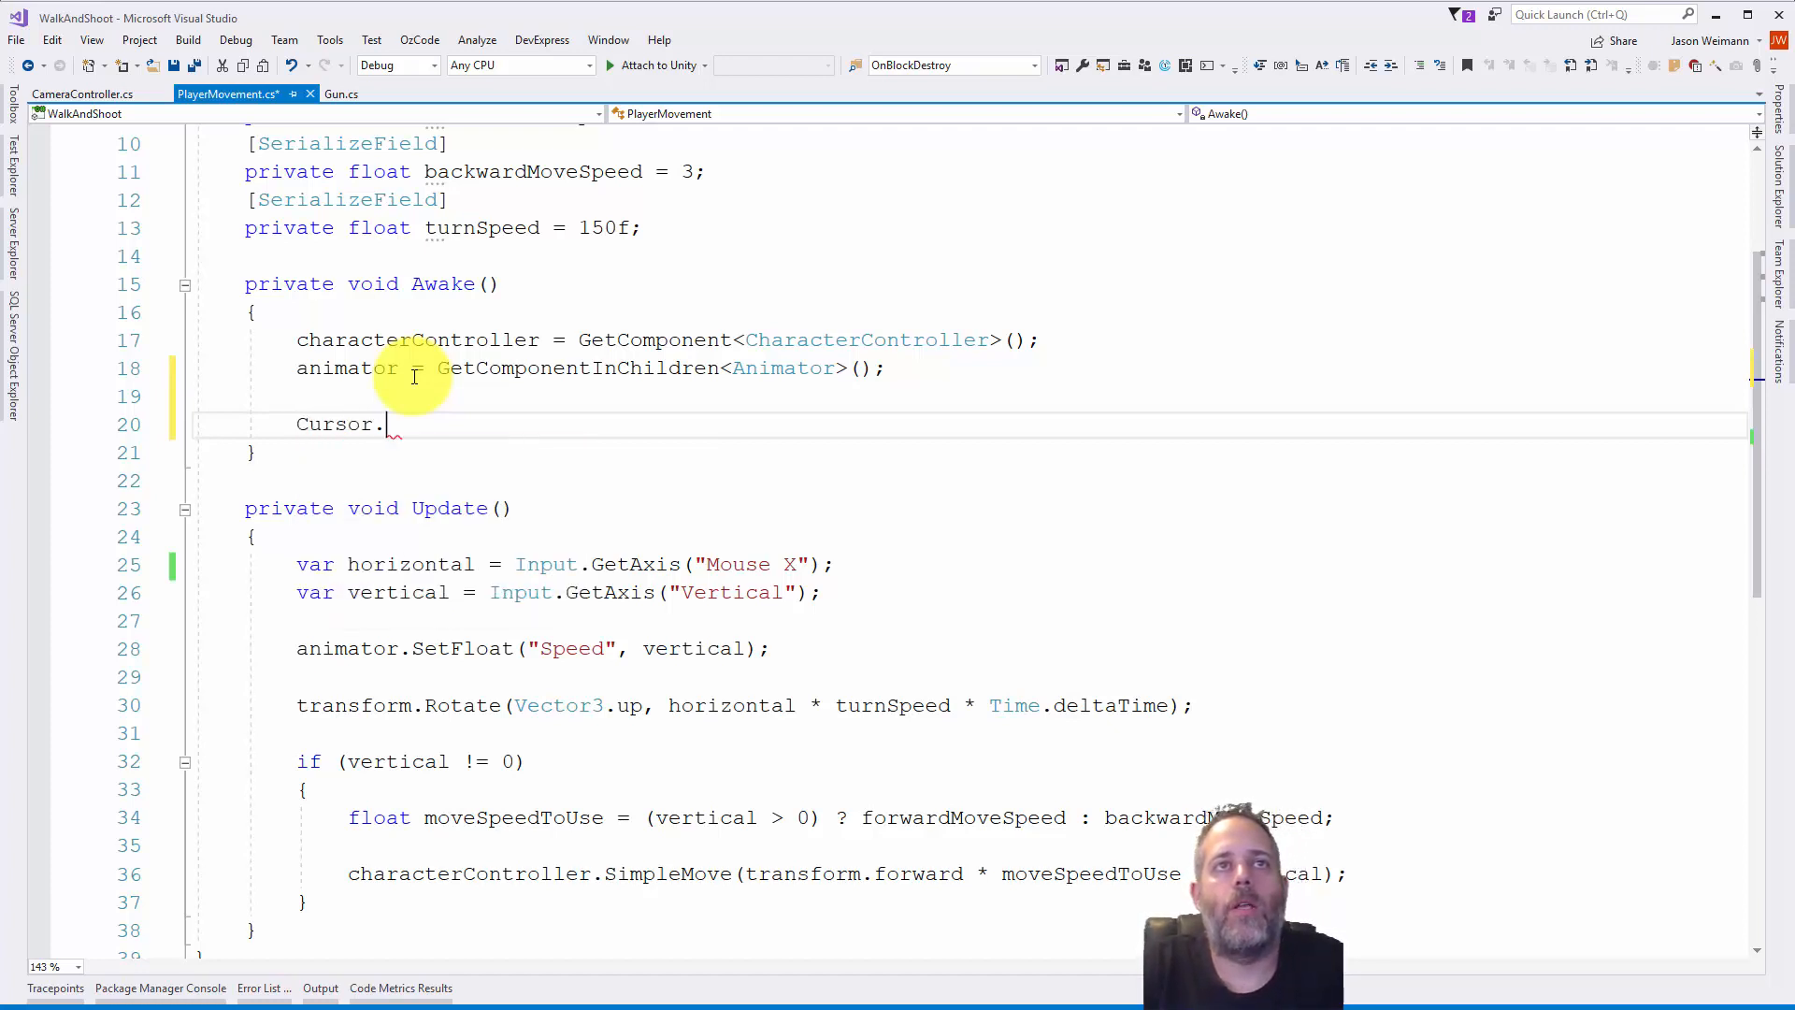
type("lockState =")
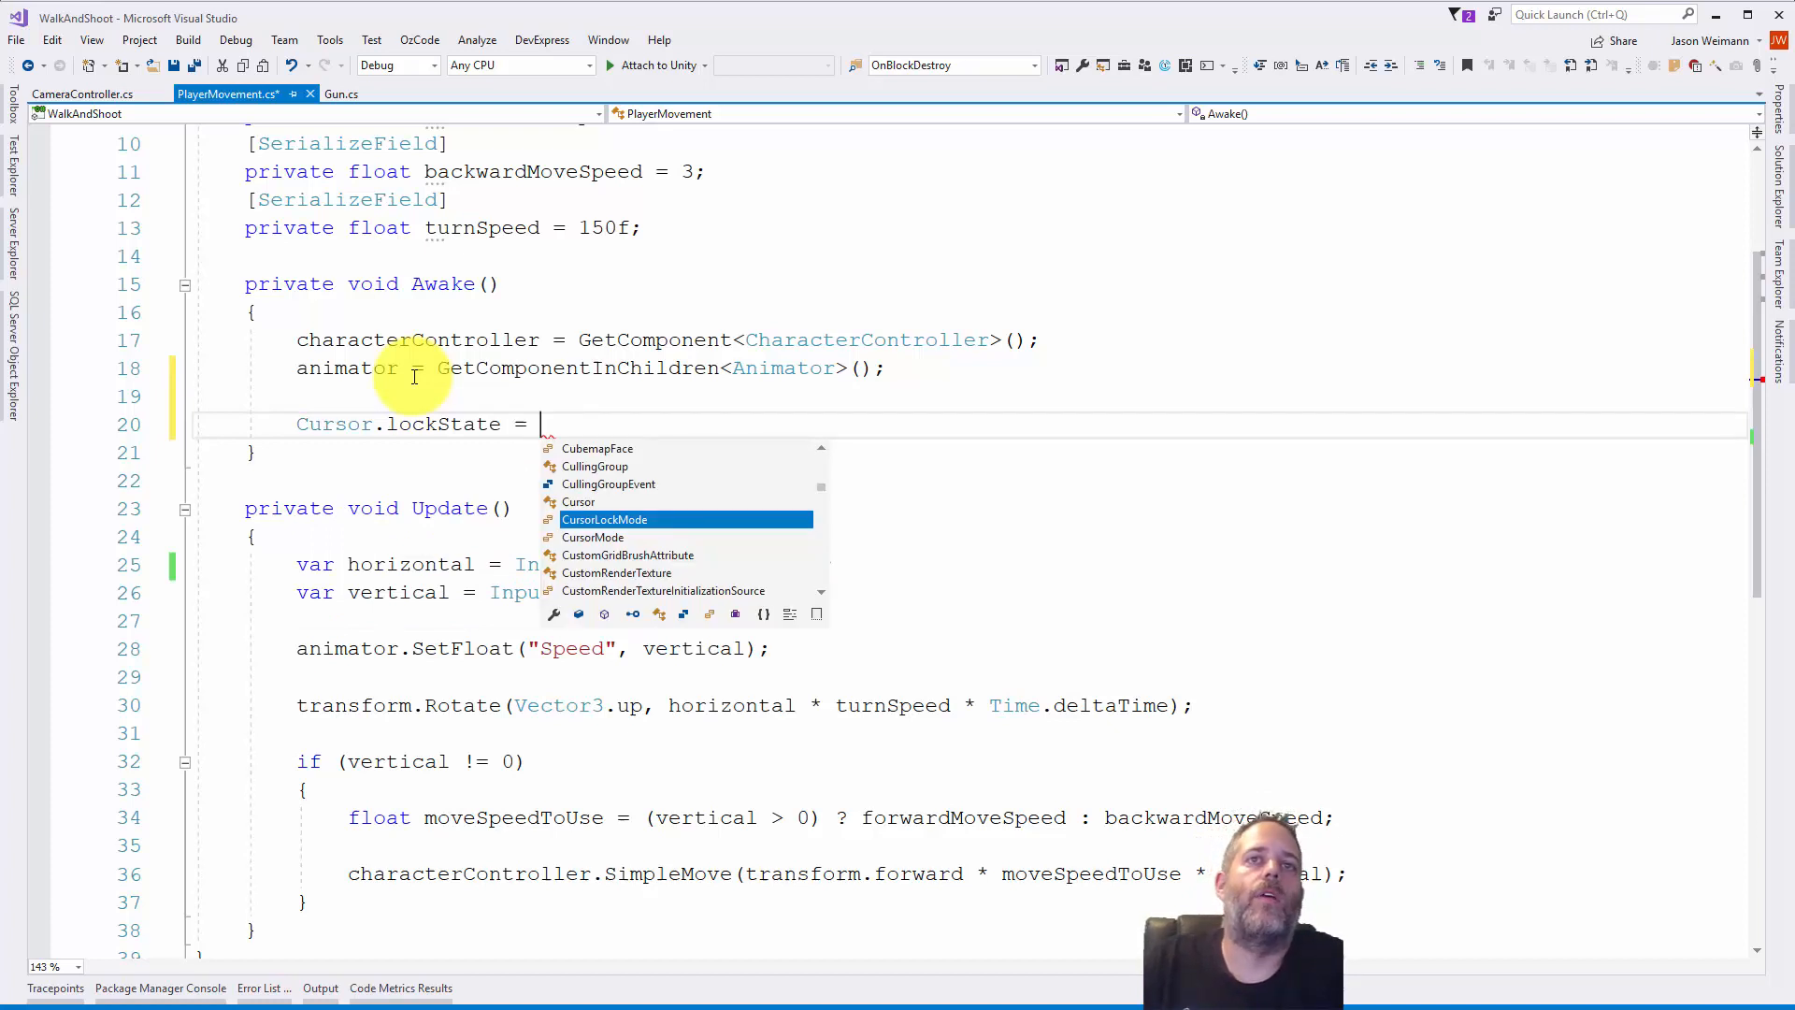
type("CursorLockMode.Locked;")
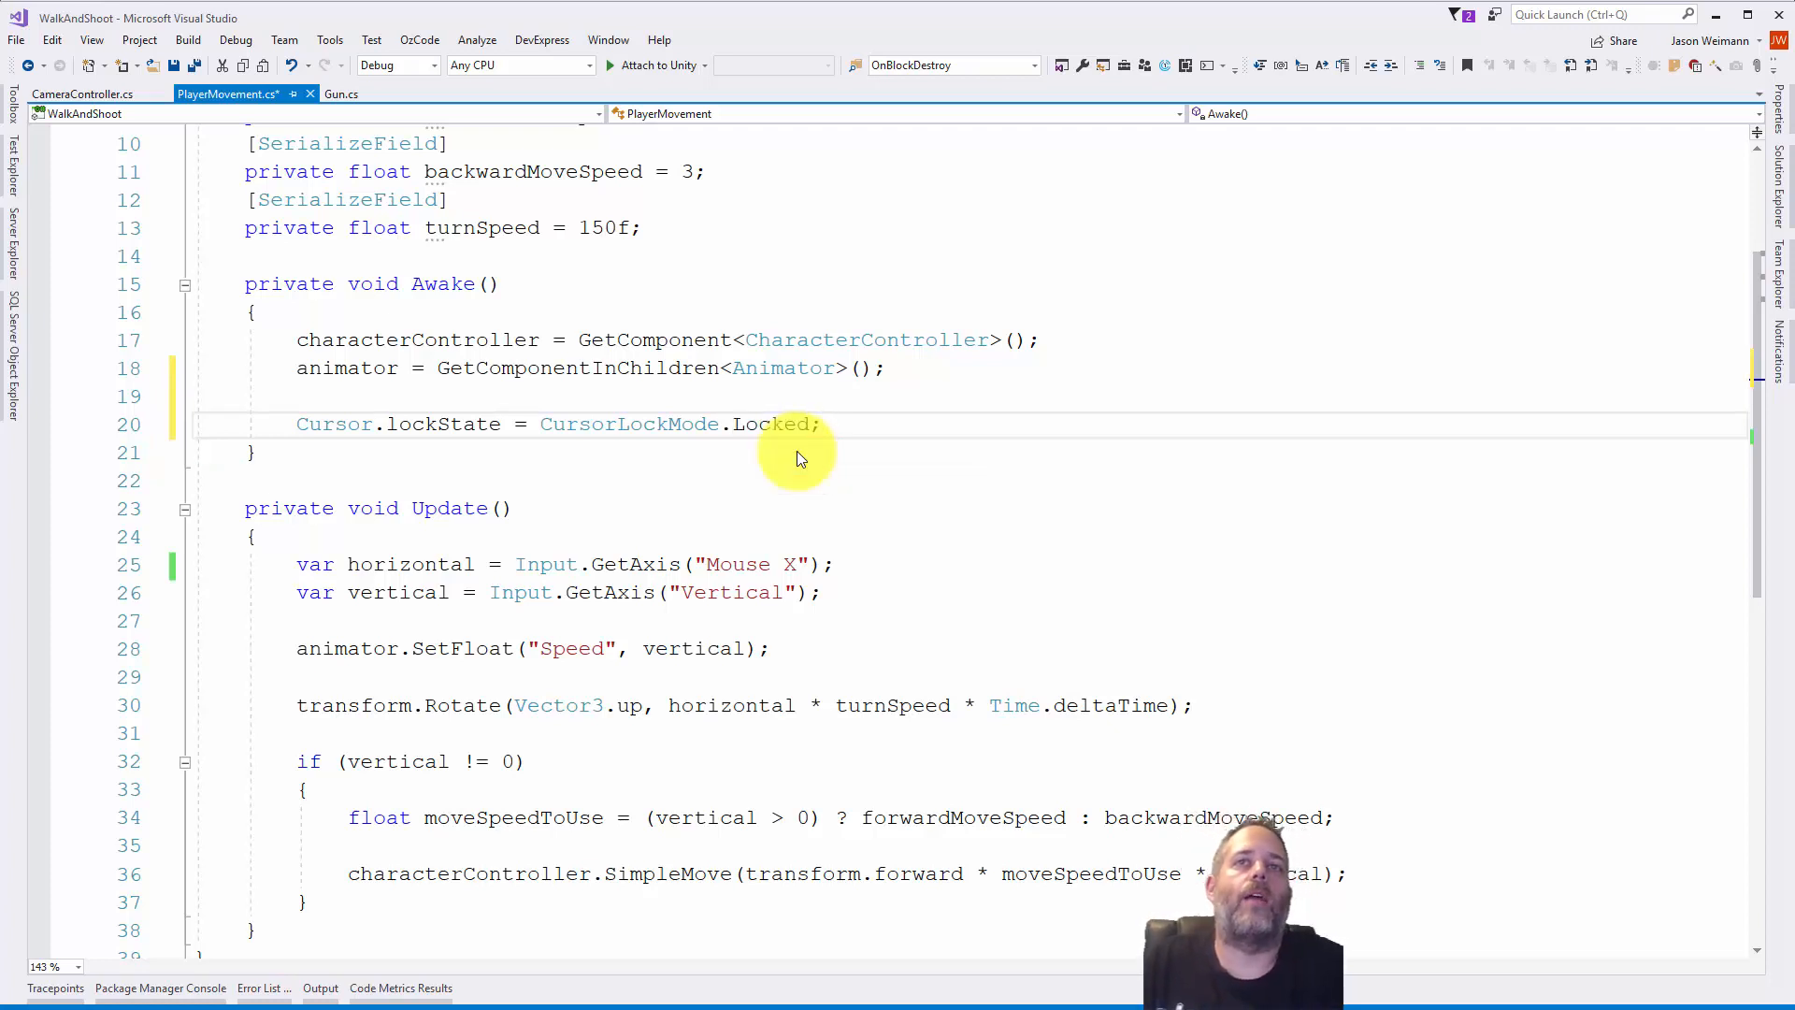
left_click(863, 37)
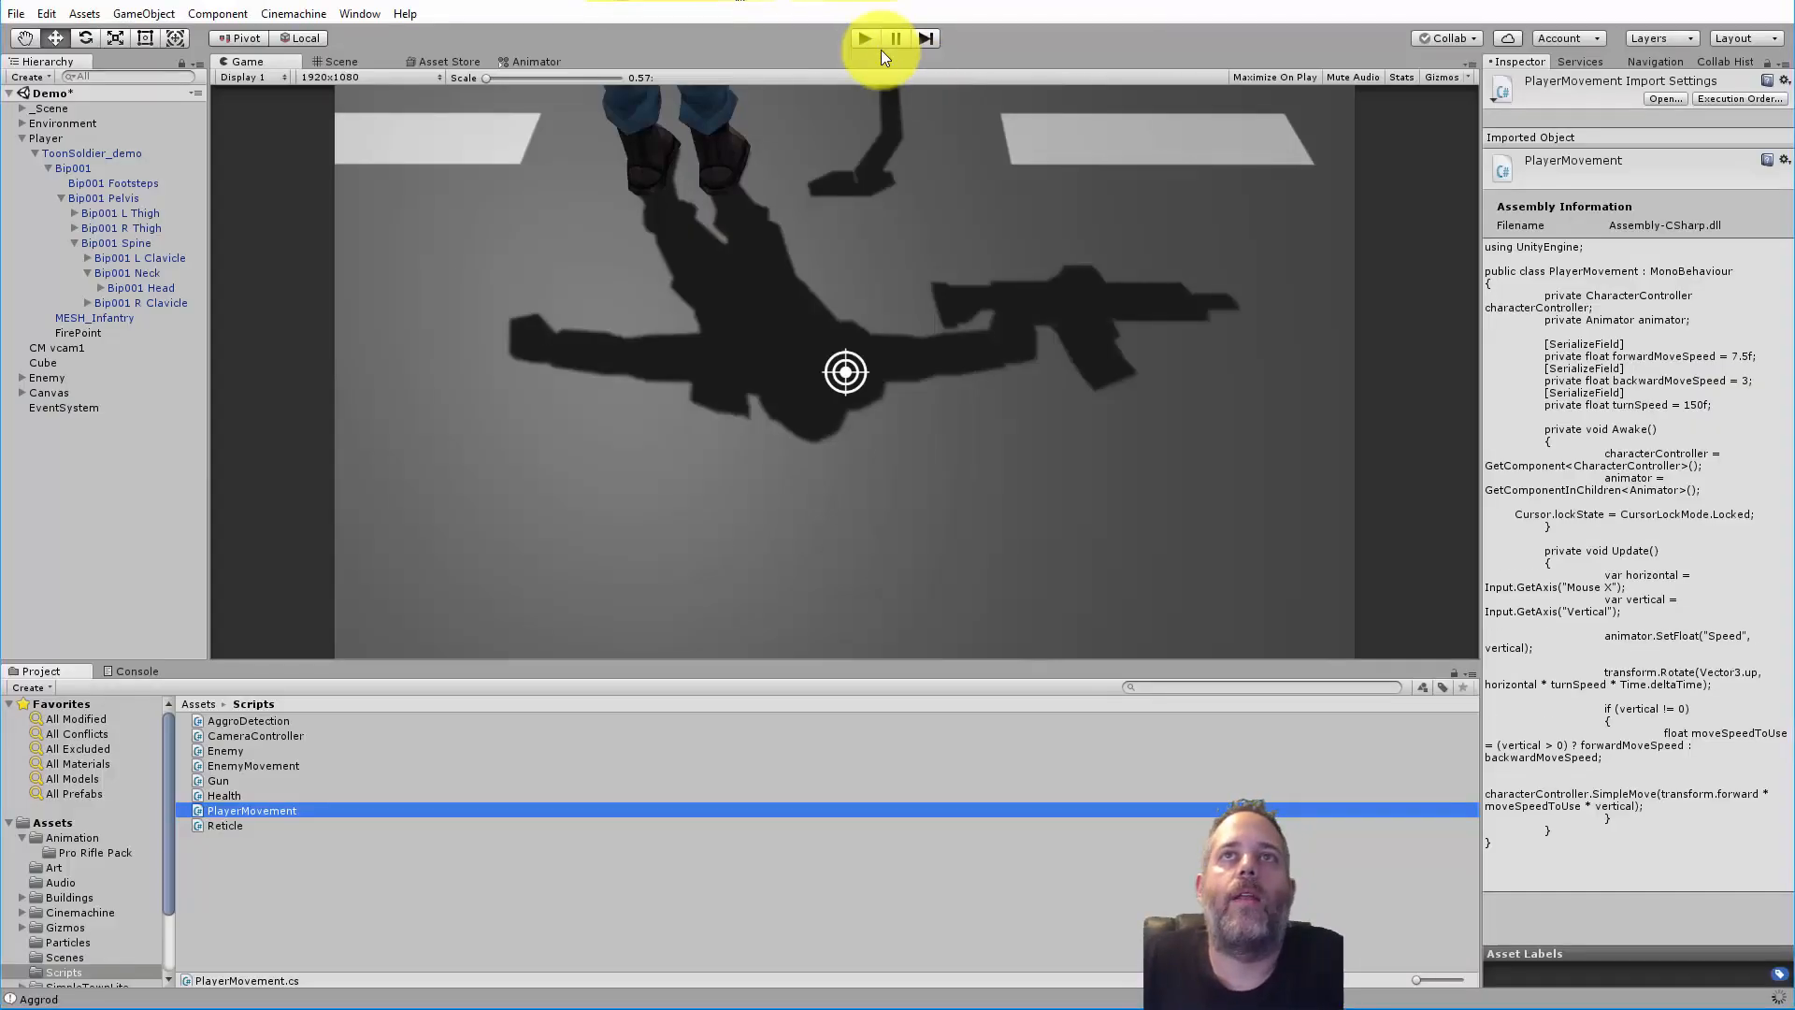